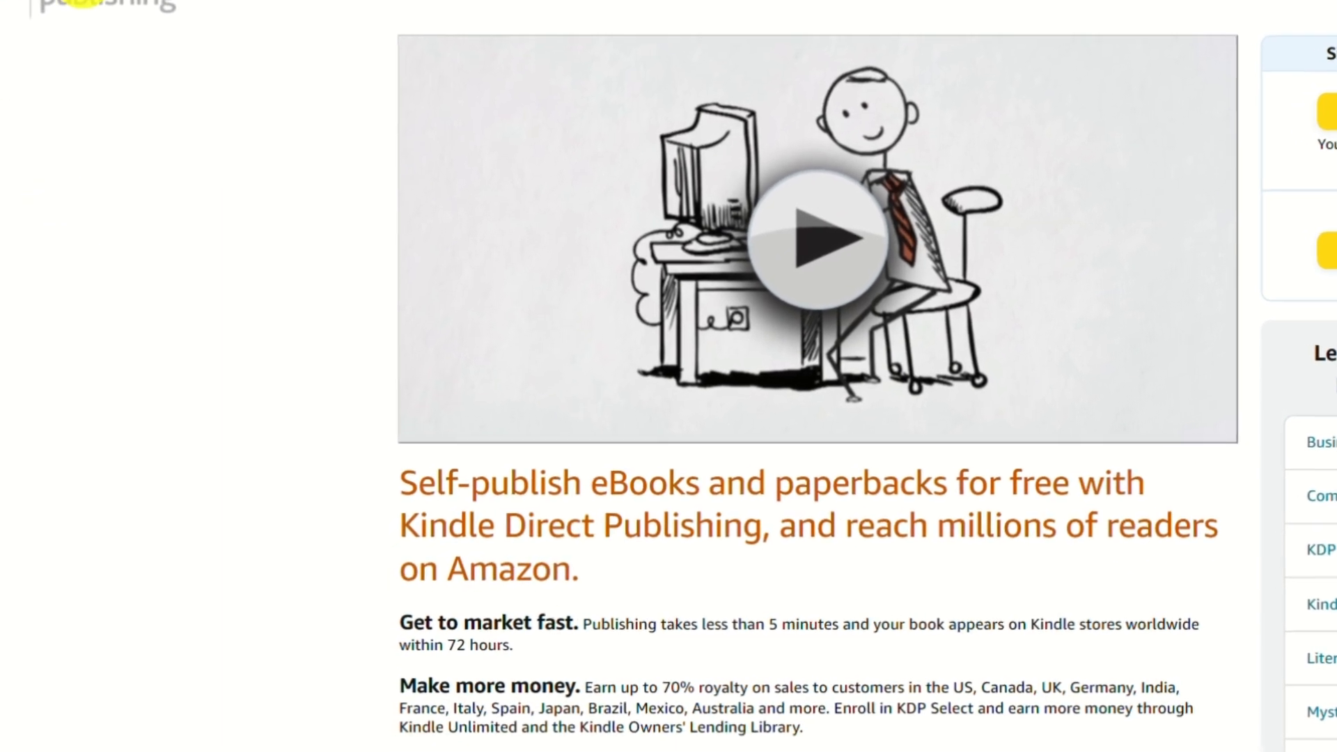
{"action": "scroll", "scroll_direction": "down", "scroll_amount": 3}
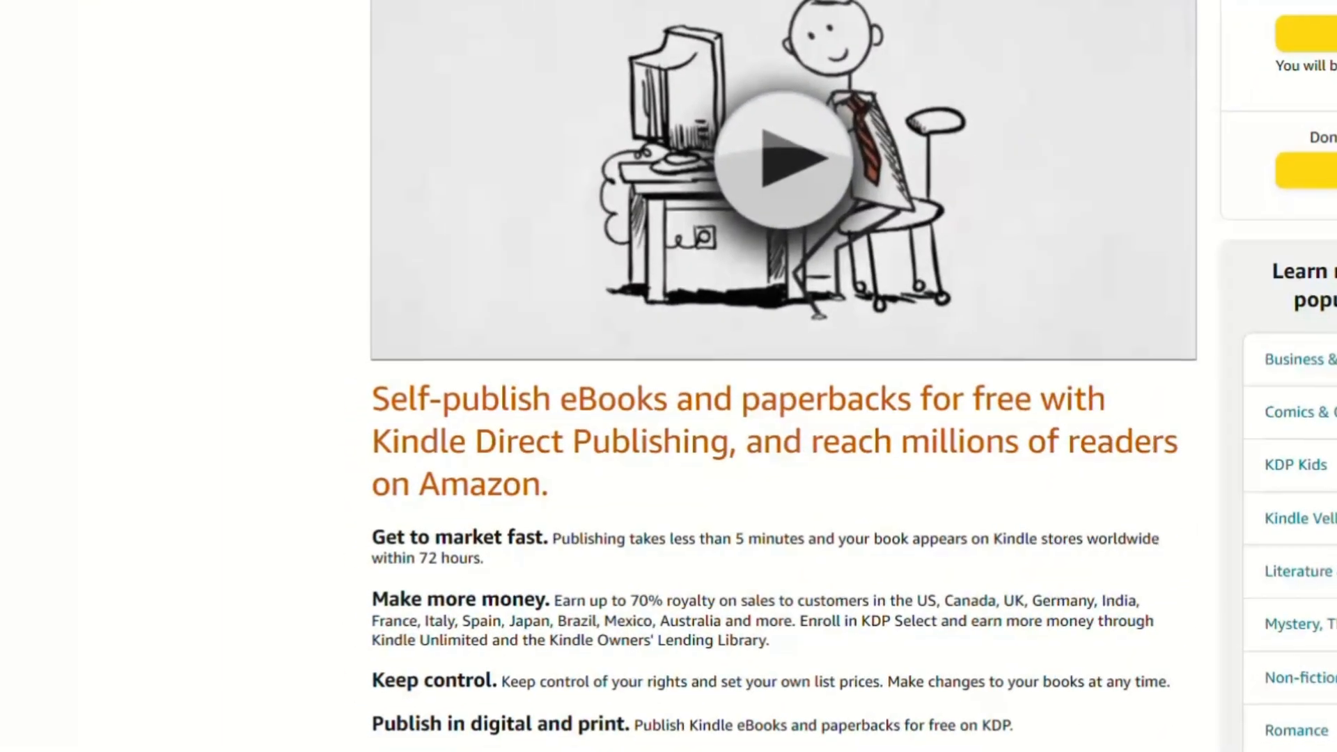
{"action": "scroll", "scroll_direction": "down", "scroll_amount": 3}
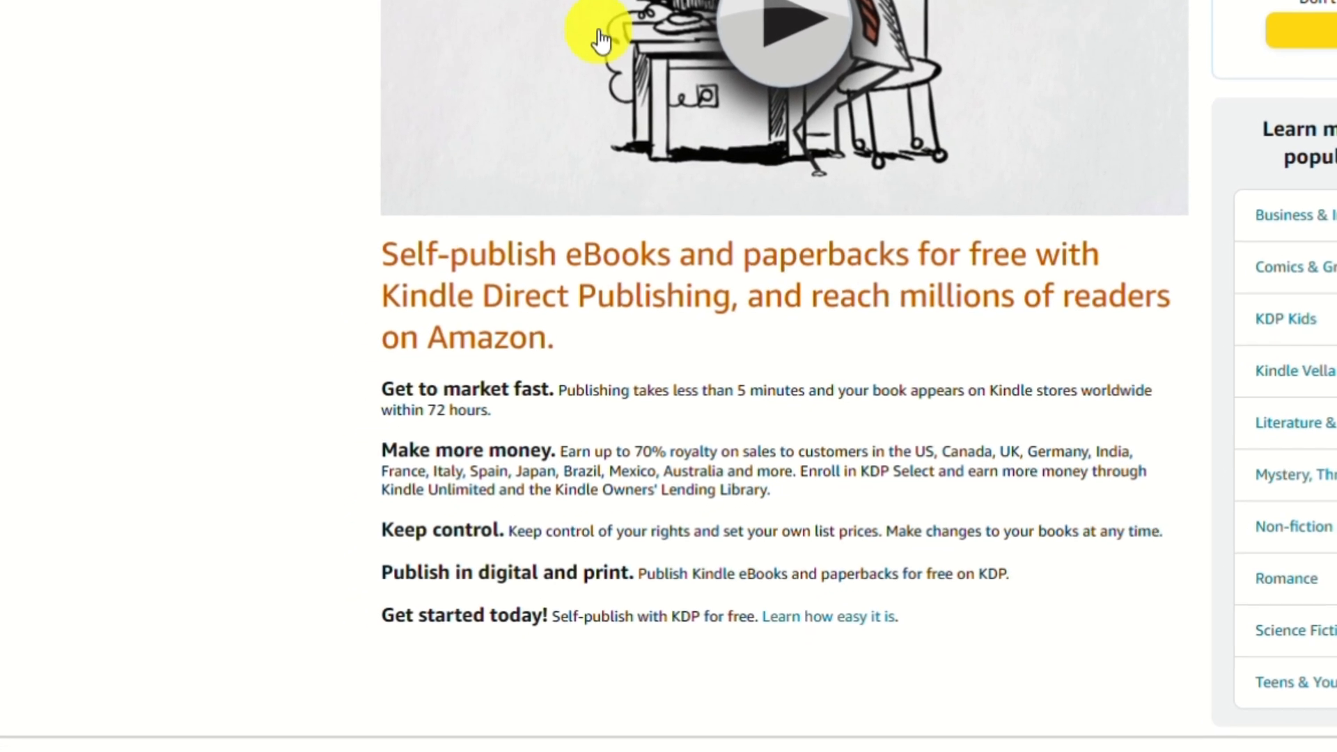
{"action": "scroll", "scroll_direction": "down", "scroll_amount": 3}
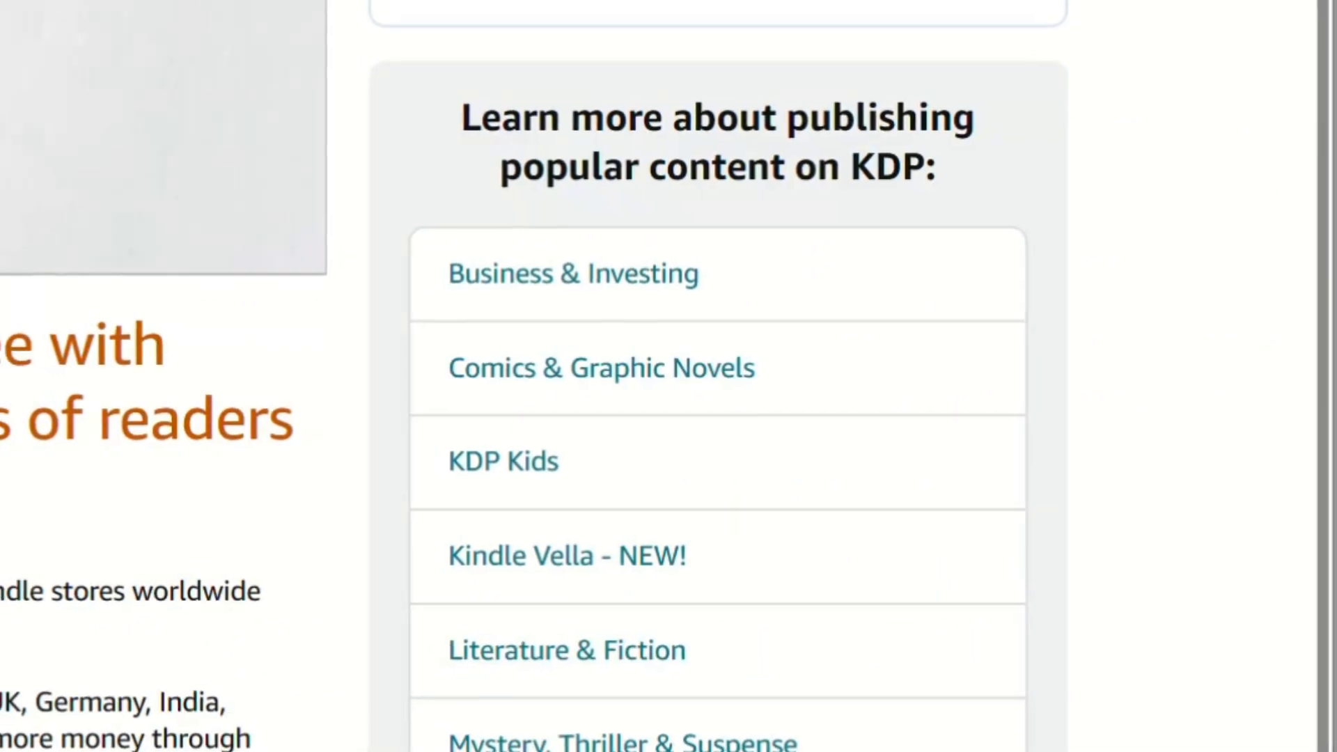
{"action": "scroll", "scroll_direction": "up", "scroll_amount": 3}
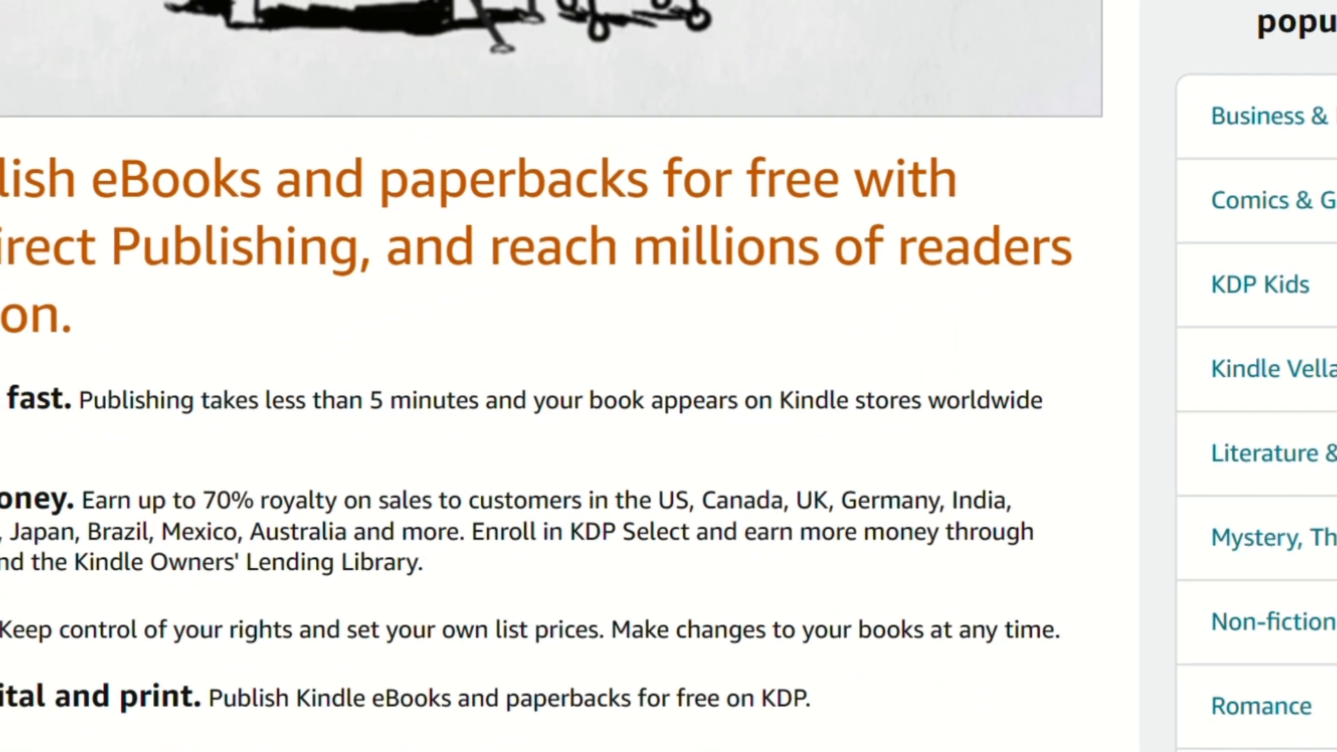
{"action": "scroll", "scroll_direction": "down", "scroll_amount": 3}
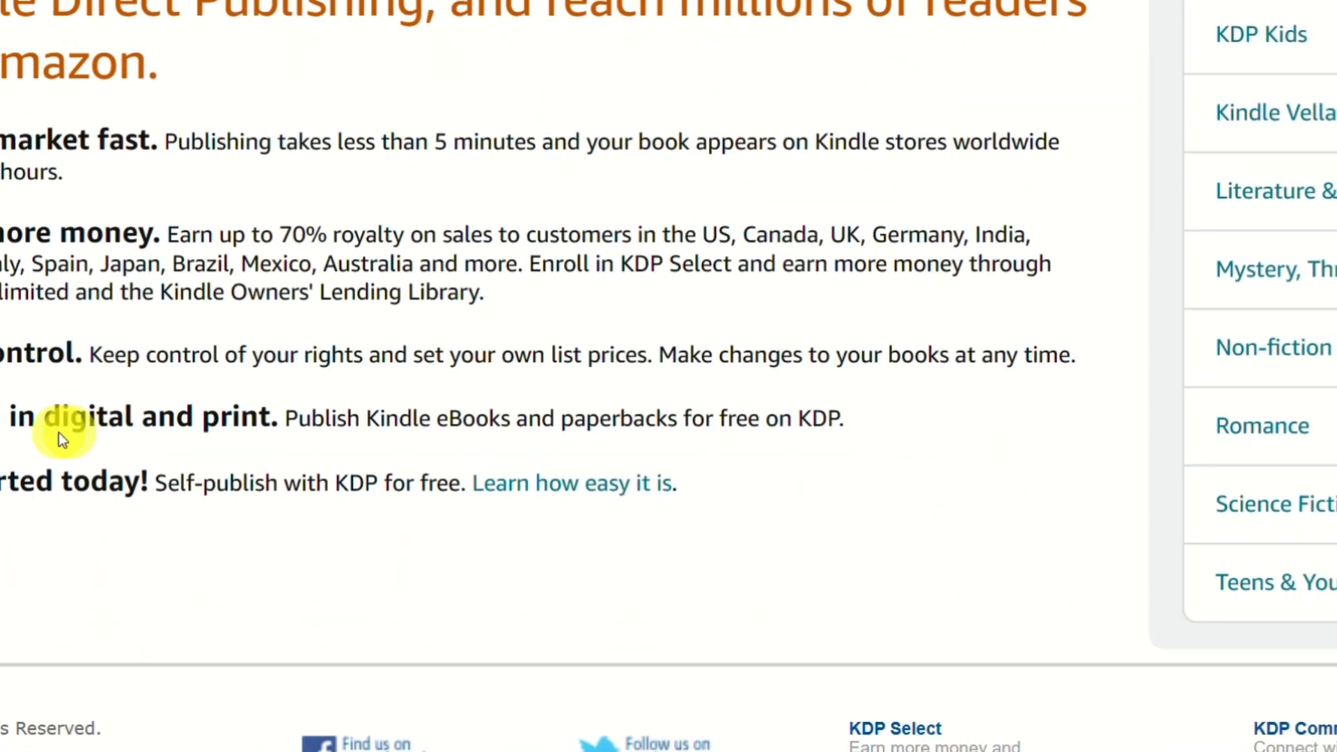
{"action": "scroll", "scroll_direction": "up", "scroll_amount": 3}
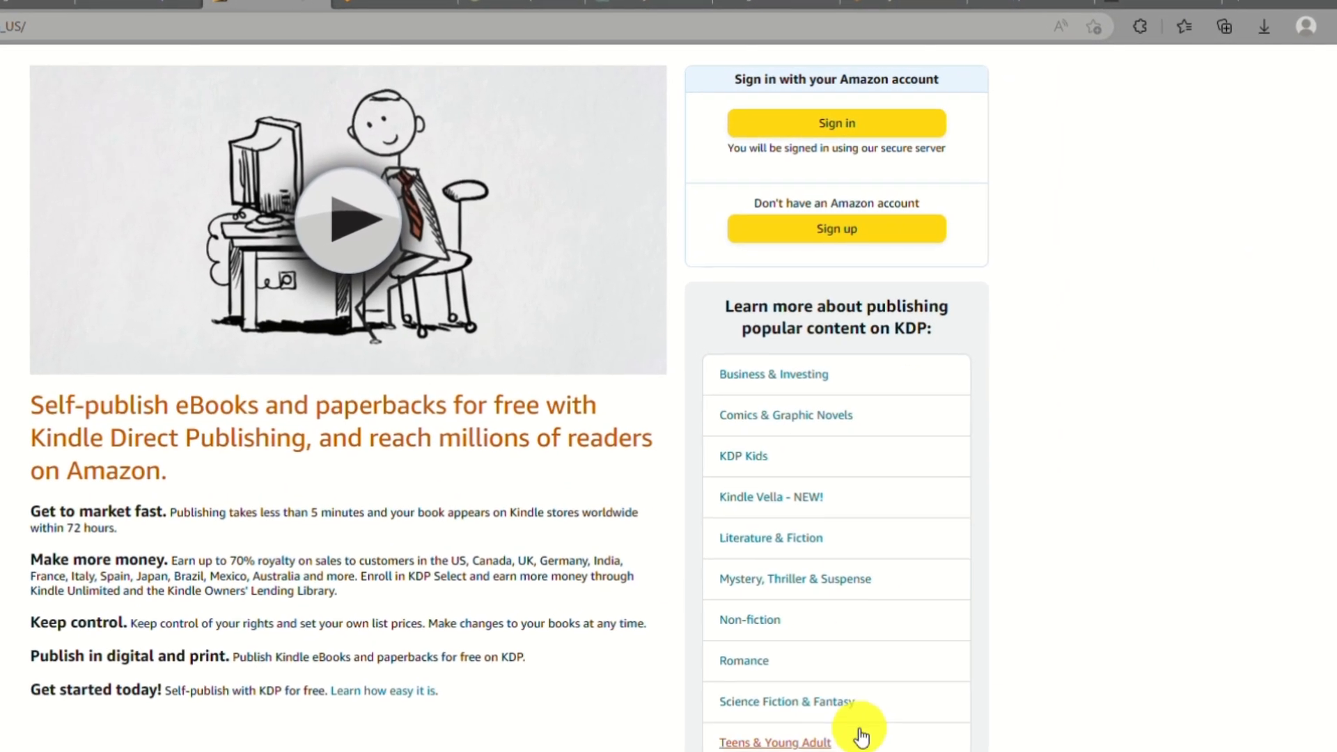
{"action": "scroll", "scroll_direction": "up", "scroll_amount": 3}
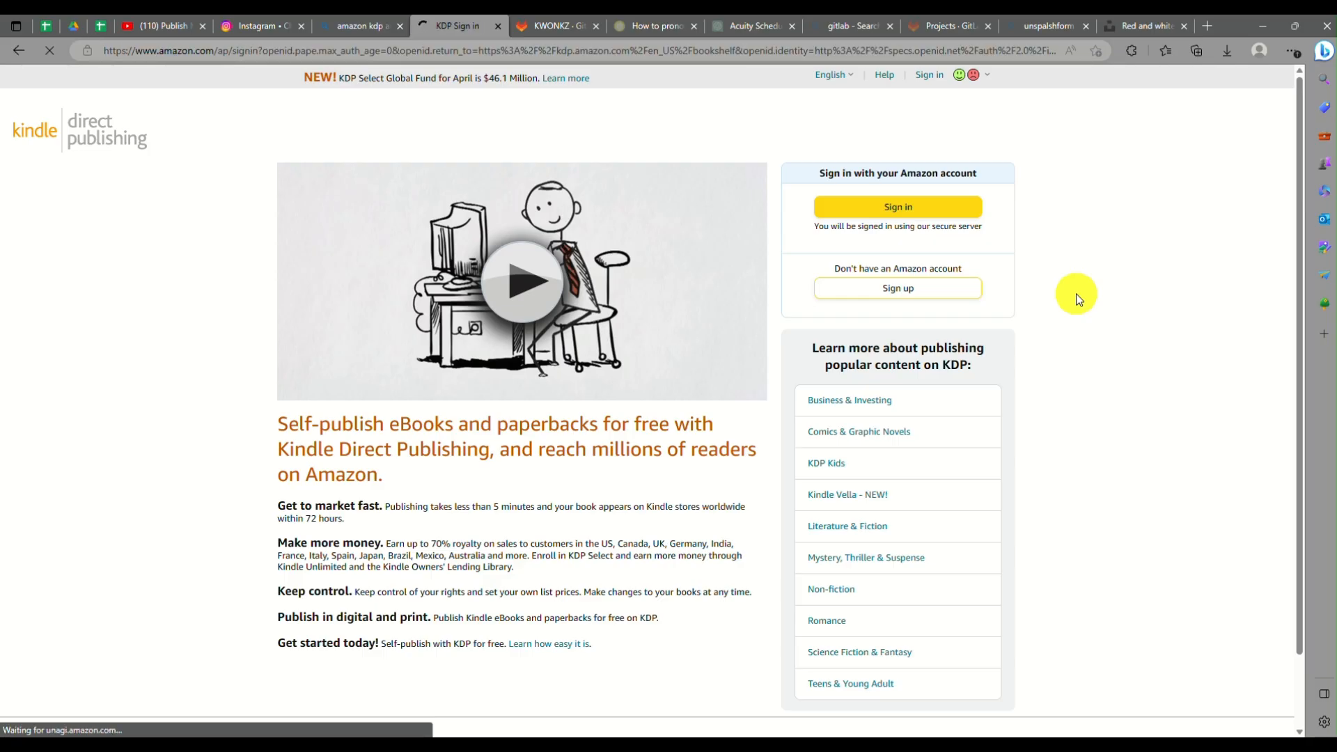
{"action": "left_click", "coordinate": [896, 207]}
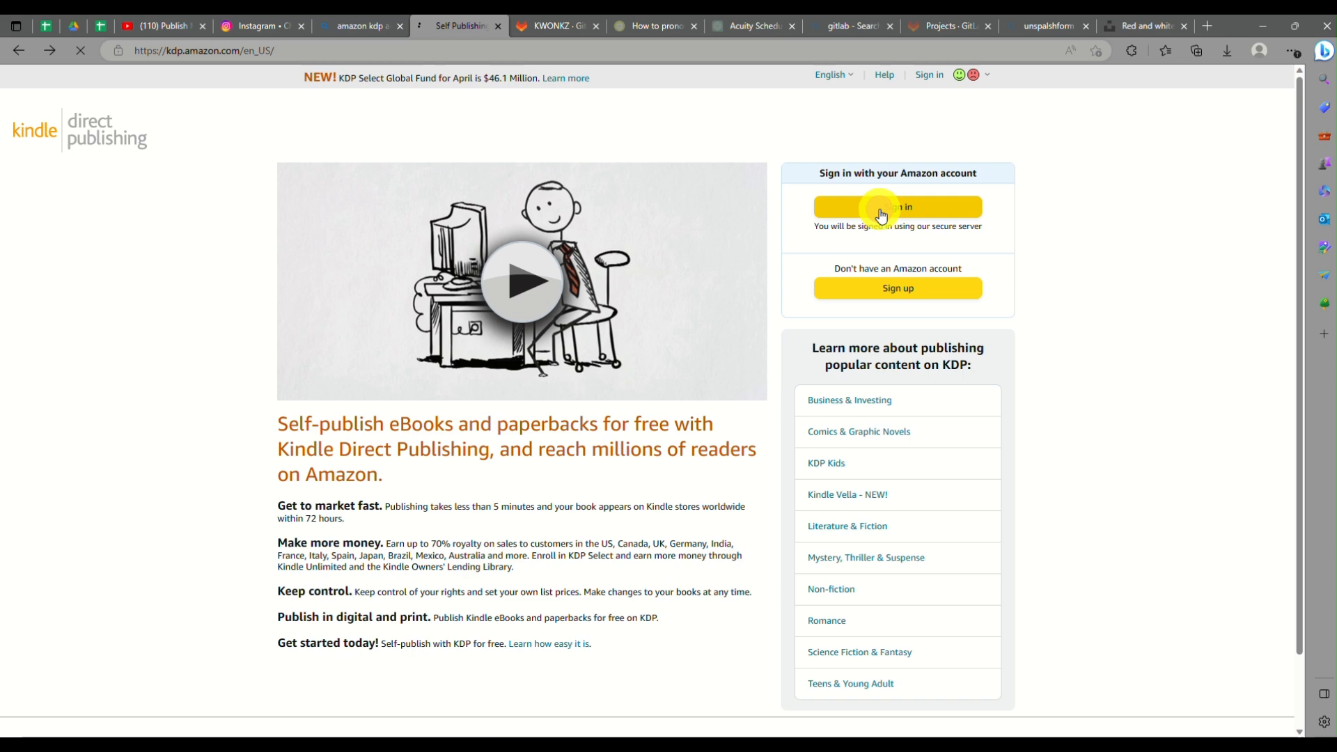
{"action": "left_click", "coordinate": [897, 208]}
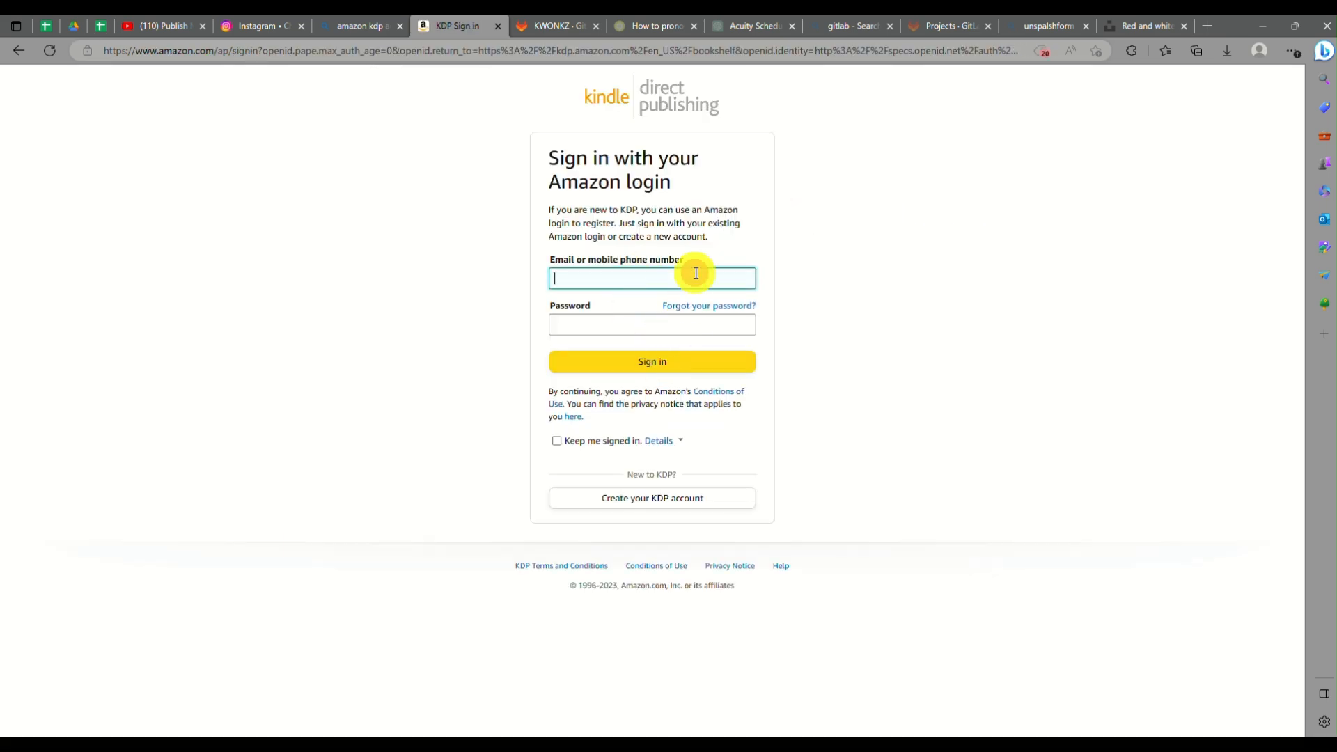
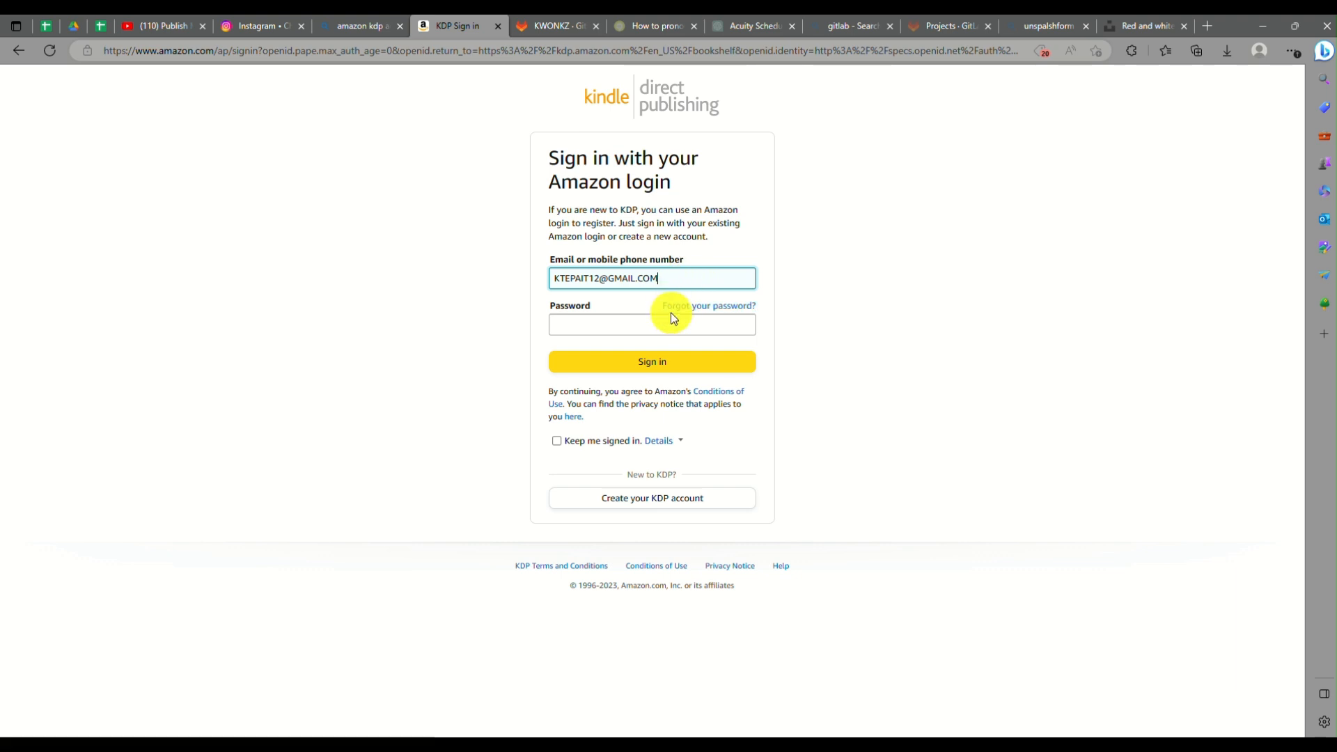
{"action": "mouse_move", "coordinate": [614, 43]}
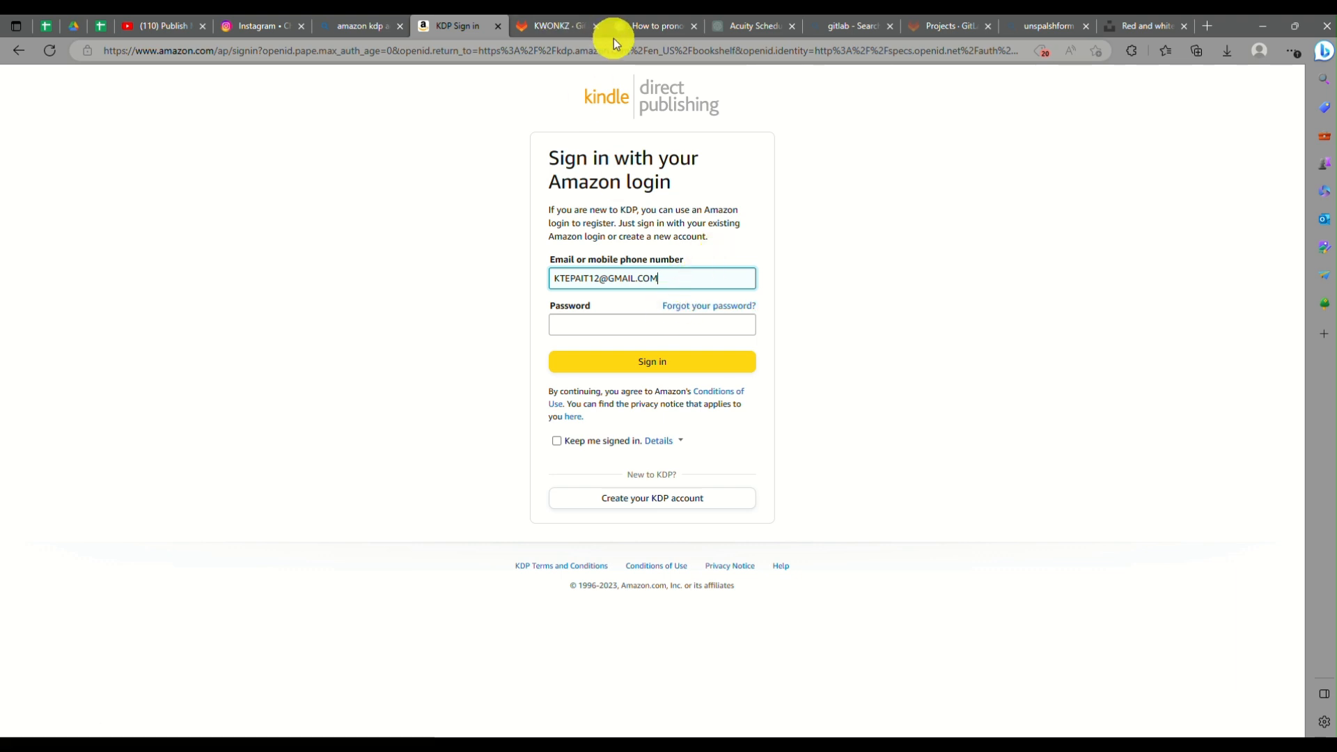
{"action": "left_click", "coordinate": [650, 361]}
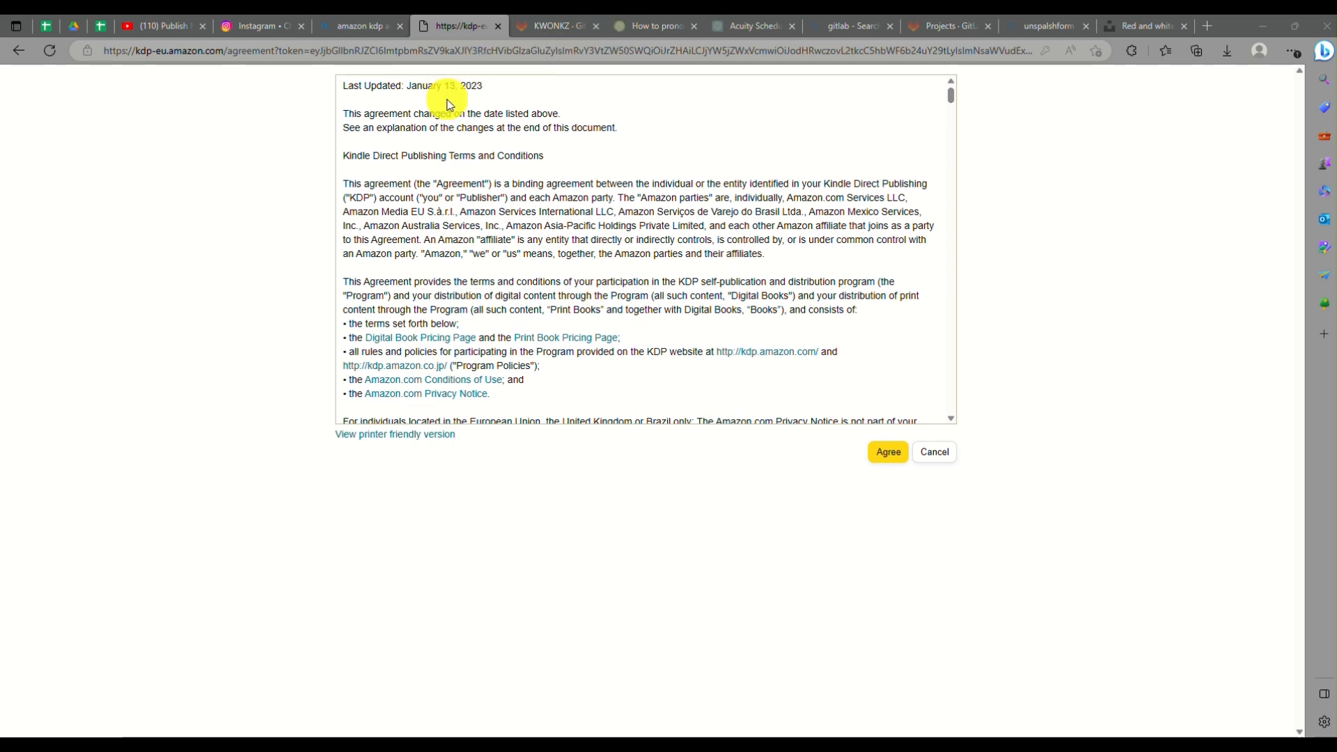
Agree to the KDP Terms and Conditions and confirm, opening the new account's Bookshelf.
{"action": "scroll", "scroll_direction": "down", "scroll_amount": 3}
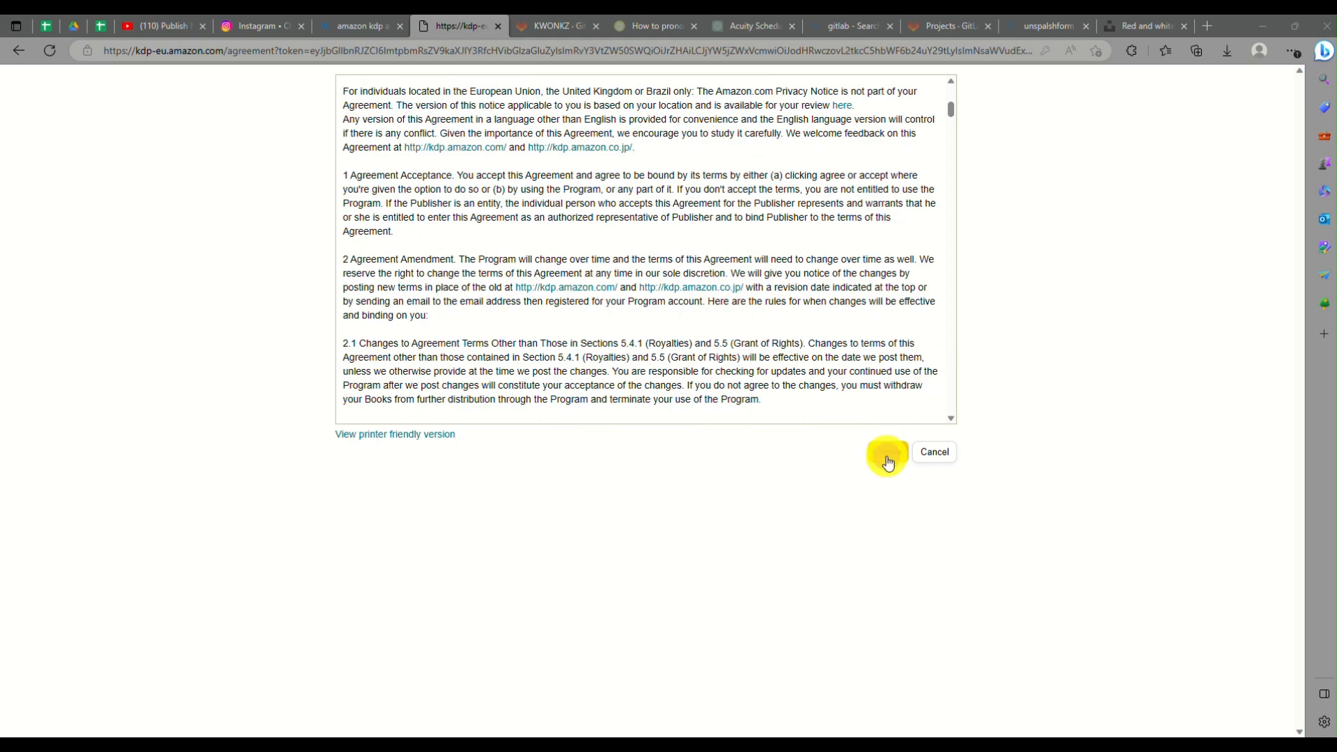
{"action": "left_click", "coordinate": [886, 452]}
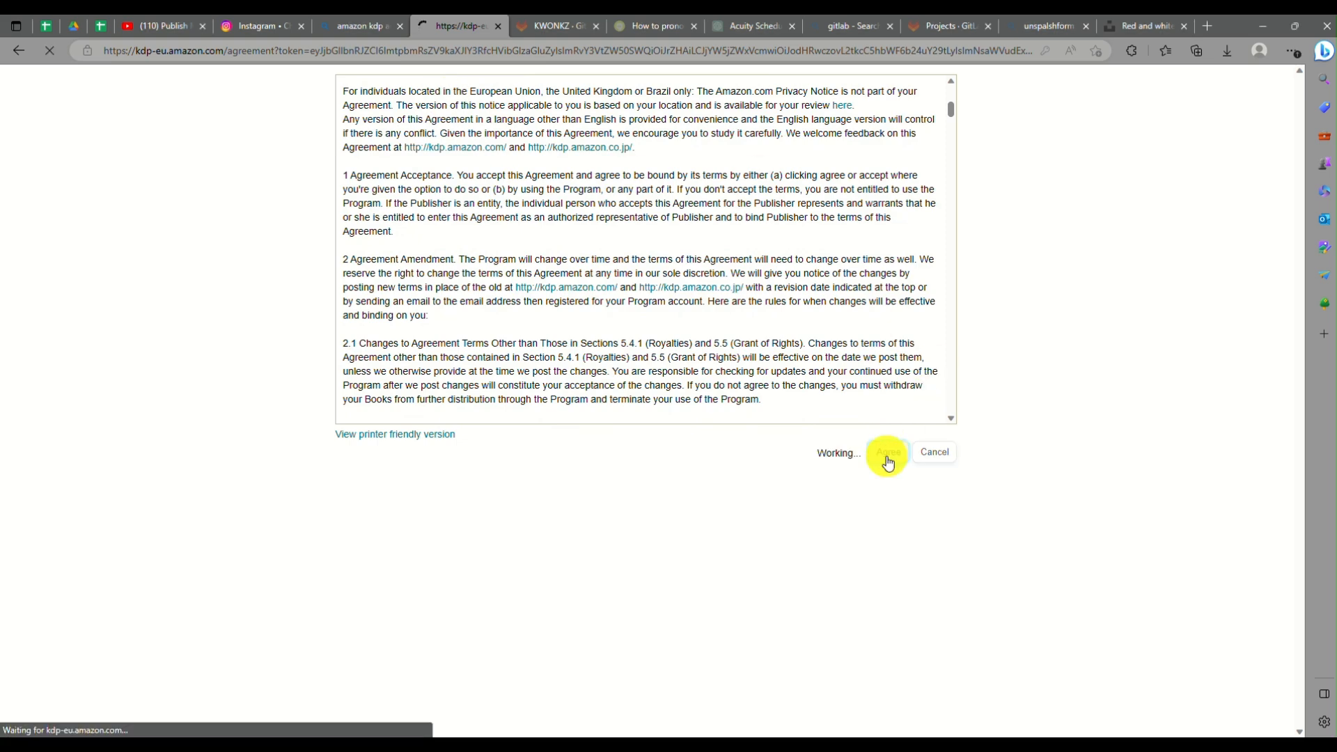
{"action": "left_click", "coordinate": [887, 452]}
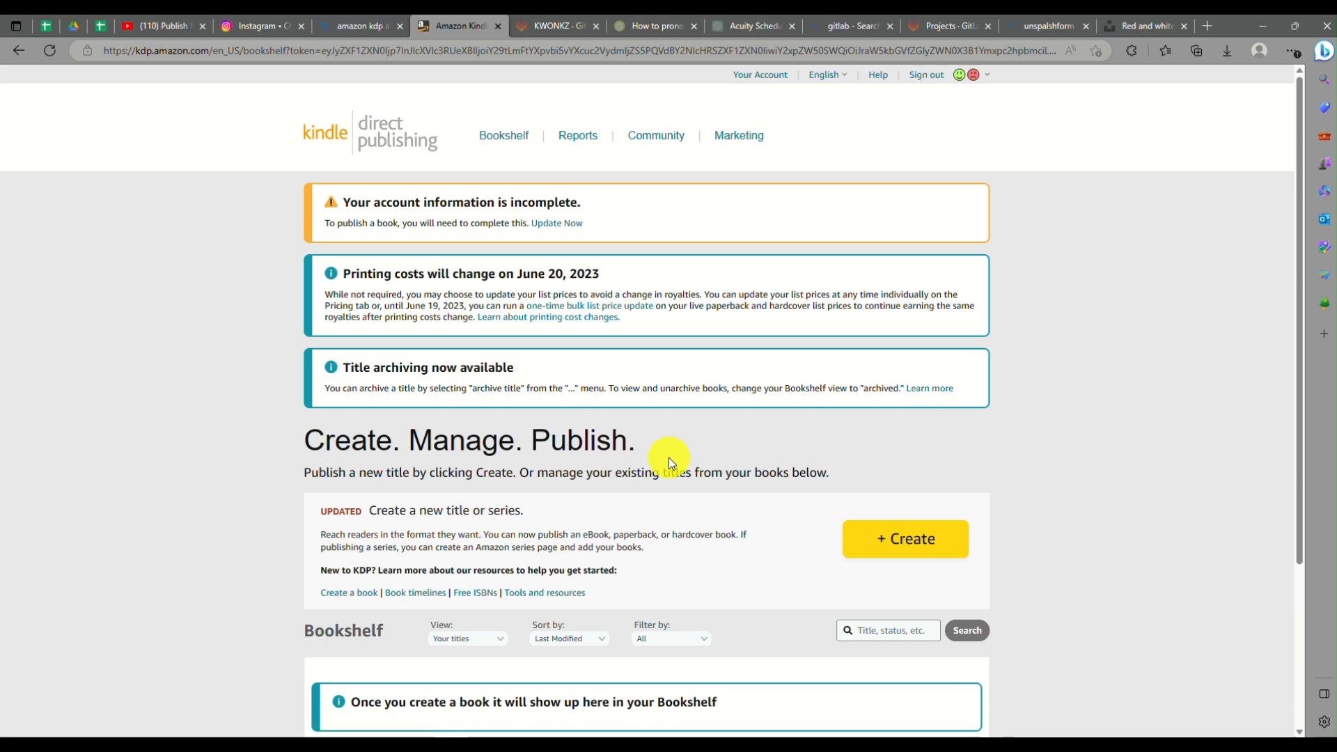
{"action": "scroll", "scroll_direction": "down", "scroll_amount": 3}
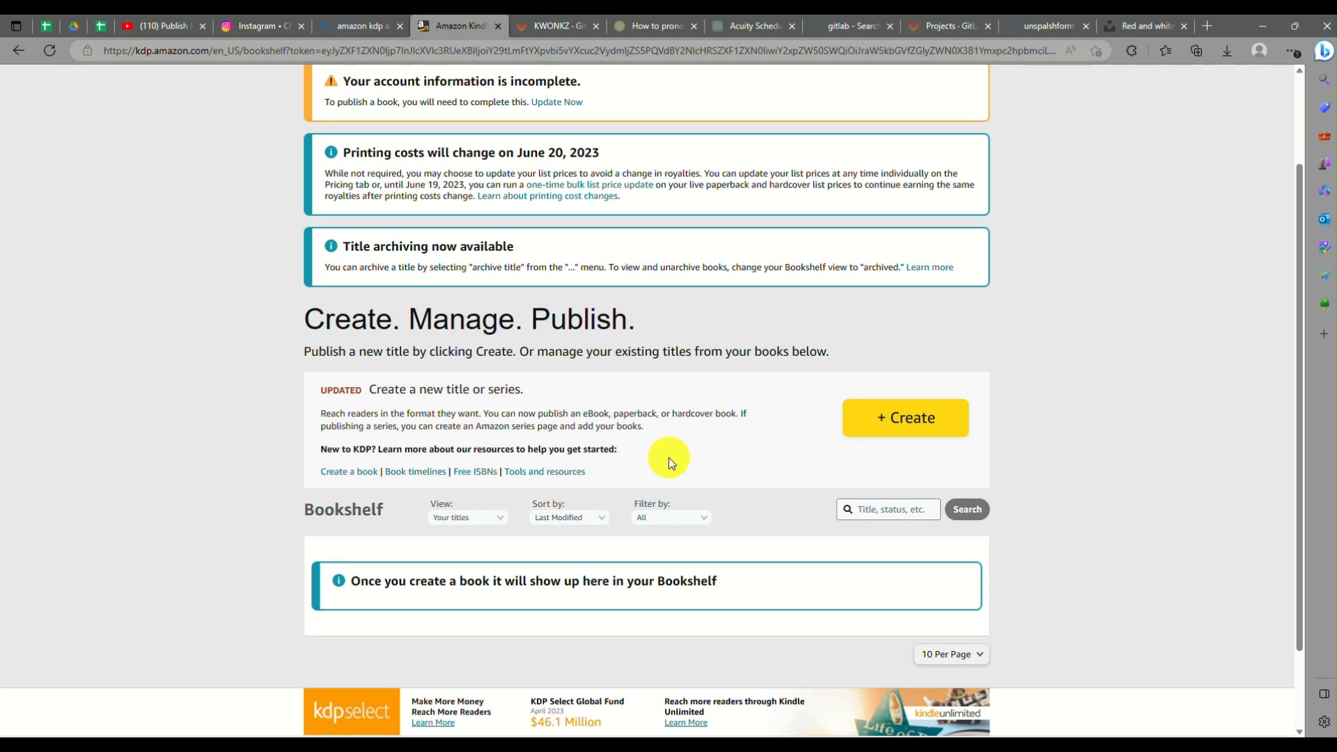
{"action": "mouse_move", "coordinate": [431, 385]}
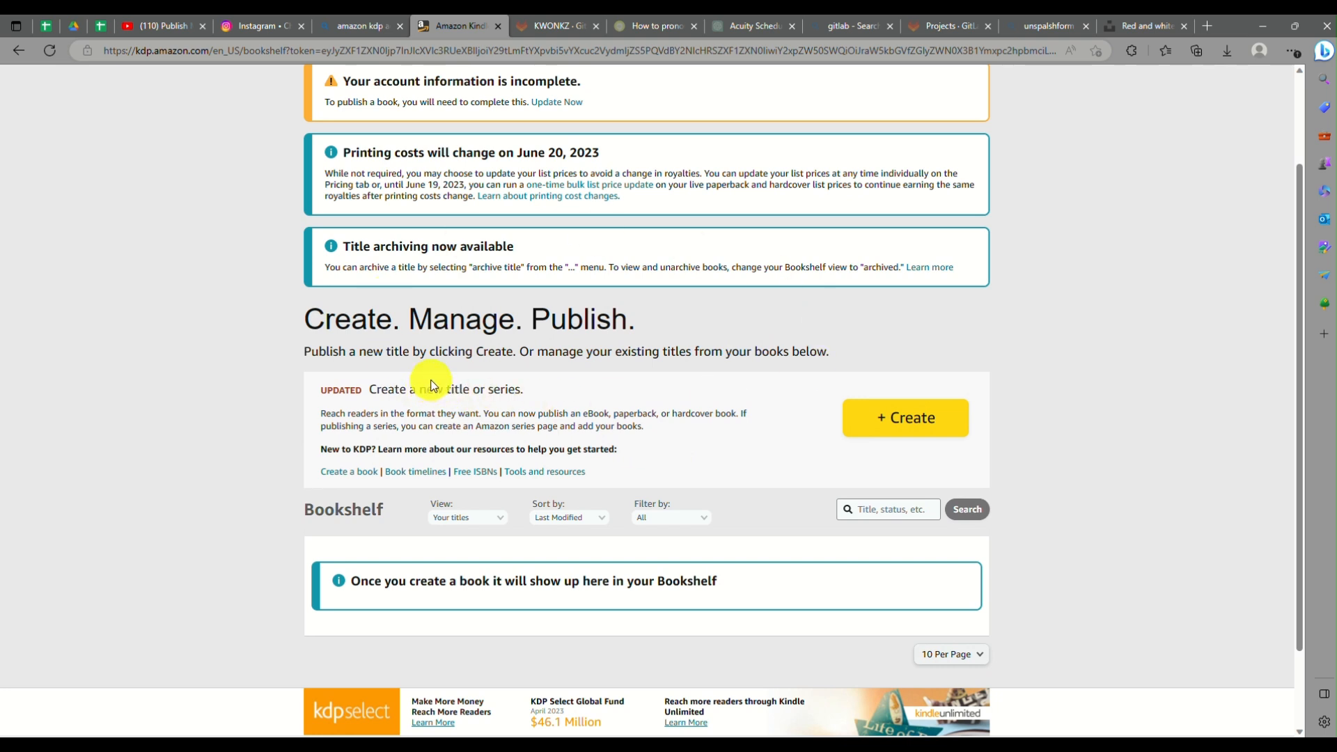
{"action": "mouse_move", "coordinate": [448, 373]}
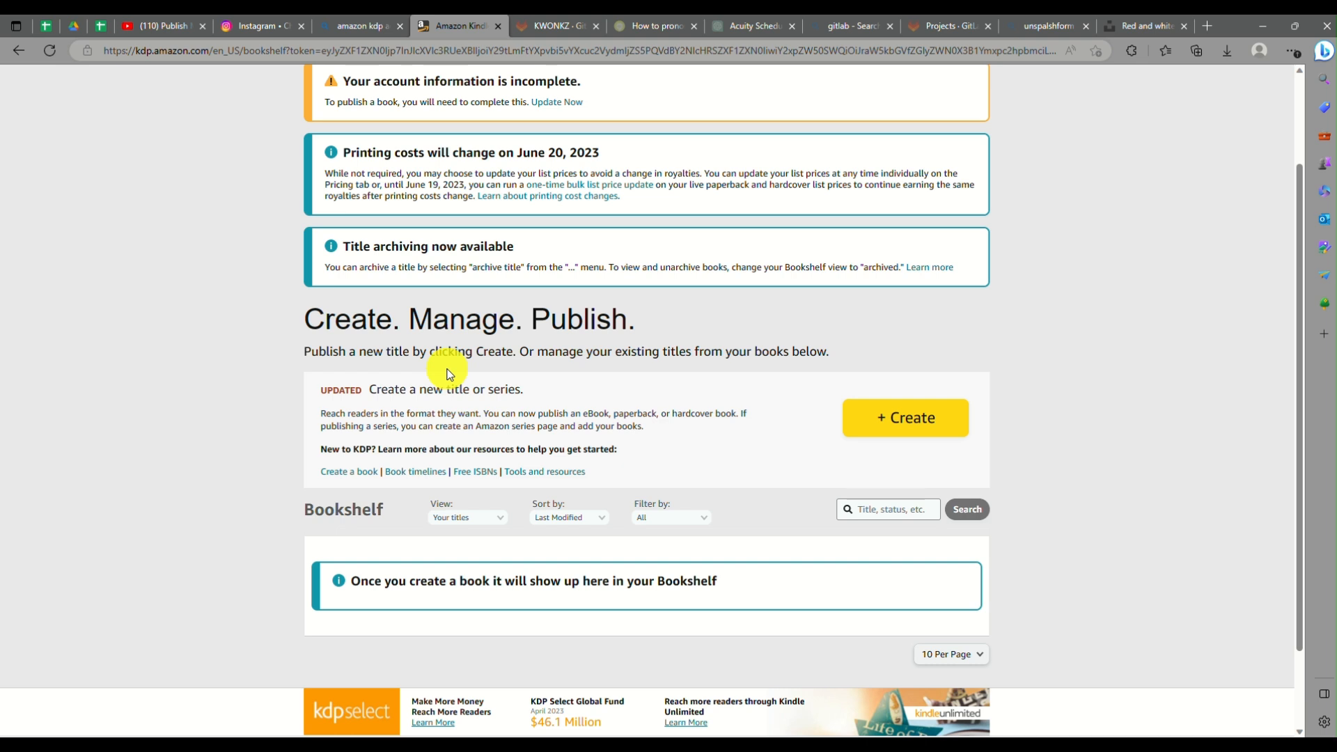
{"action": "scroll", "scroll_direction": "up", "scroll_amount": 3}
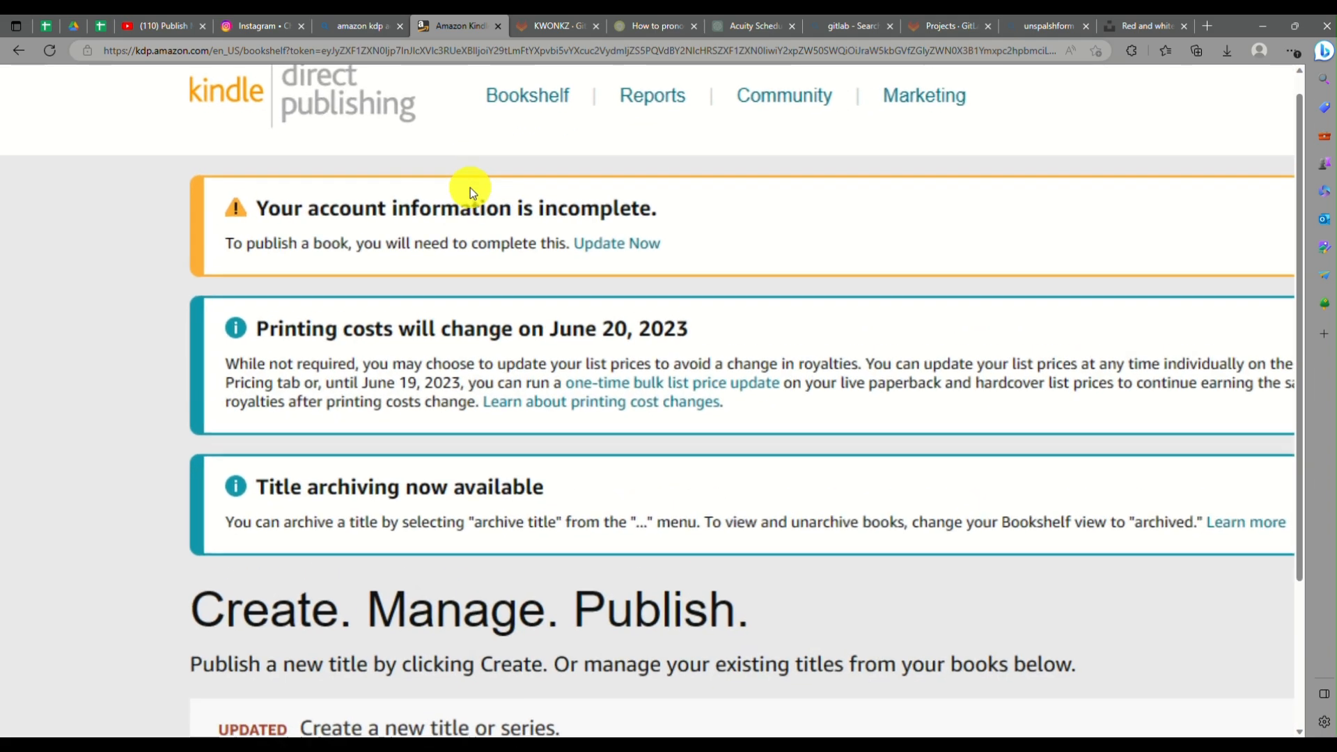
{"action": "key", "text": "ctrl+plus"}
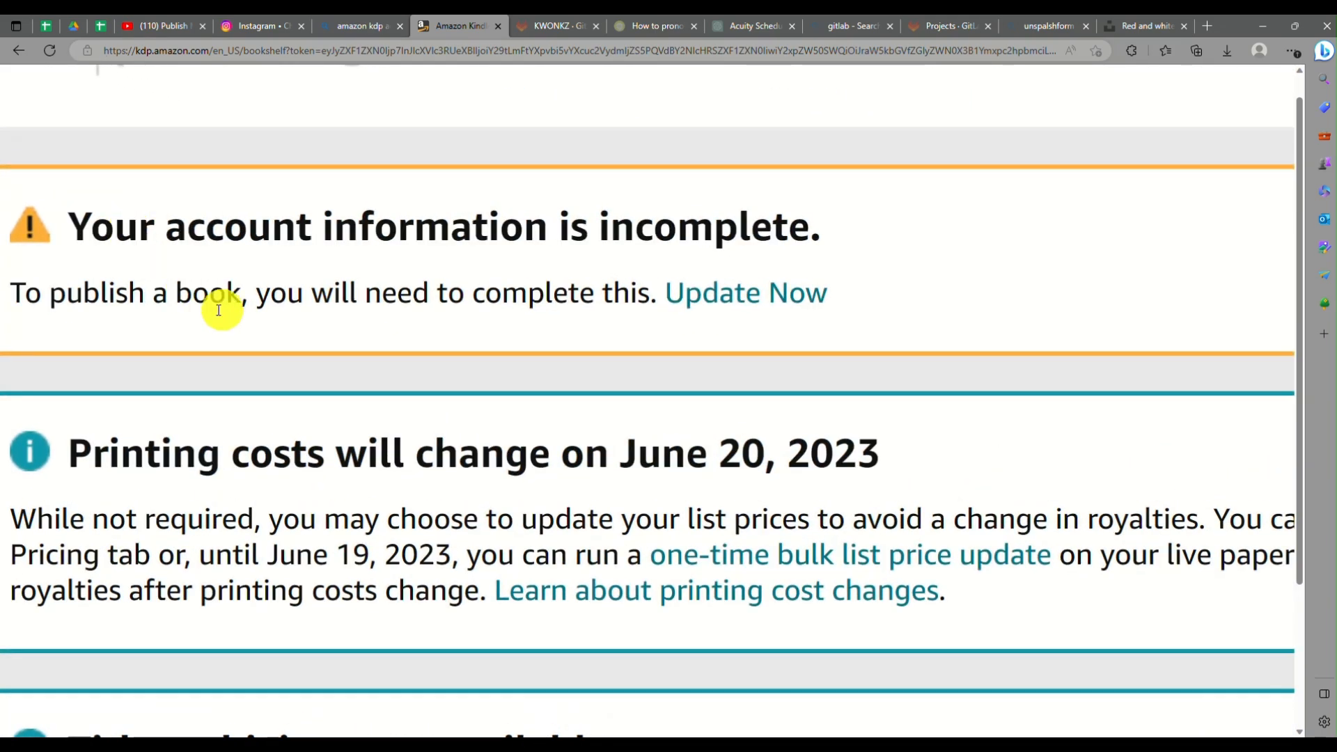
{"action": "scroll", "scroll_direction": "down", "scroll_amount": 3}
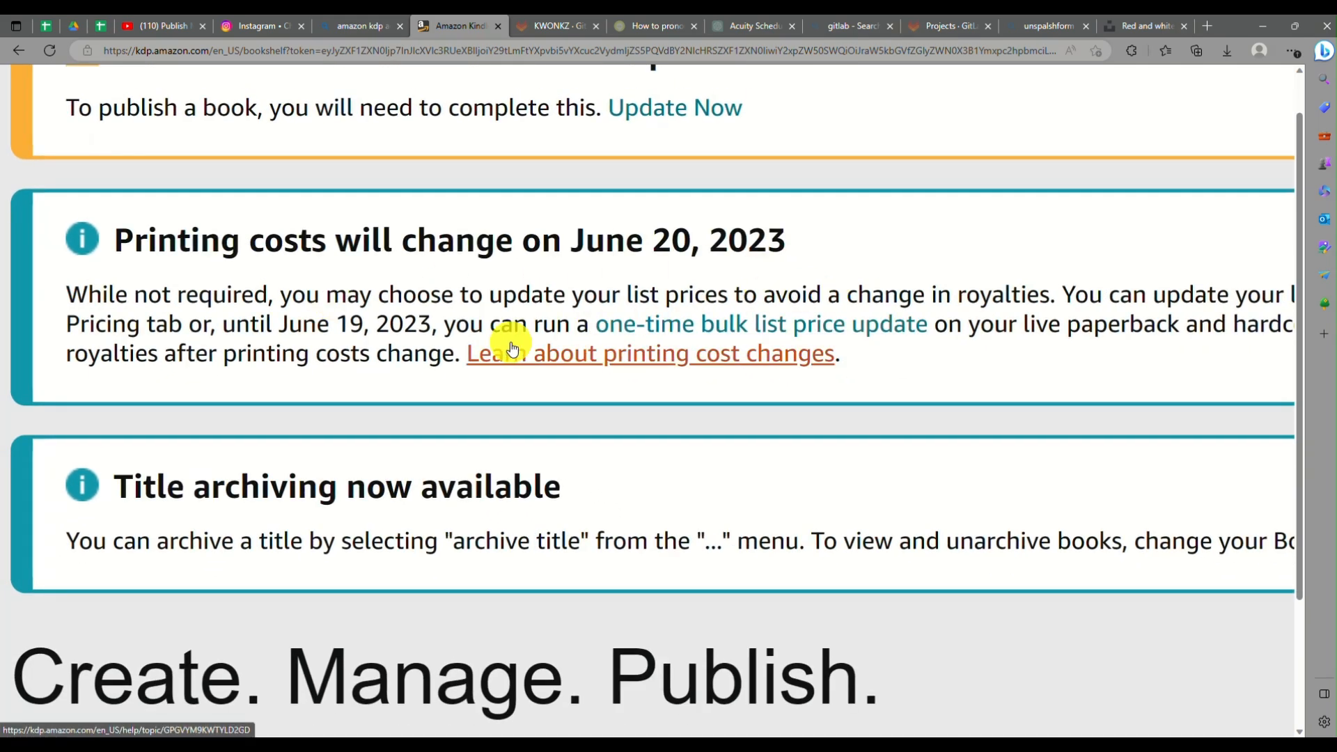
{"action": "scroll", "scroll_direction": "down", "scroll_amount": 3}
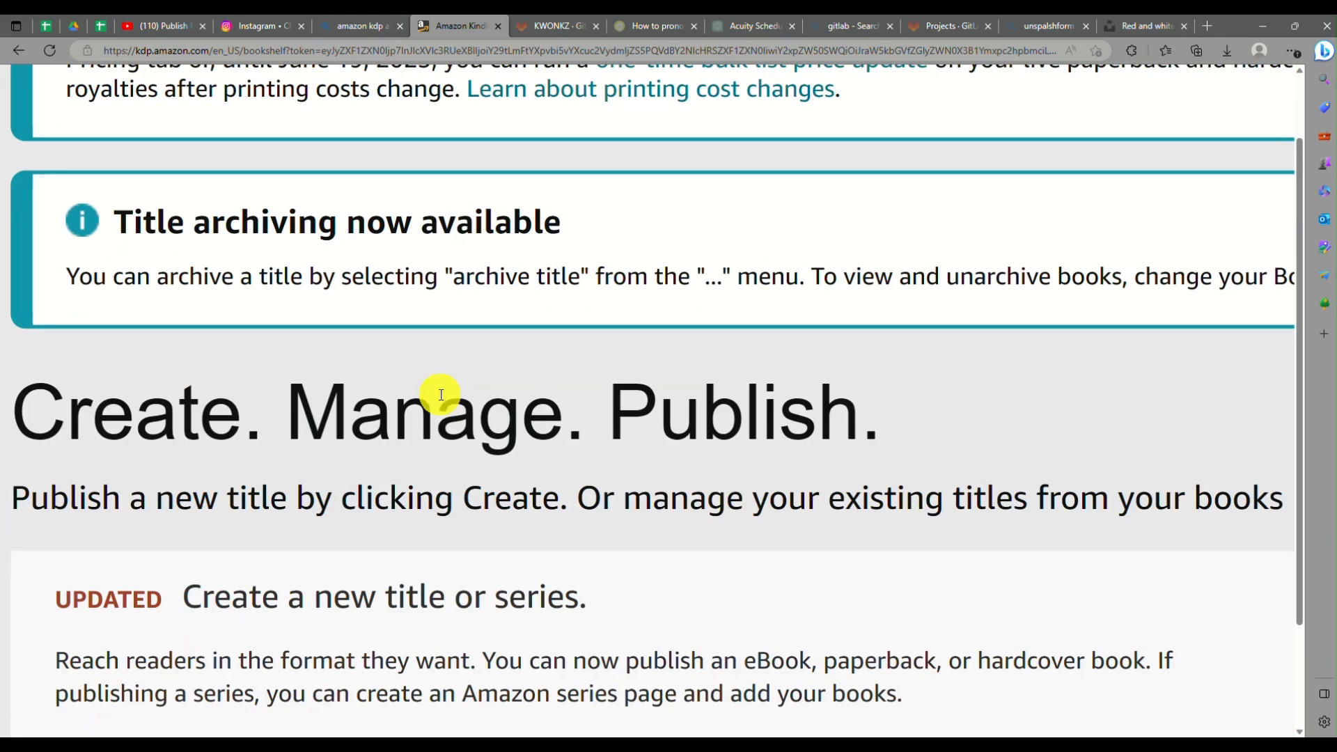
{"action": "scroll", "scroll_direction": "up", "scroll_amount": 3}
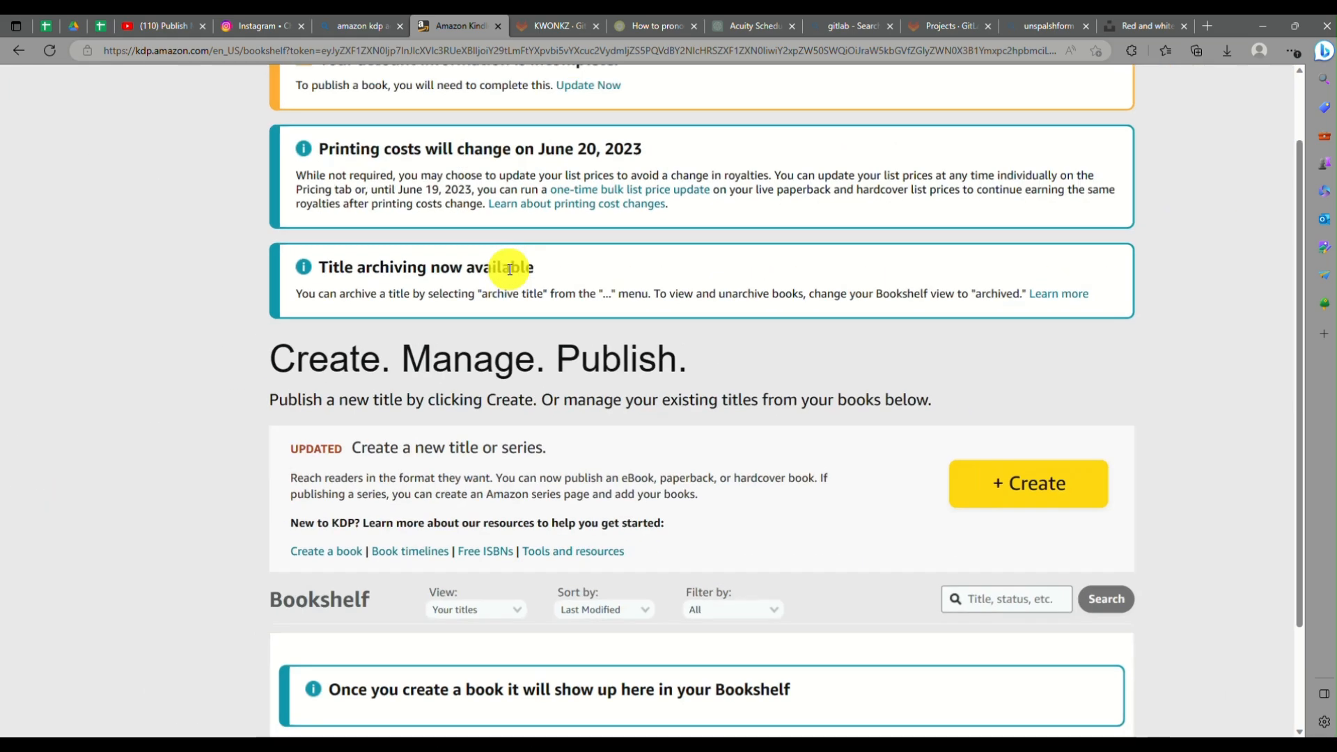
{"action": "scroll", "scroll_direction": "down", "scroll_amount": 3}
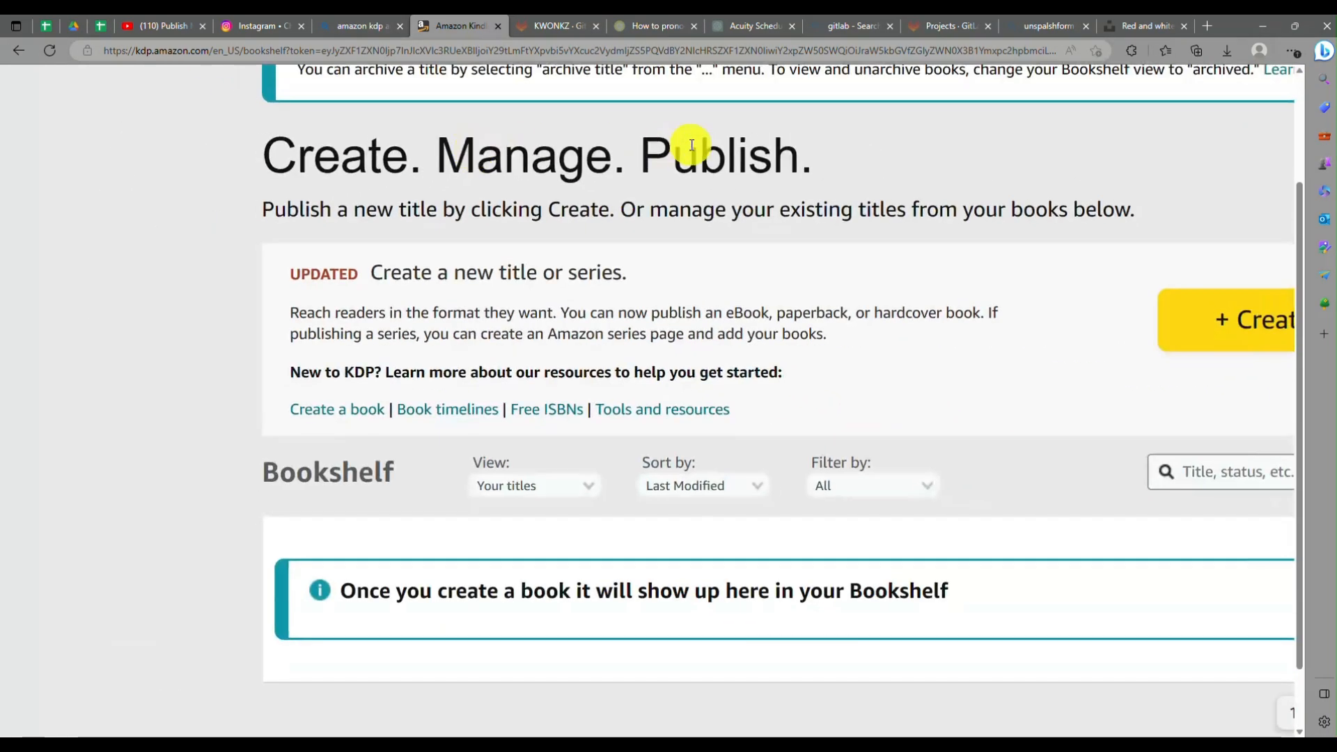
{"action": "key", "text": "ctrl+plus"}
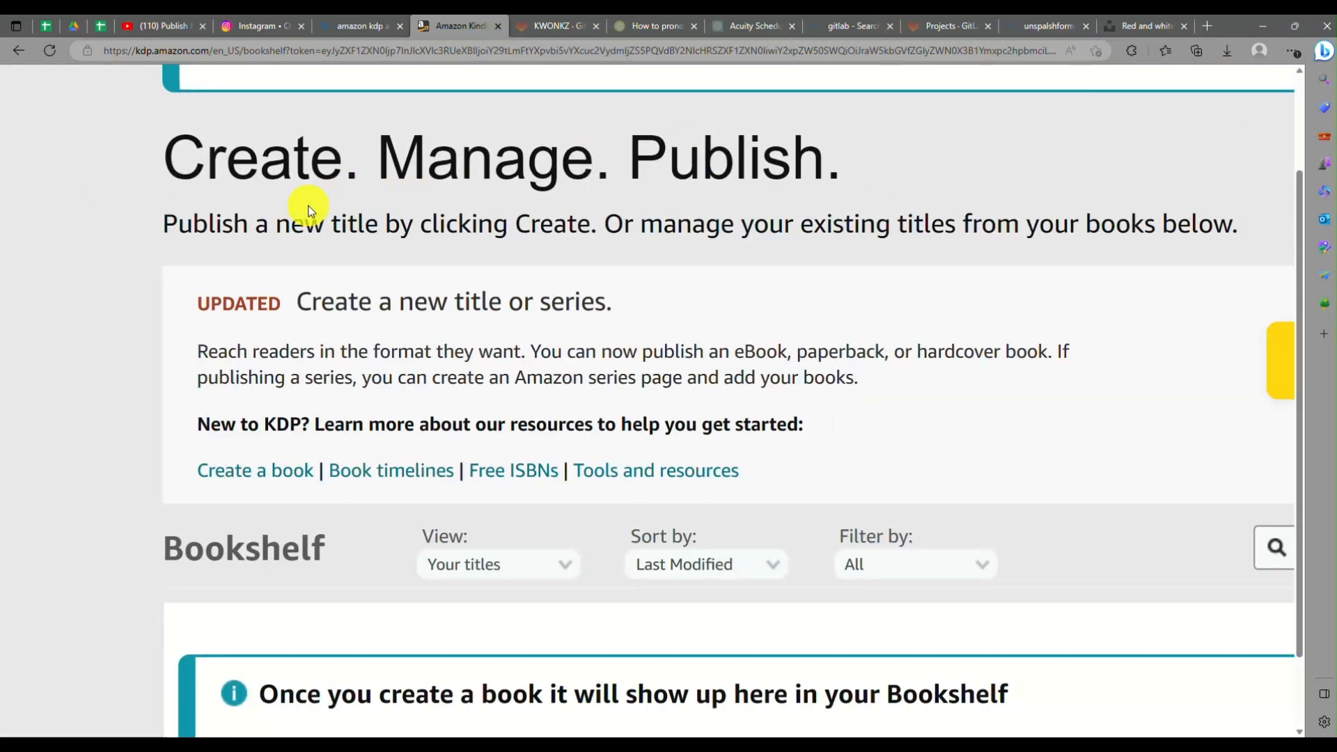
{"action": "mouse_move", "coordinate": [996, 229]}
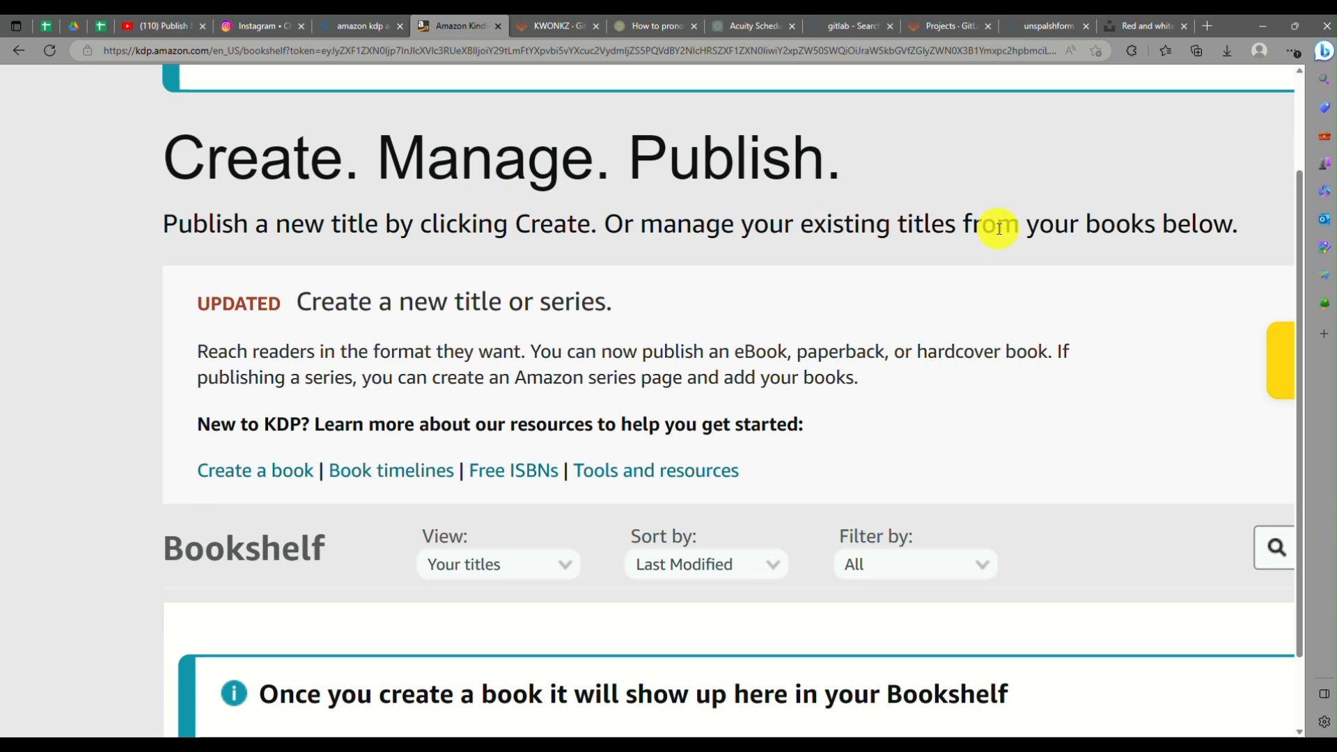
{"action": "mouse_move", "coordinate": [810, 323]}
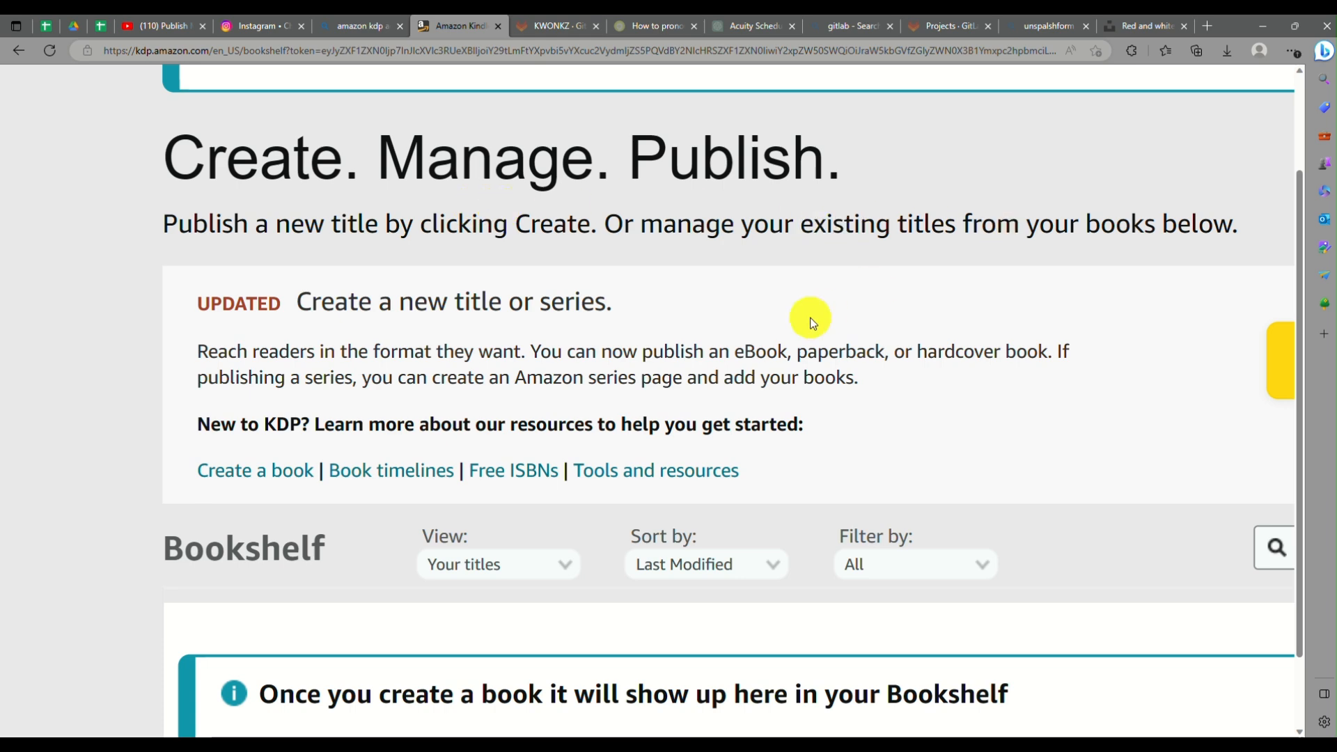
{"action": "scroll", "scroll_direction": "up", "scroll_amount": 3}
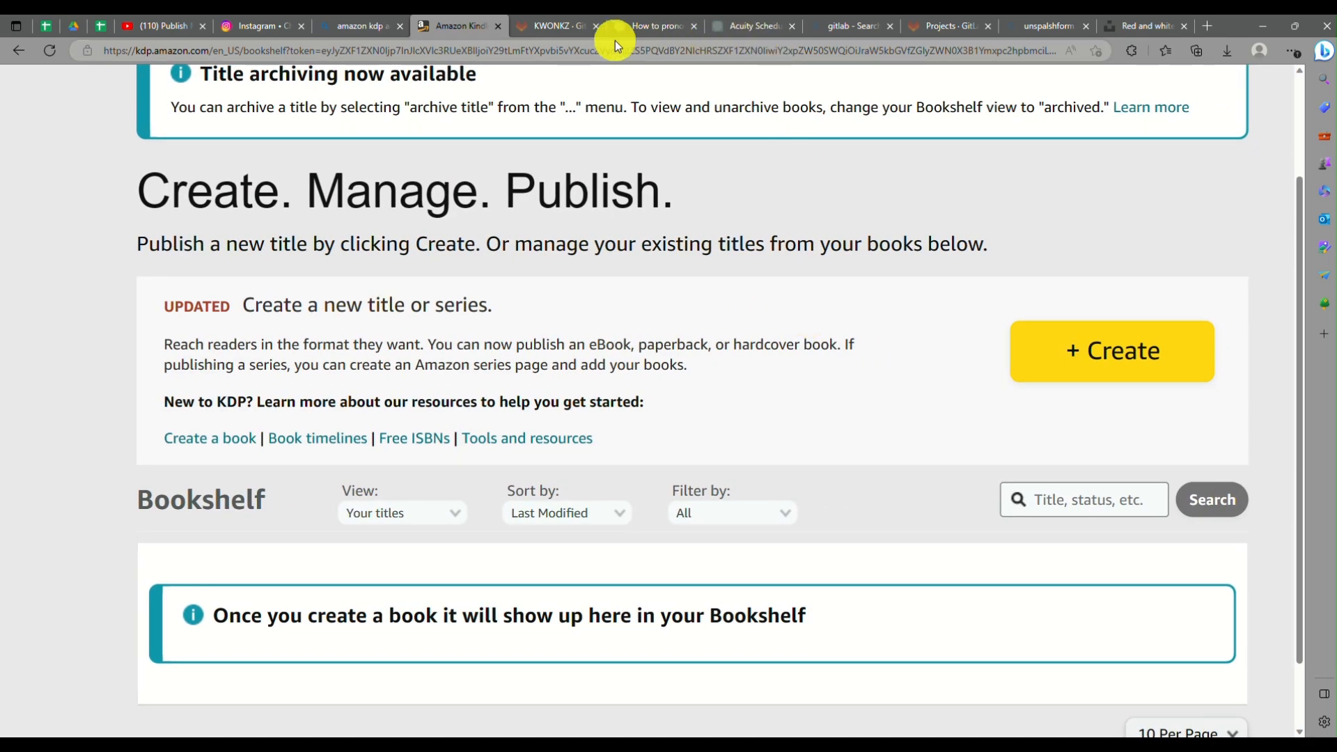
{"action": "mouse_move", "coordinate": [467, 345]}
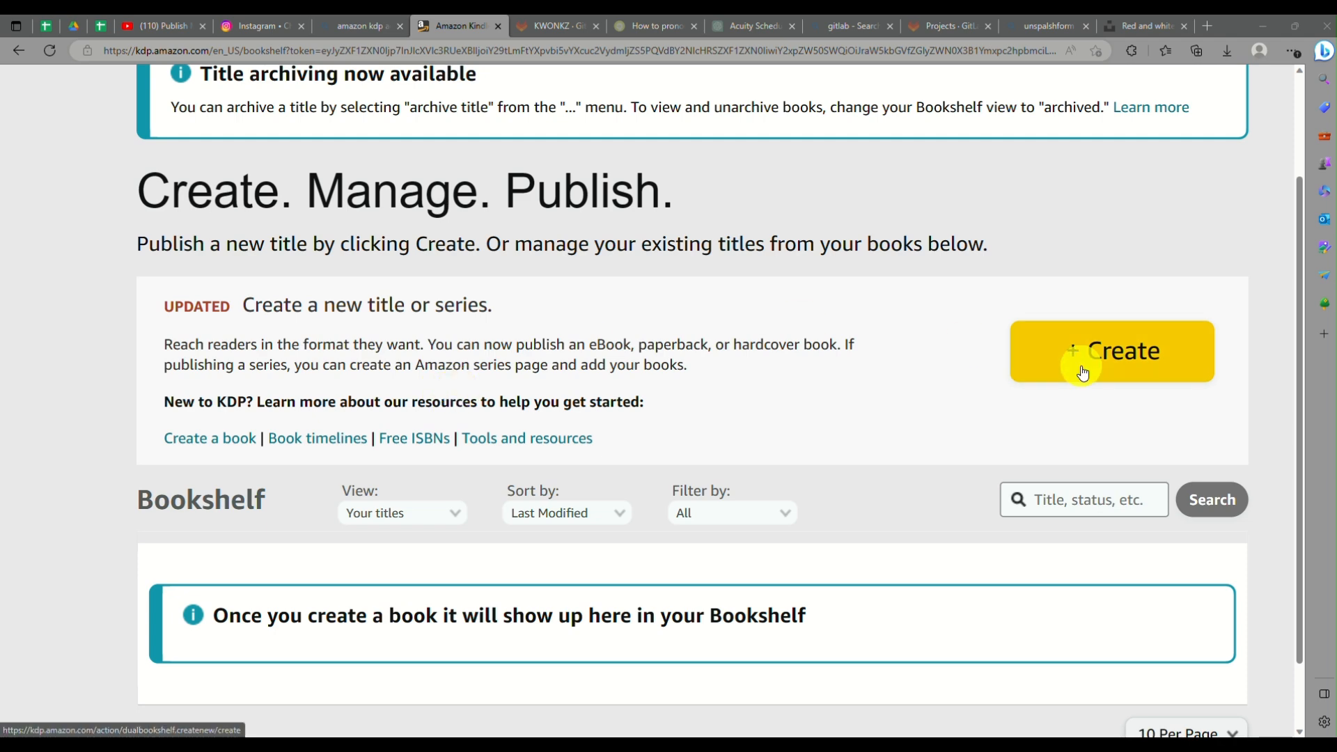
{"action": "scroll", "scroll_direction": "down", "scroll_amount": 3}
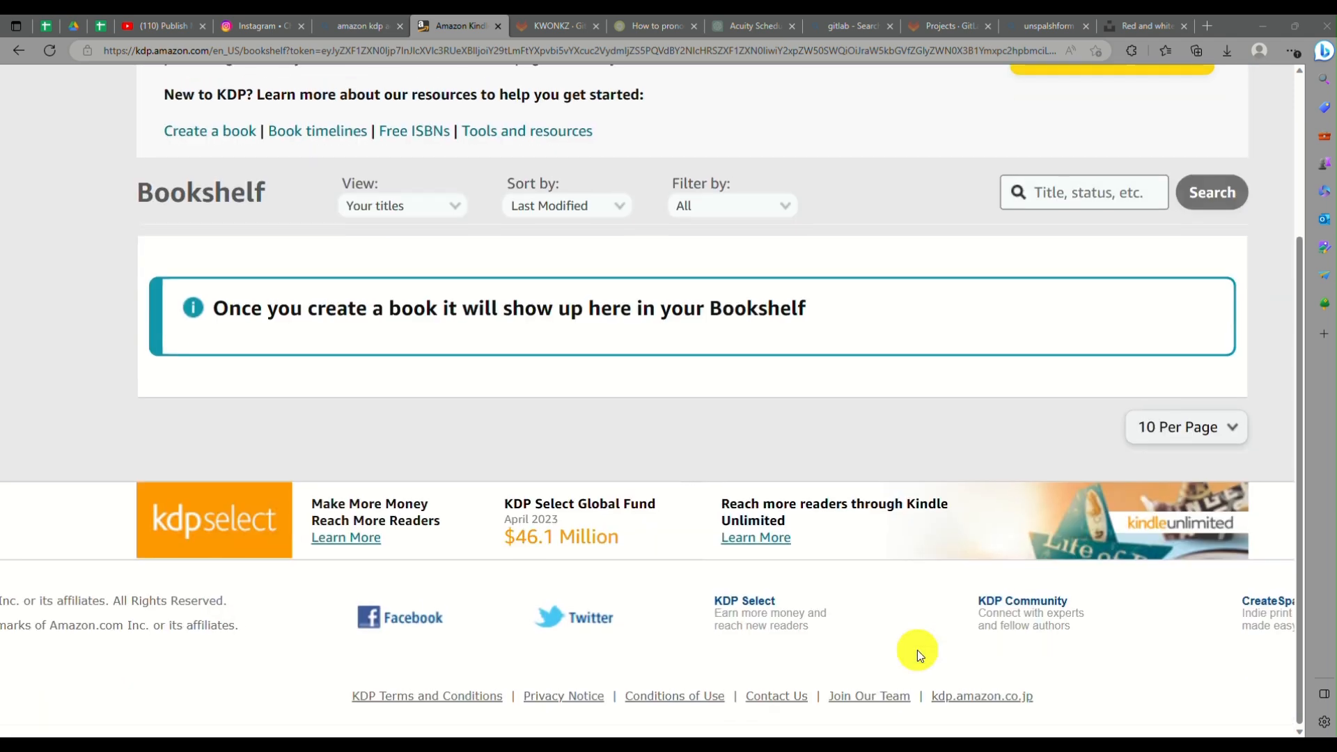
{"action": "scroll", "scroll_direction": "up", "scroll_amount": 3}
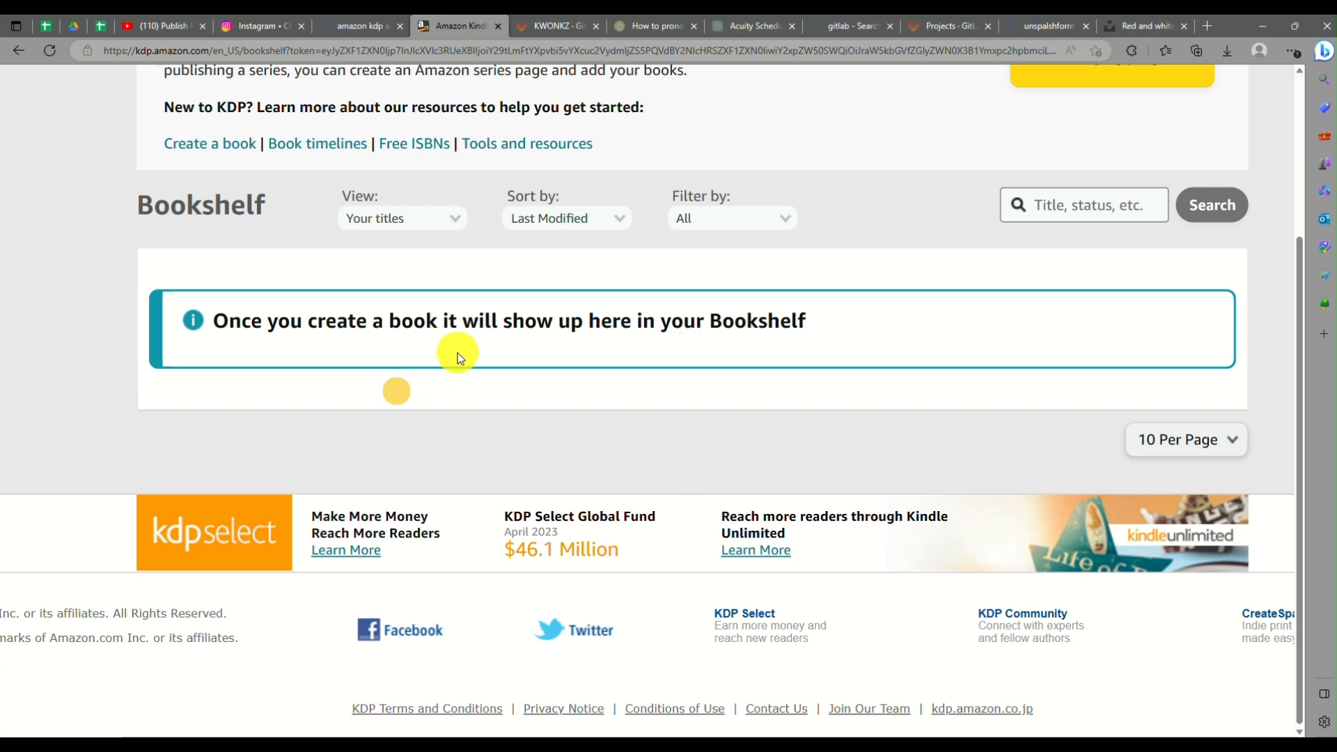
{"action": "mouse_move", "coordinate": [458, 353]}
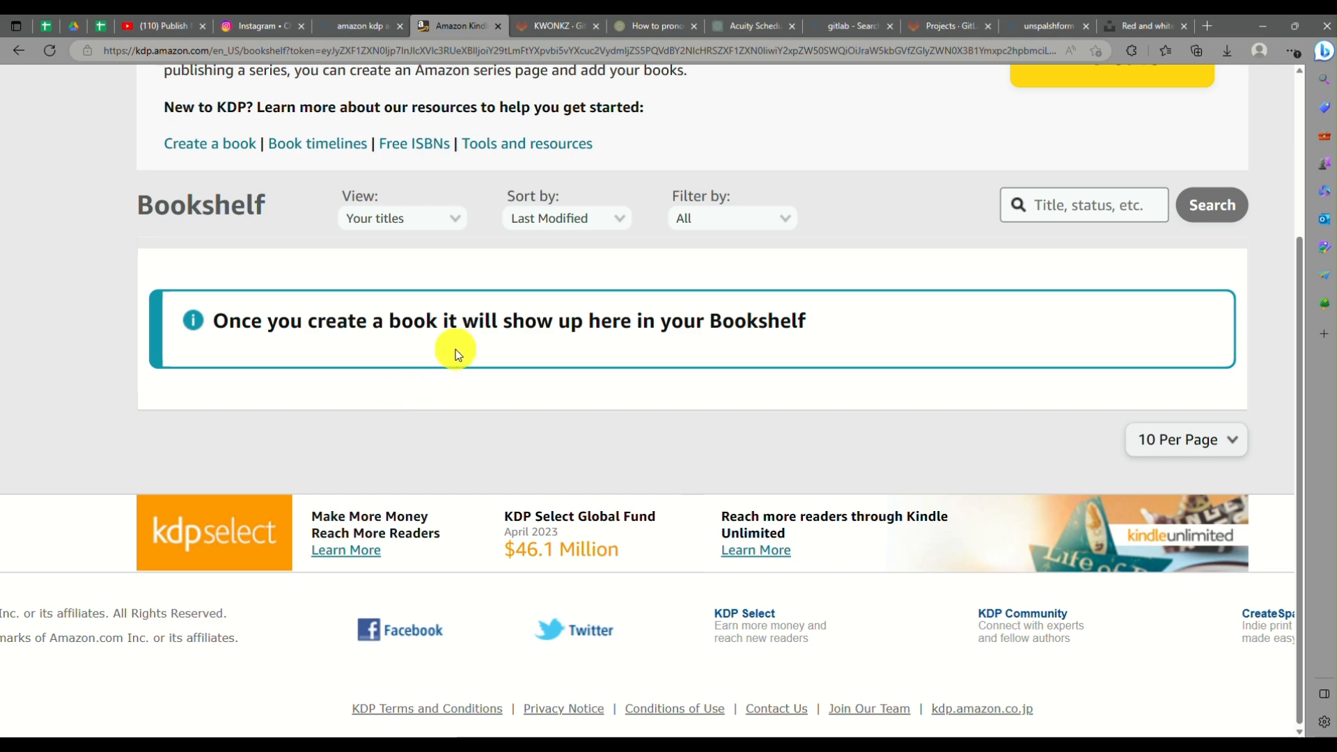
{"action": "scroll", "scroll_direction": "up", "scroll_amount": 3}
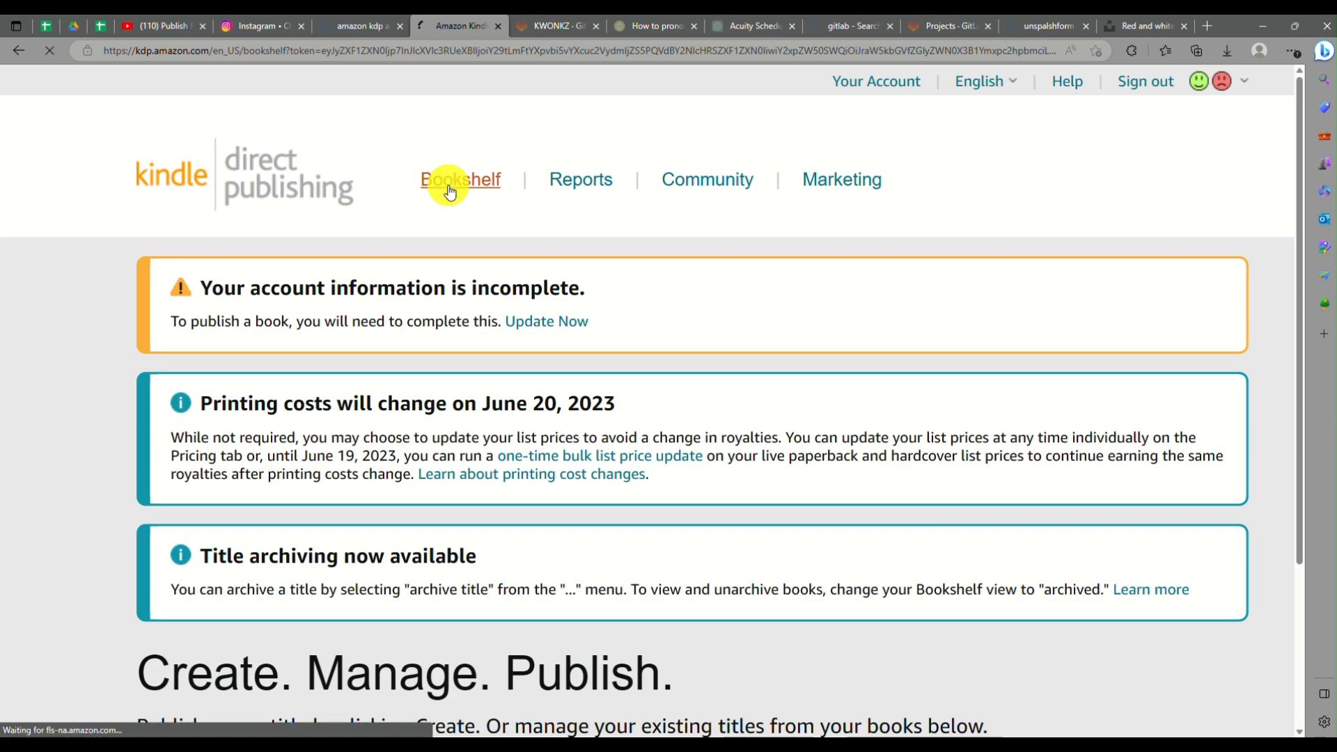
Go from Bookshelf to Reports and re-enter the Amazon password to load reports.
{"action": "left_click", "coordinate": [460, 179]}
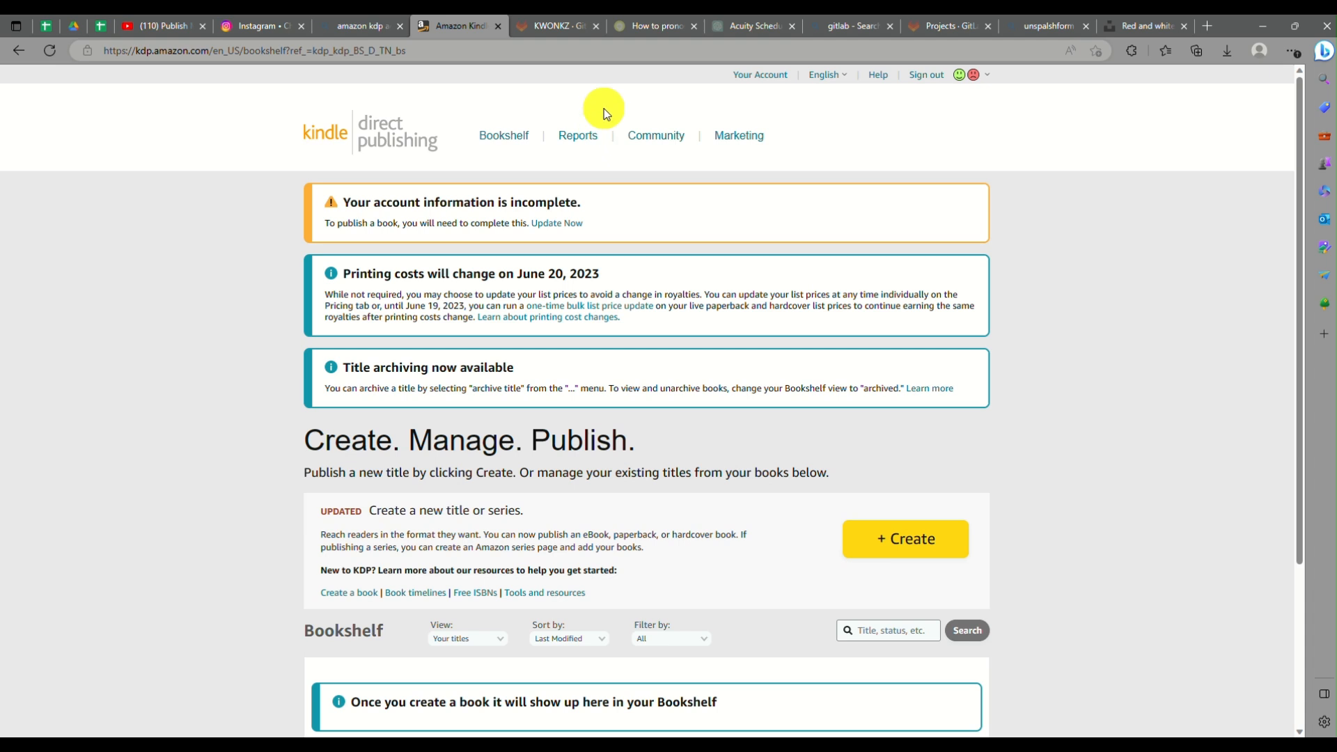
{"action": "mouse_move", "coordinate": [577, 134]}
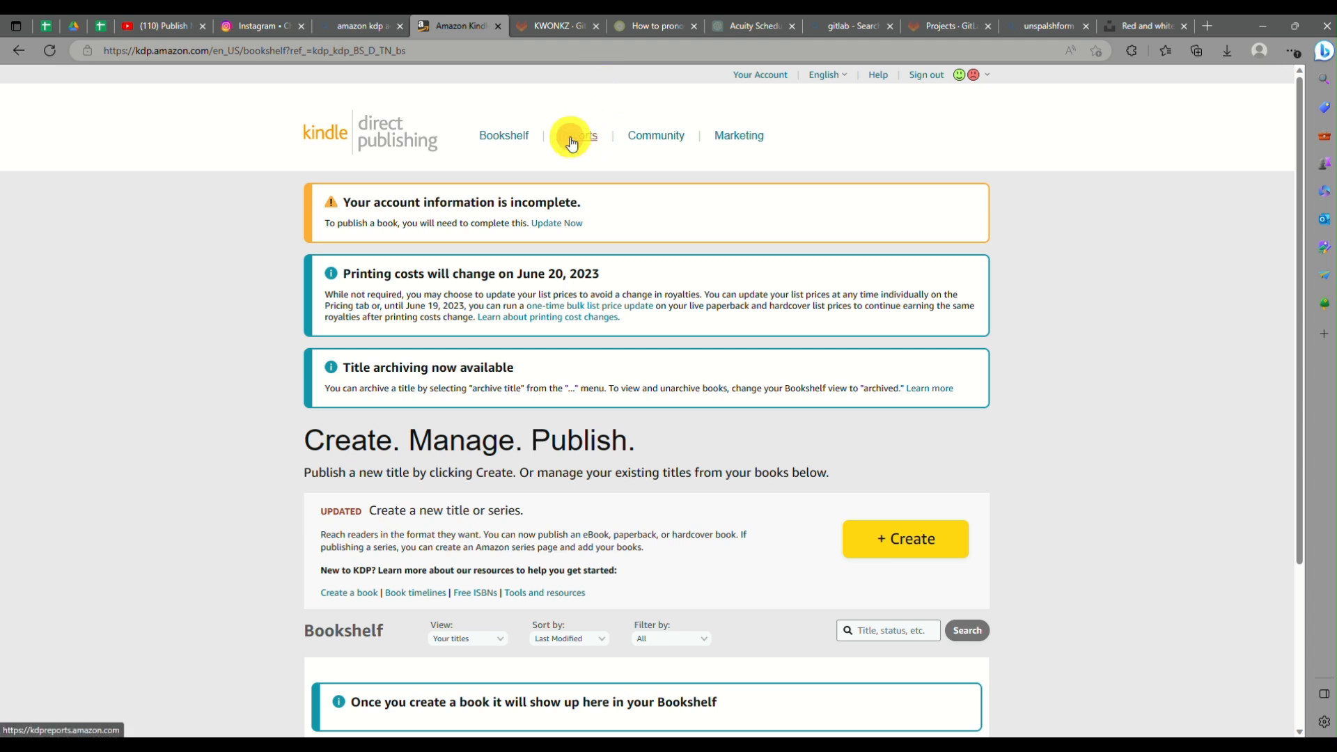
{"action": "left_click", "coordinate": [571, 134]}
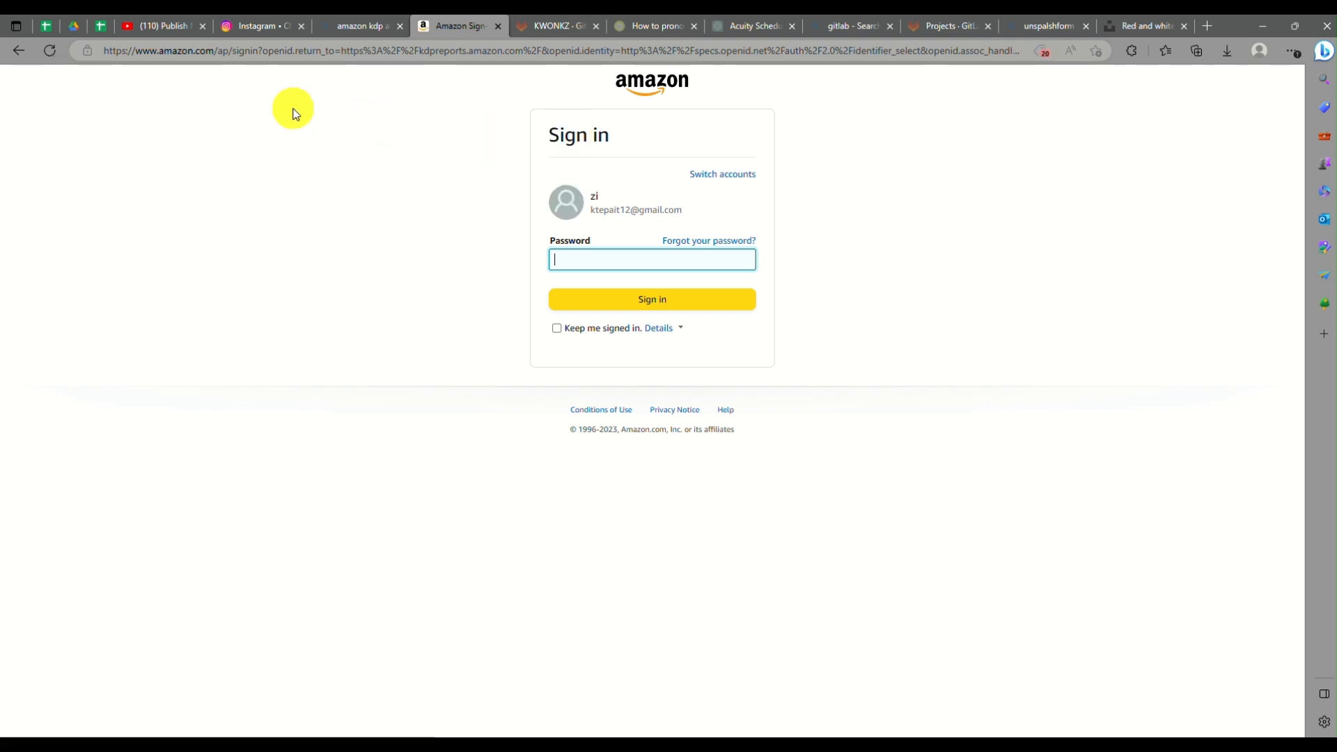
{"action": "mouse_move", "coordinate": [30, 61]}
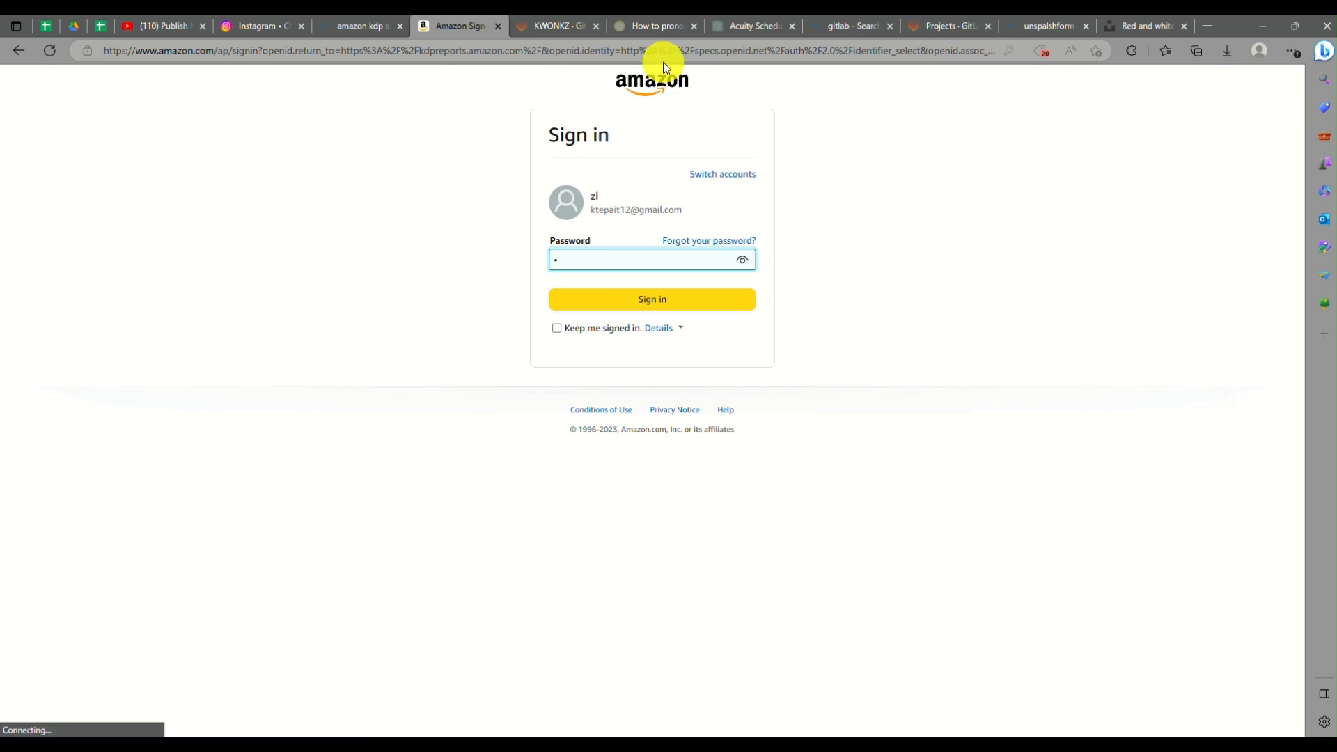
{"action": "mouse_move", "coordinate": [623, 41]}
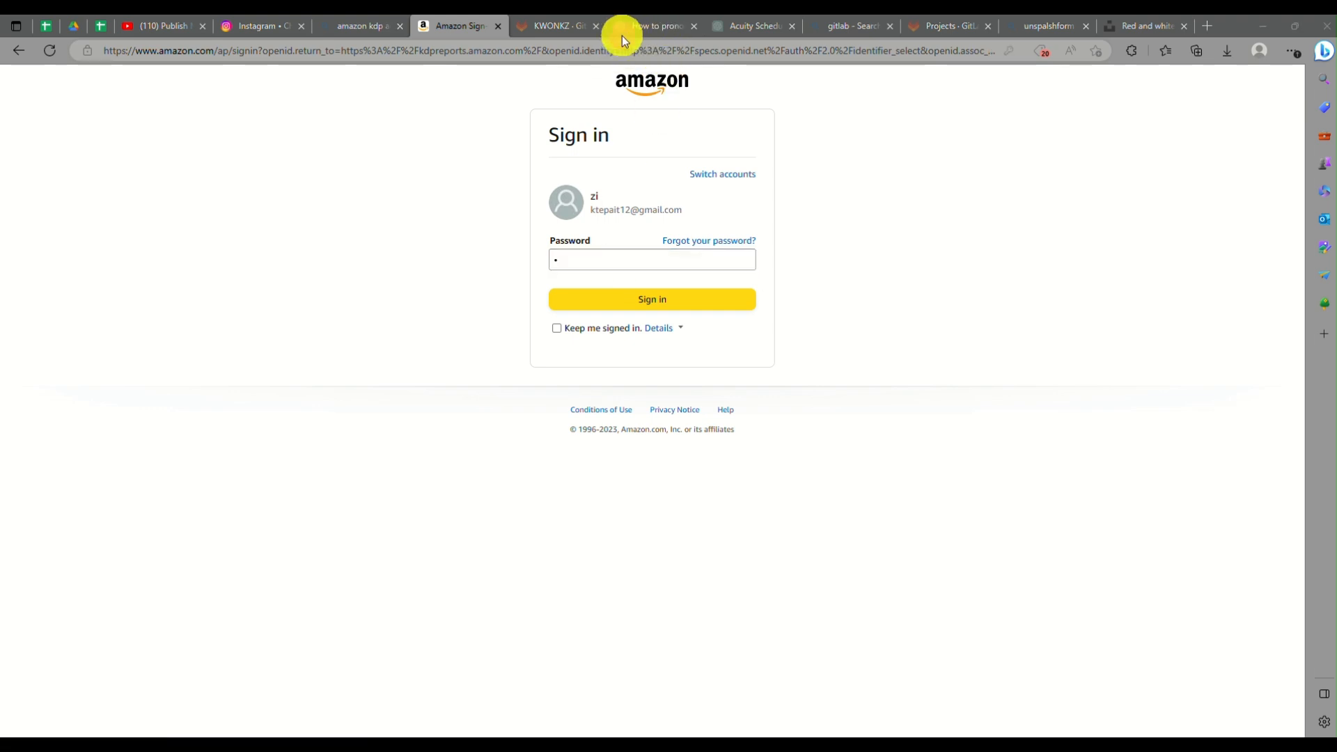
{"action": "left_click", "coordinate": [652, 300]}
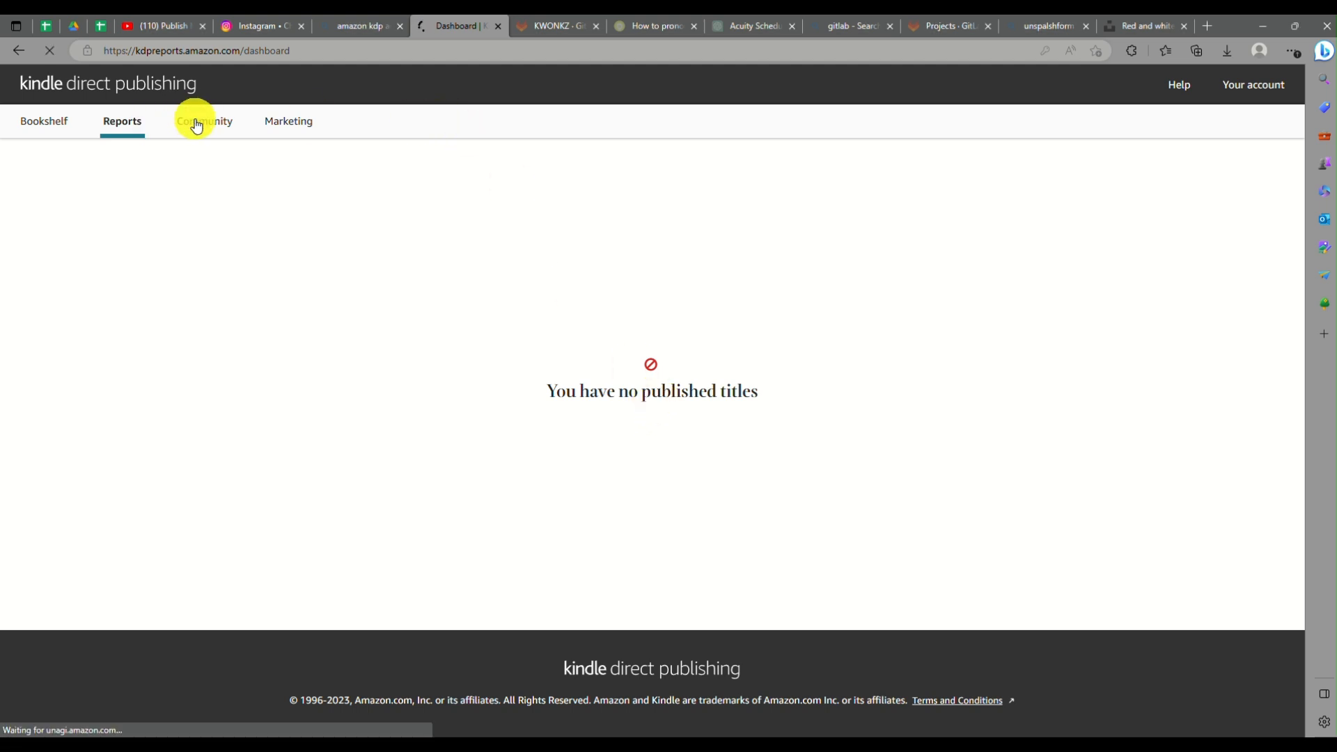
{"action": "left_click", "coordinate": [203, 120]}
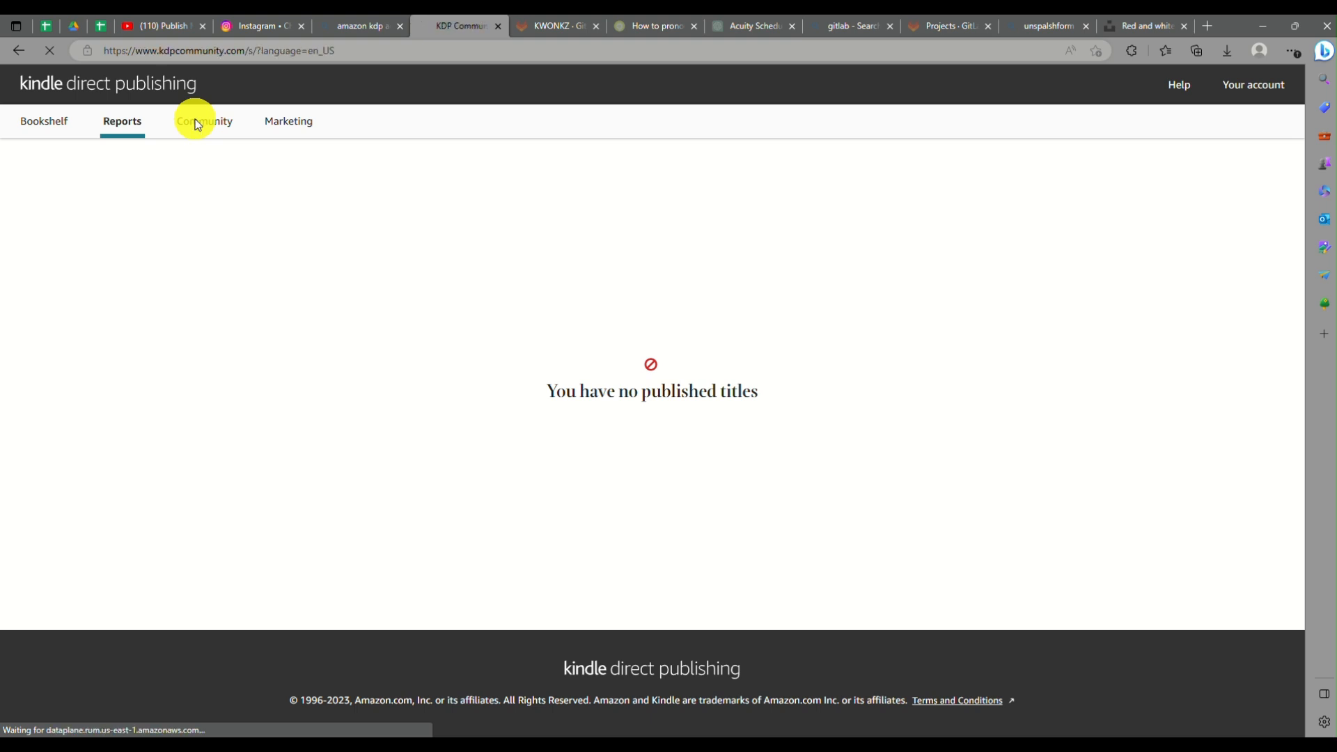
{"action": "left_click", "coordinate": [202, 121]}
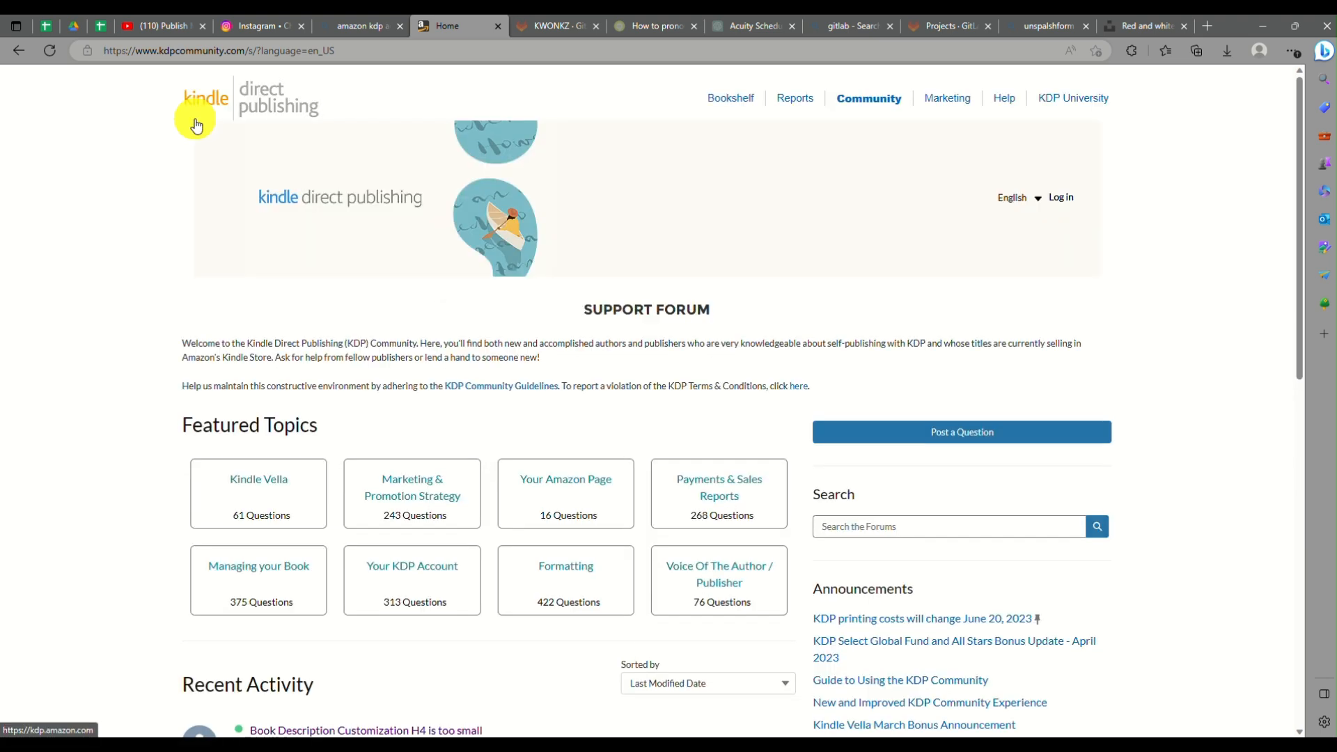
{"action": "mouse_move", "coordinate": [405, 181]}
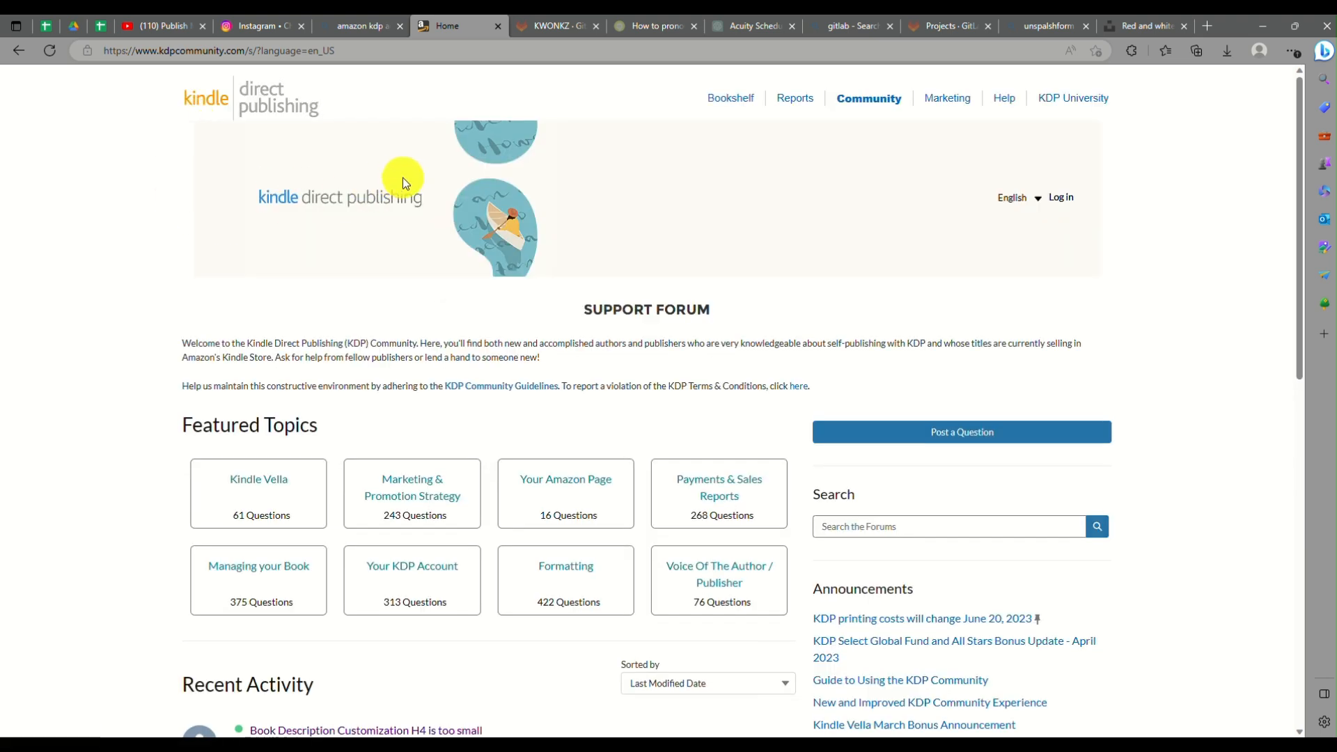
{"action": "mouse_move", "coordinate": [517, 352]}
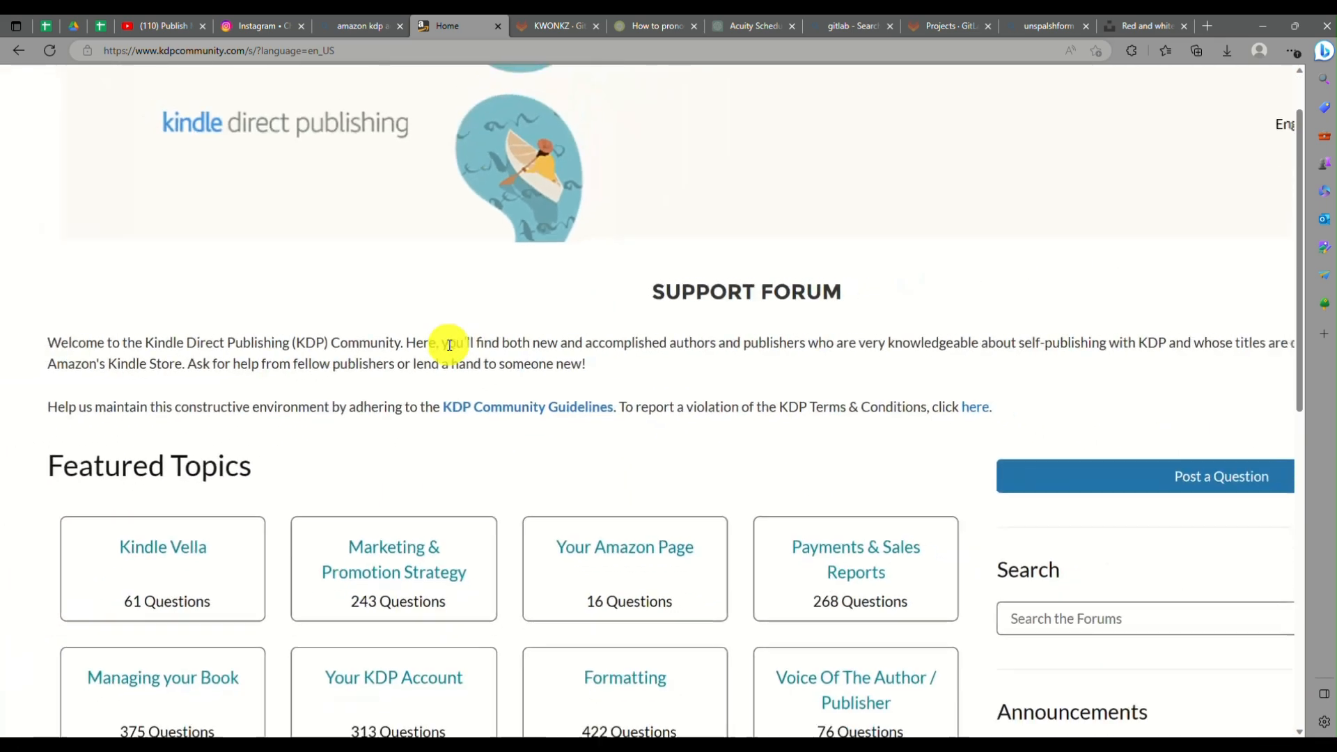
{"action": "scroll", "scroll_direction": "down", "scroll_amount": 3}
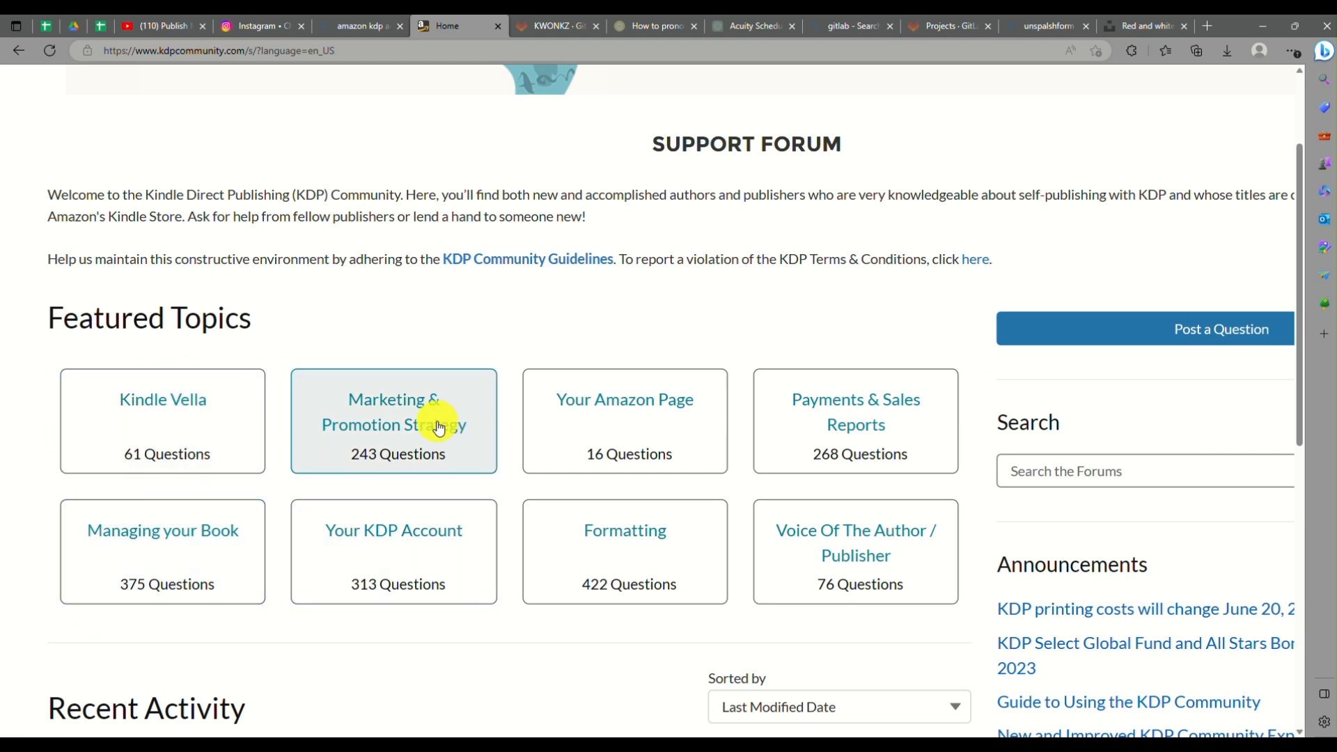
{"action": "mouse_move", "coordinate": [958, 456]}
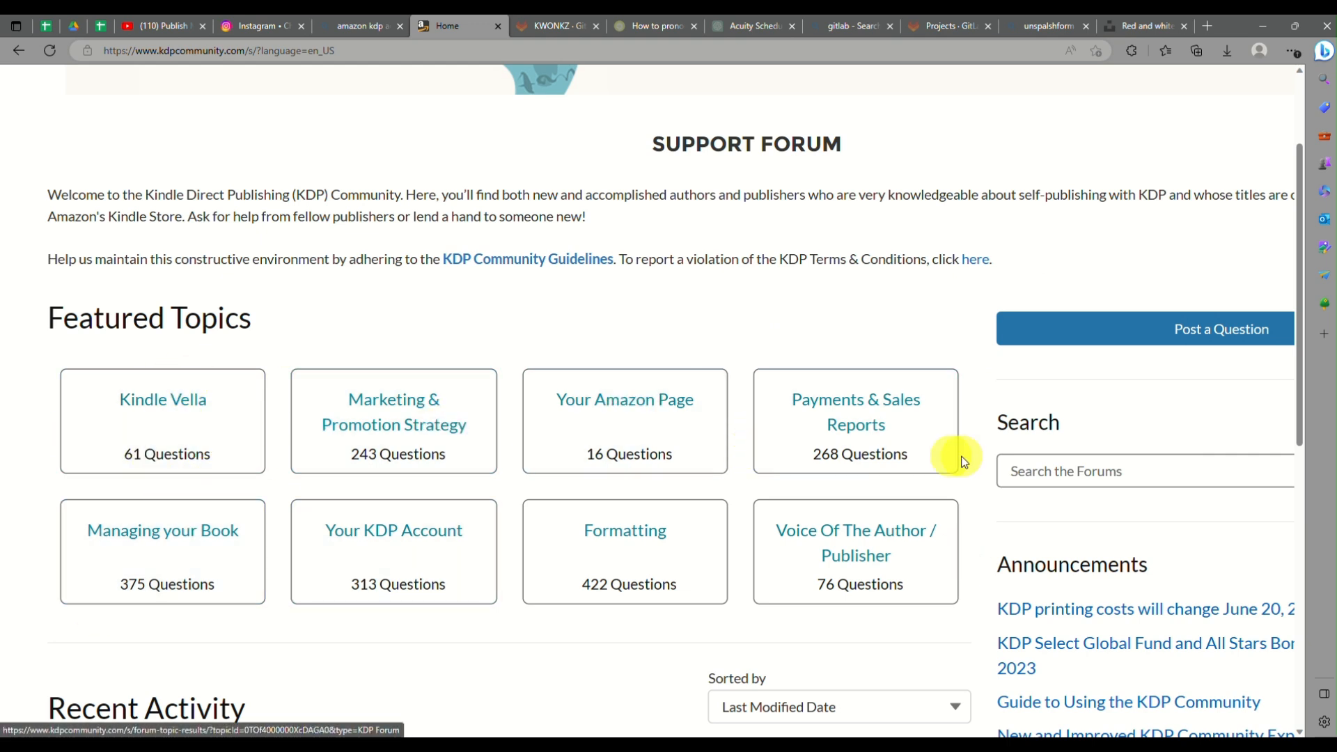
{"action": "scroll", "scroll_direction": "down", "scroll_amount": 3}
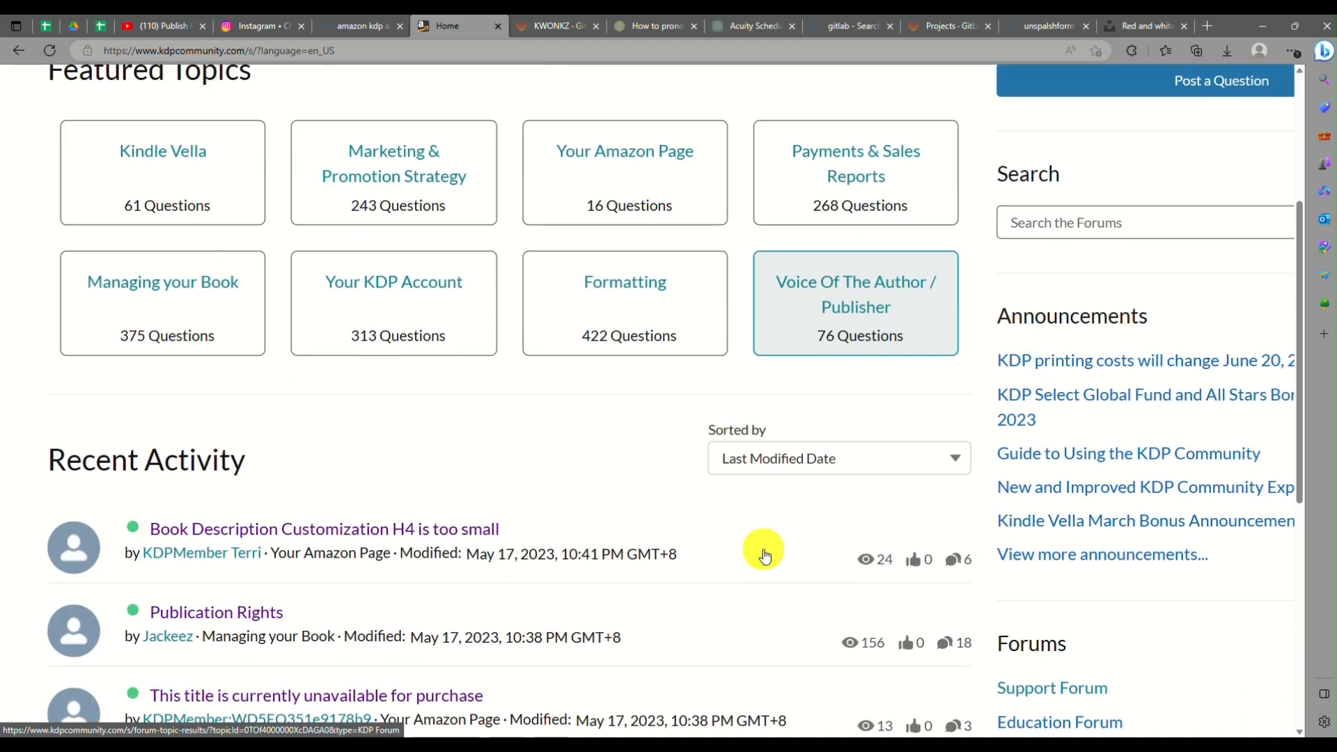
{"action": "scroll", "scroll_direction": "down", "scroll_amount": 3}
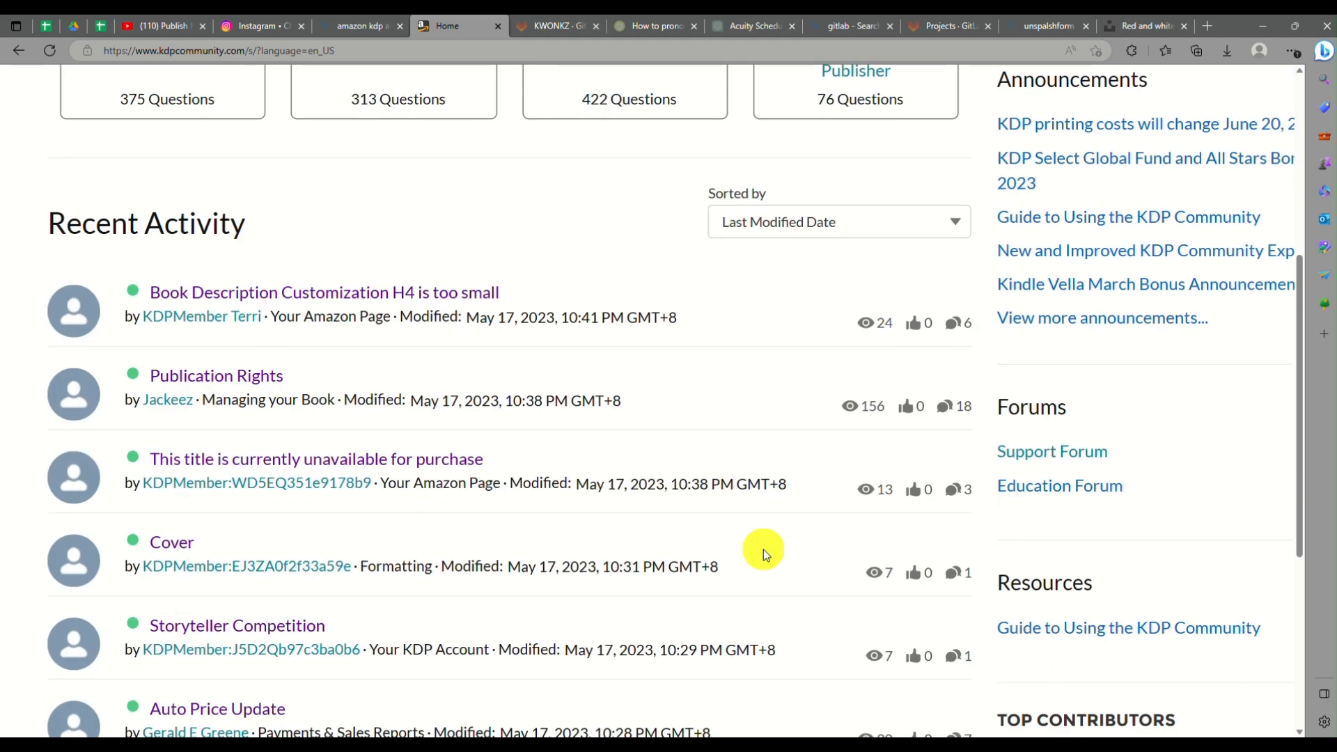
{"action": "scroll", "scroll_direction": "up", "scroll_amount": 3}
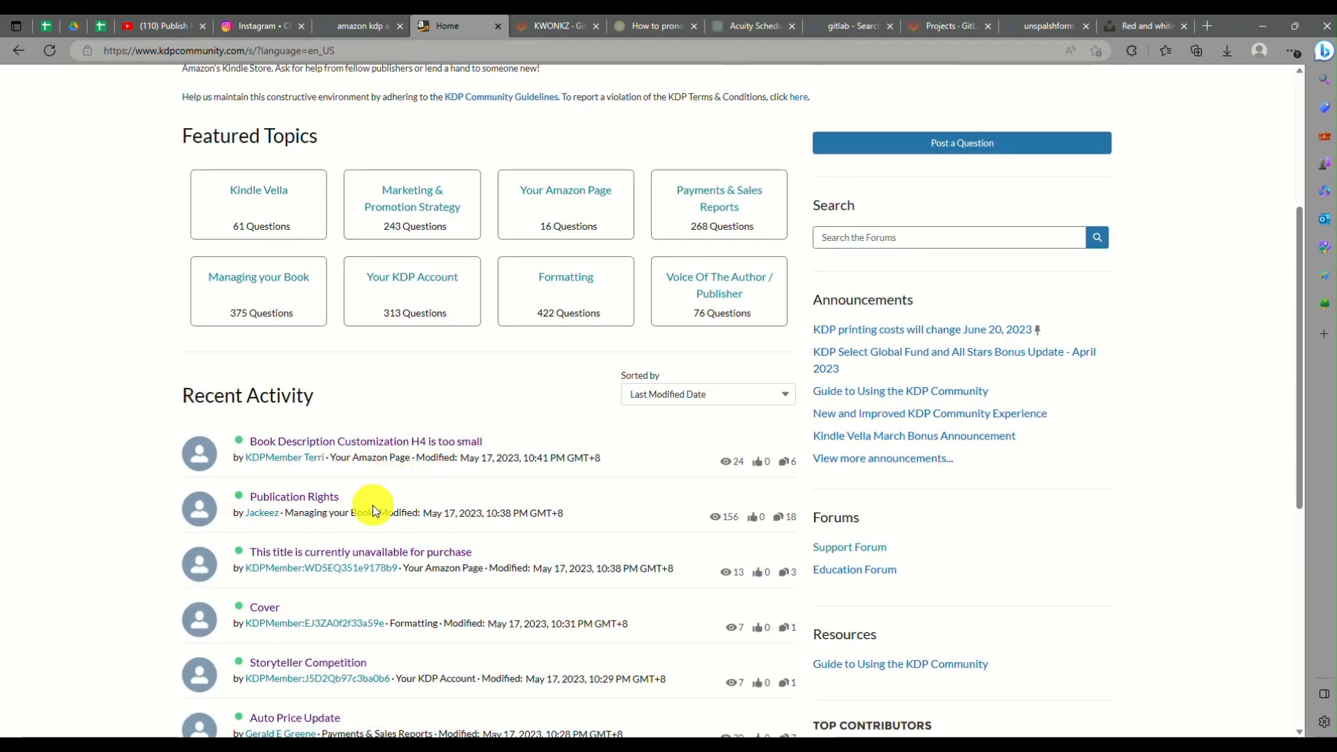
{"action": "scroll", "scroll_direction": "down", "scroll_amount": 3}
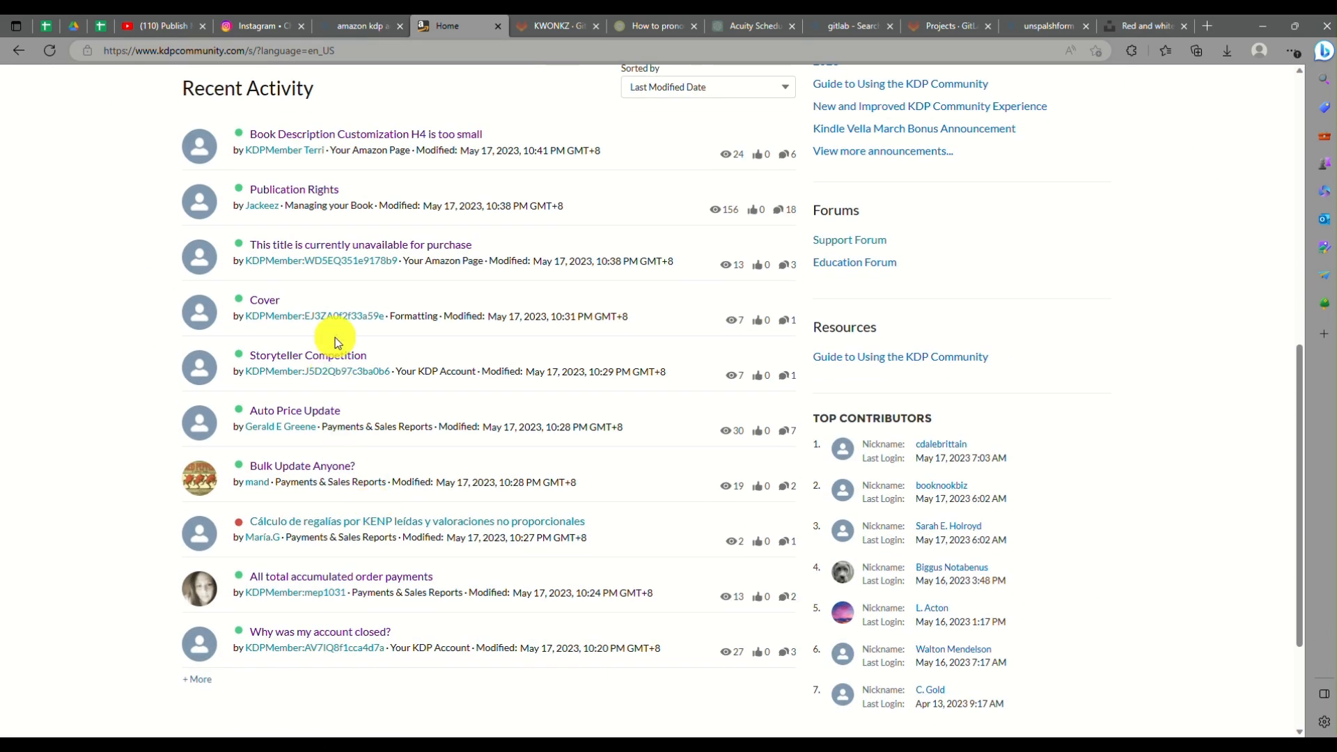
{"action": "scroll", "scroll_direction": "down", "scroll_amount": 3}
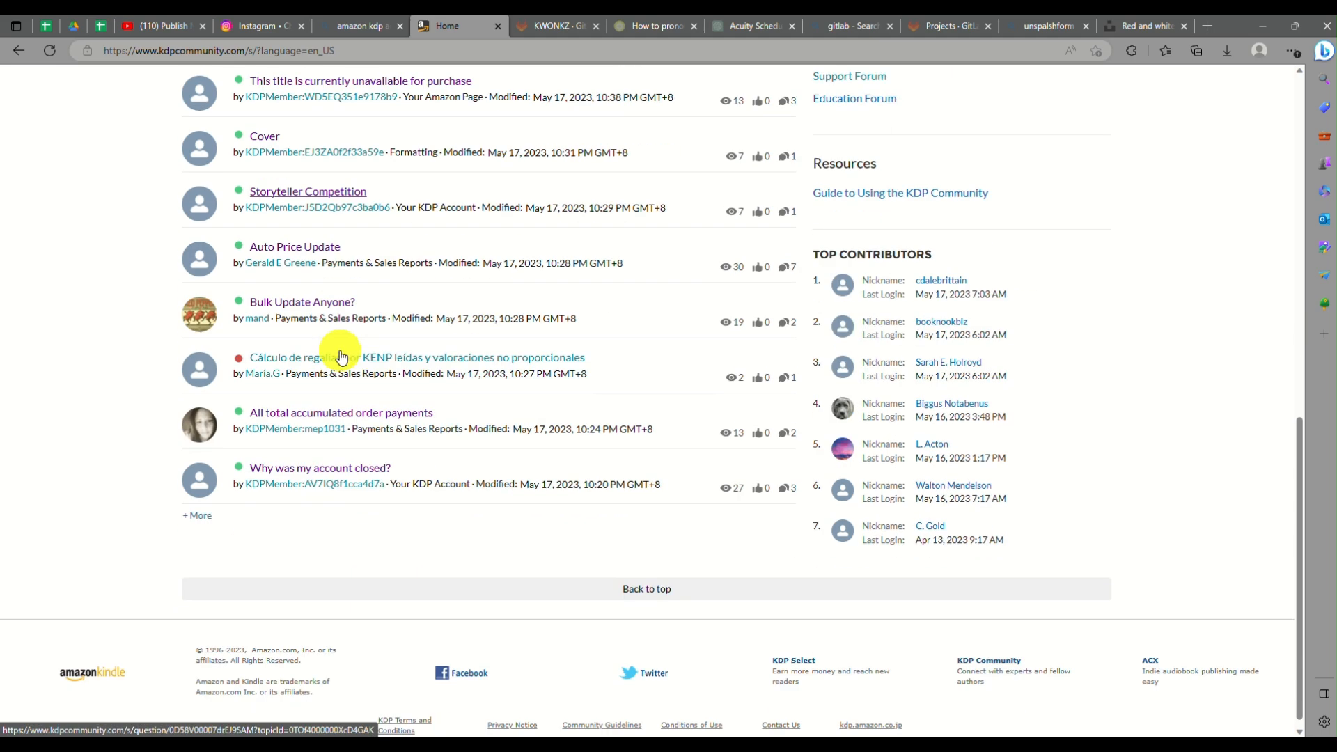
{"action": "scroll", "scroll_direction": "up", "scroll_amount": 3}
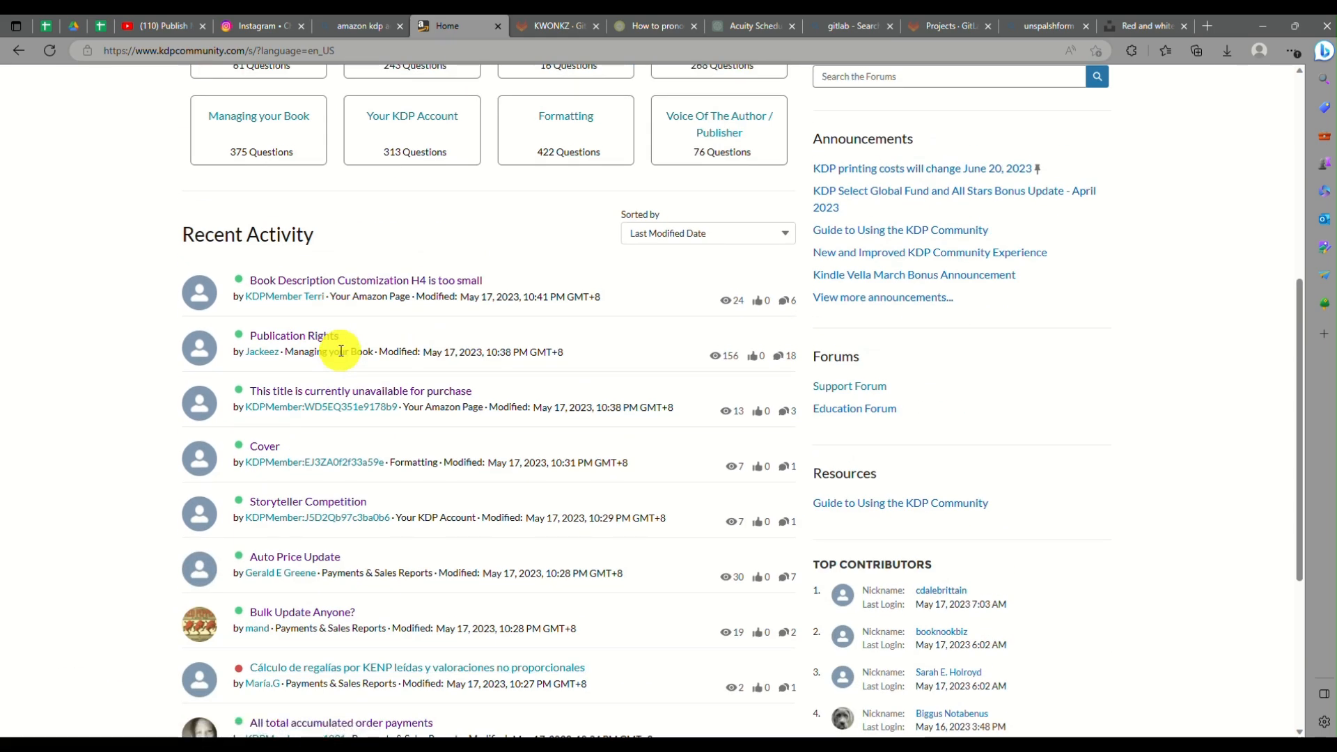
{"action": "scroll", "scroll_direction": "down", "scroll_amount": 3}
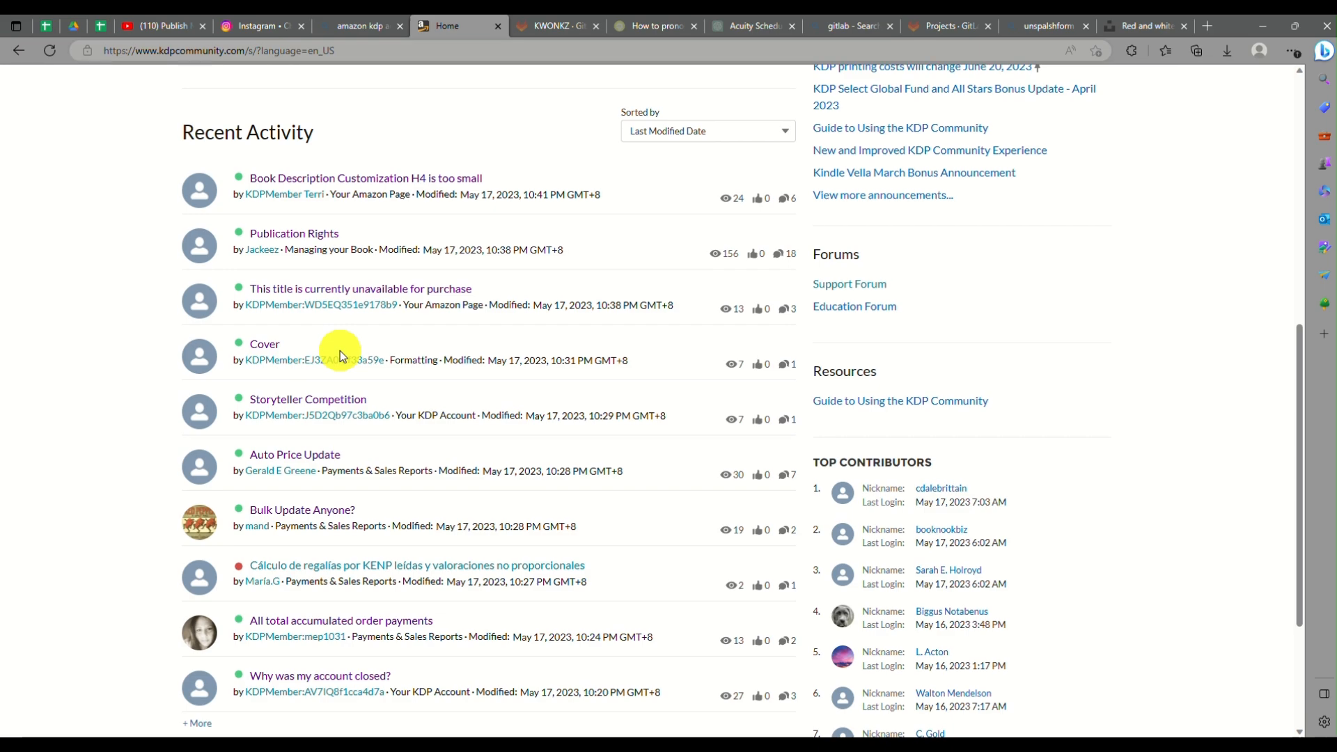
{"action": "key", "text": "ctrl+plus"}
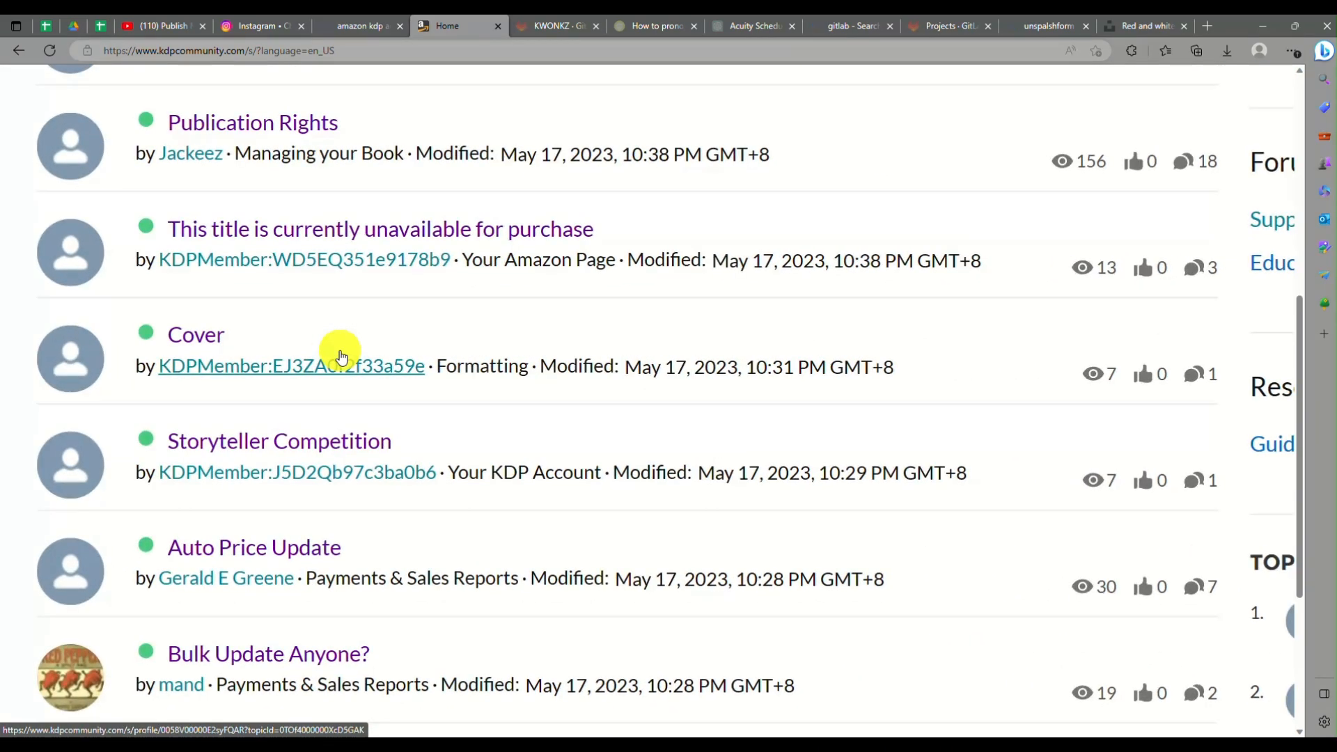
{"action": "scroll", "scroll_direction": "up", "scroll_amount": 3}
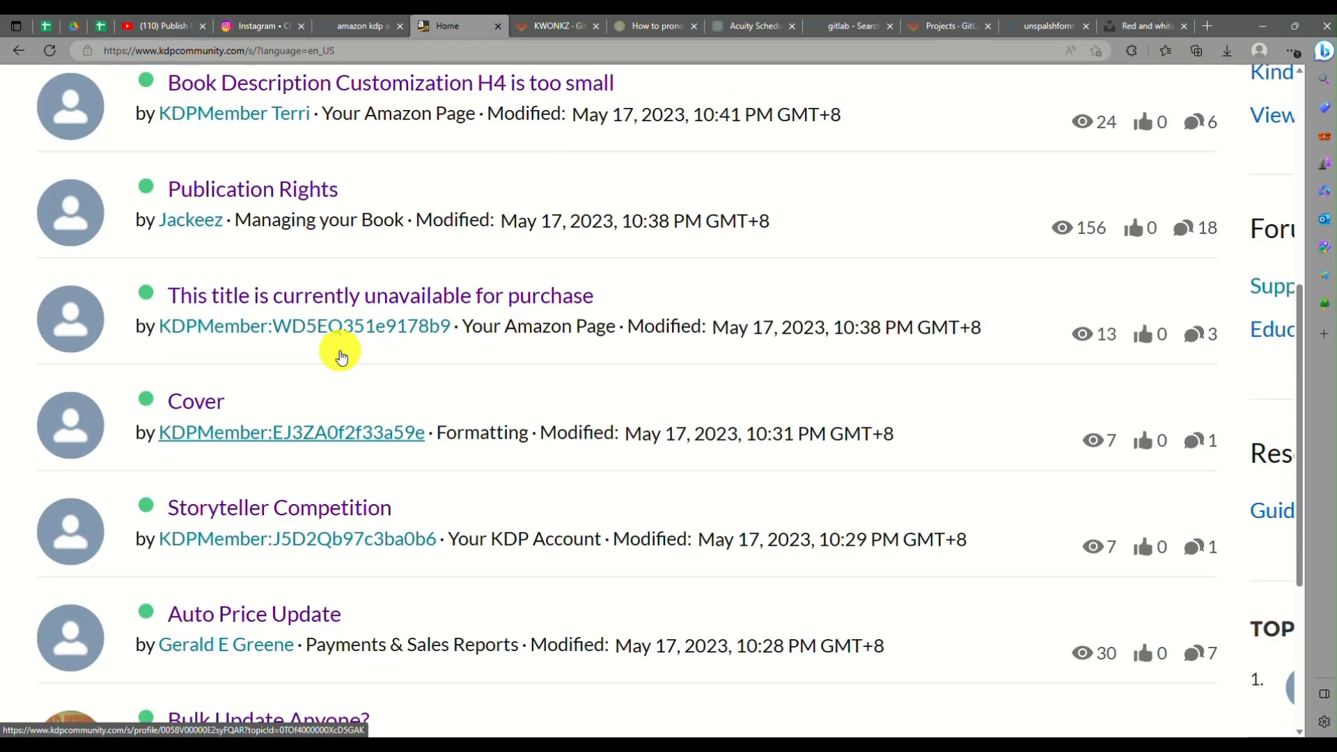
{"action": "scroll", "scroll_direction": "down", "scroll_amount": 3}
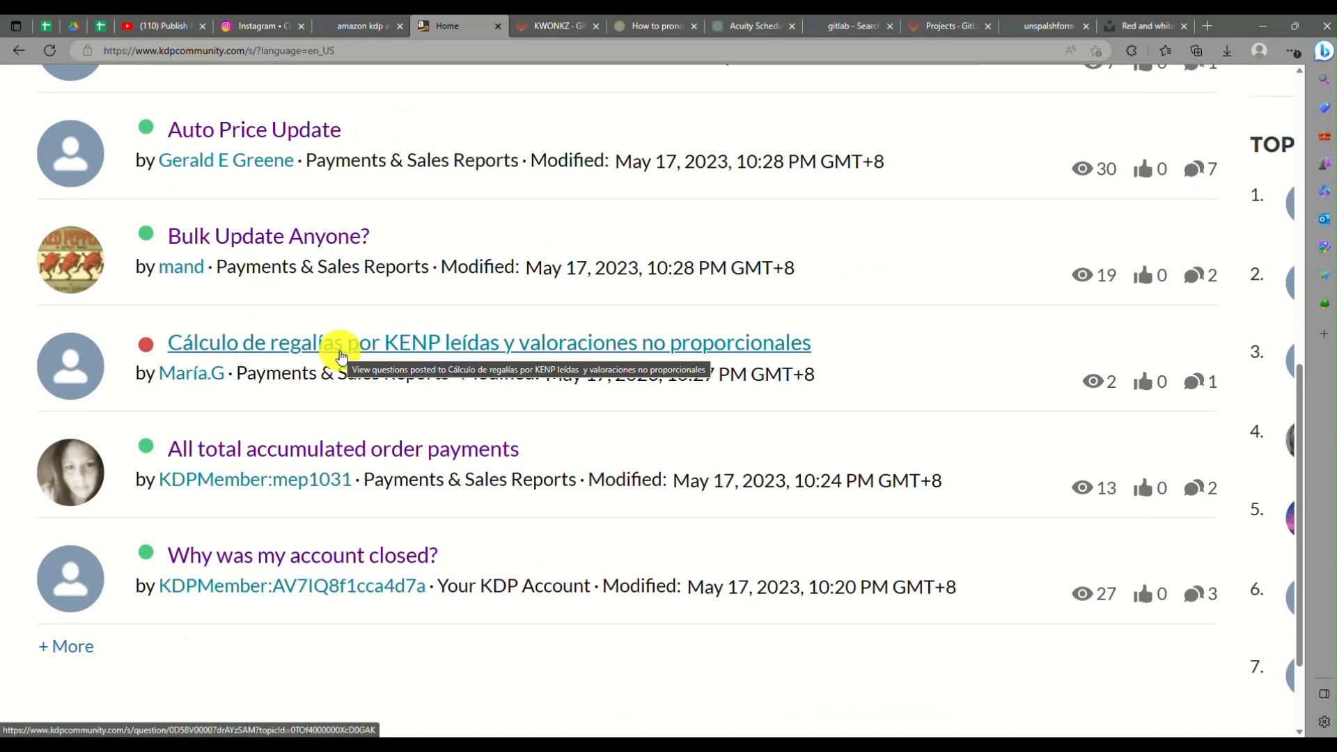
{"action": "scroll", "scroll_direction": "up", "scroll_amount": 3}
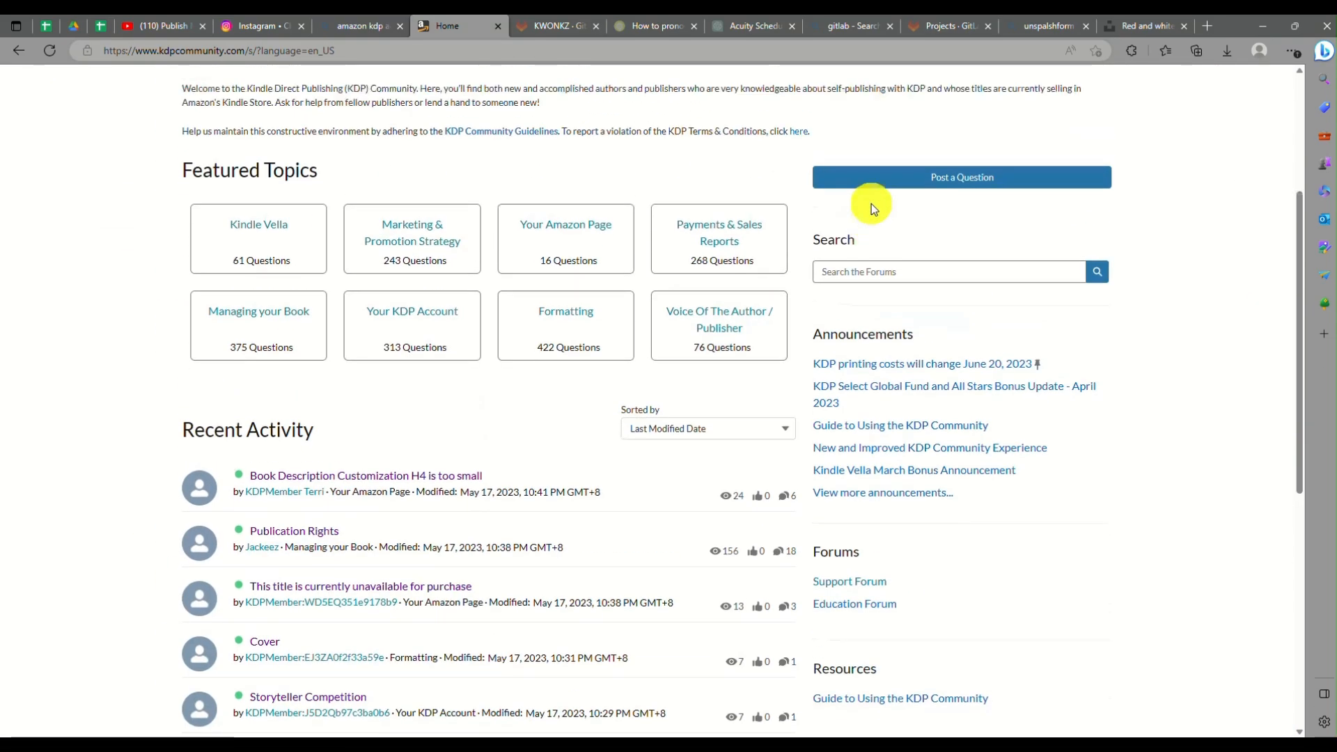
{"action": "scroll", "scroll_direction": "up", "scroll_amount": 3}
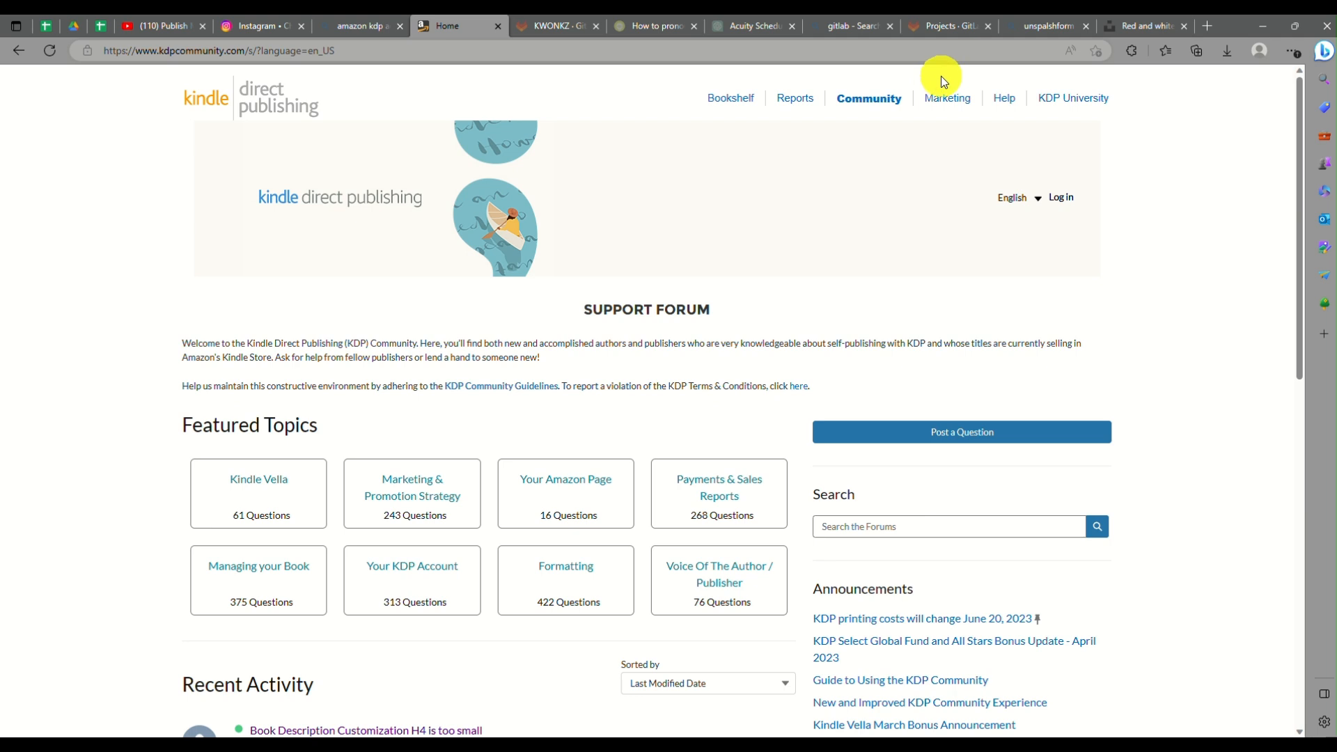
{"action": "mouse_move", "coordinate": [945, 94]}
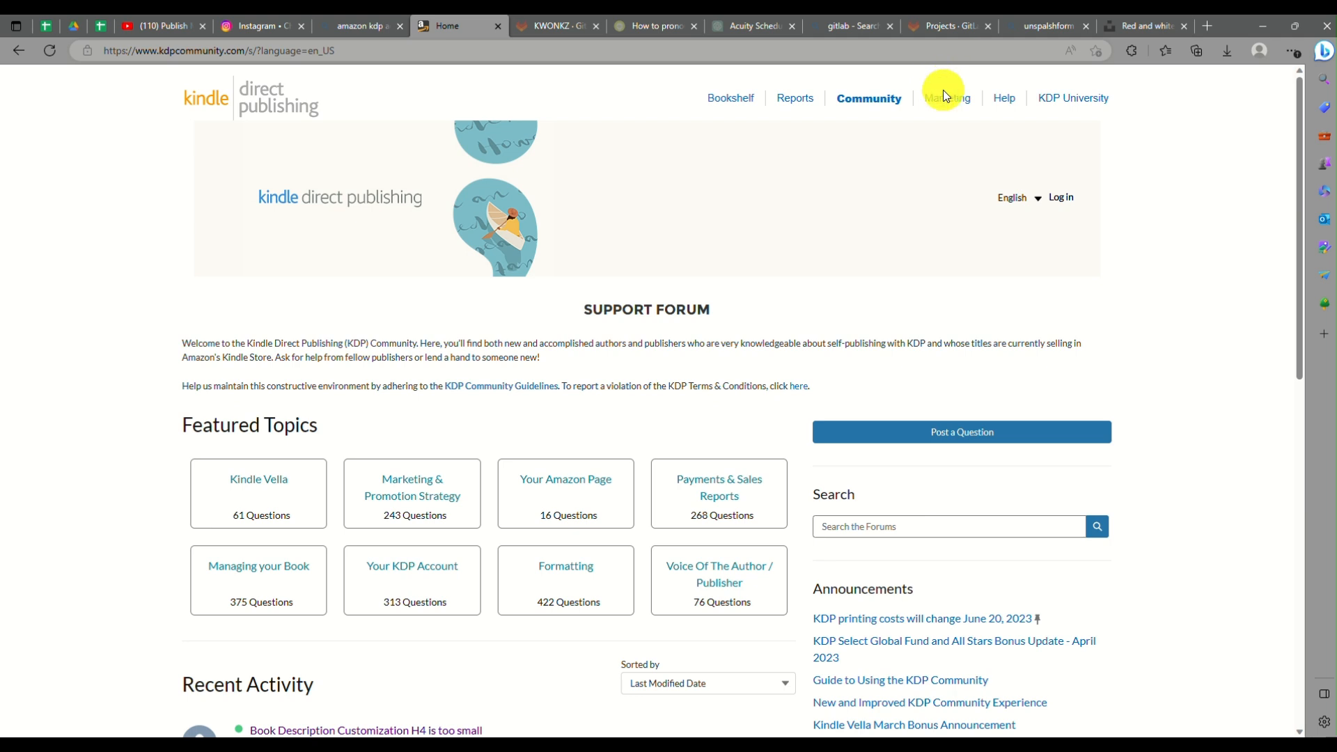
{"action": "mouse_move", "coordinate": [946, 102]}
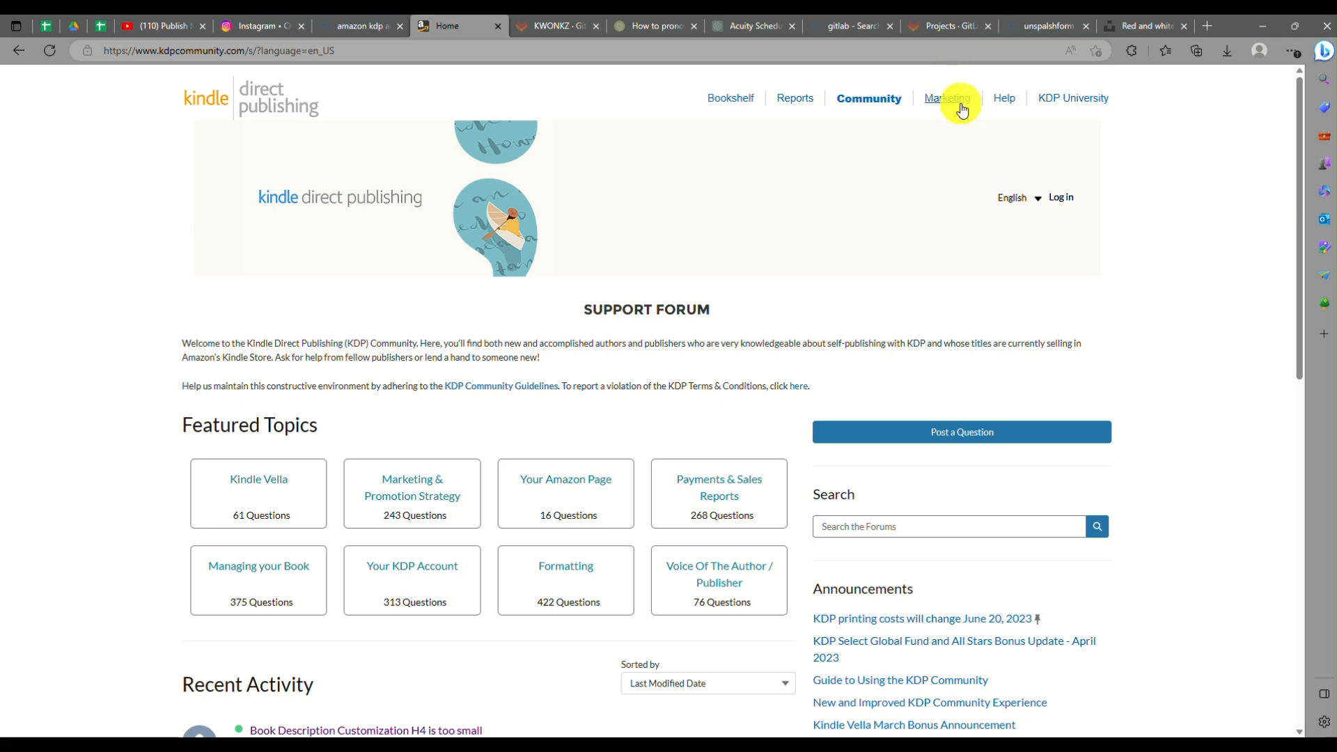
Browse Marketing Resources: KDP Select, Amazon Ads, Author Central, A+ Content and promotions.
{"action": "left_click", "coordinate": [942, 97]}
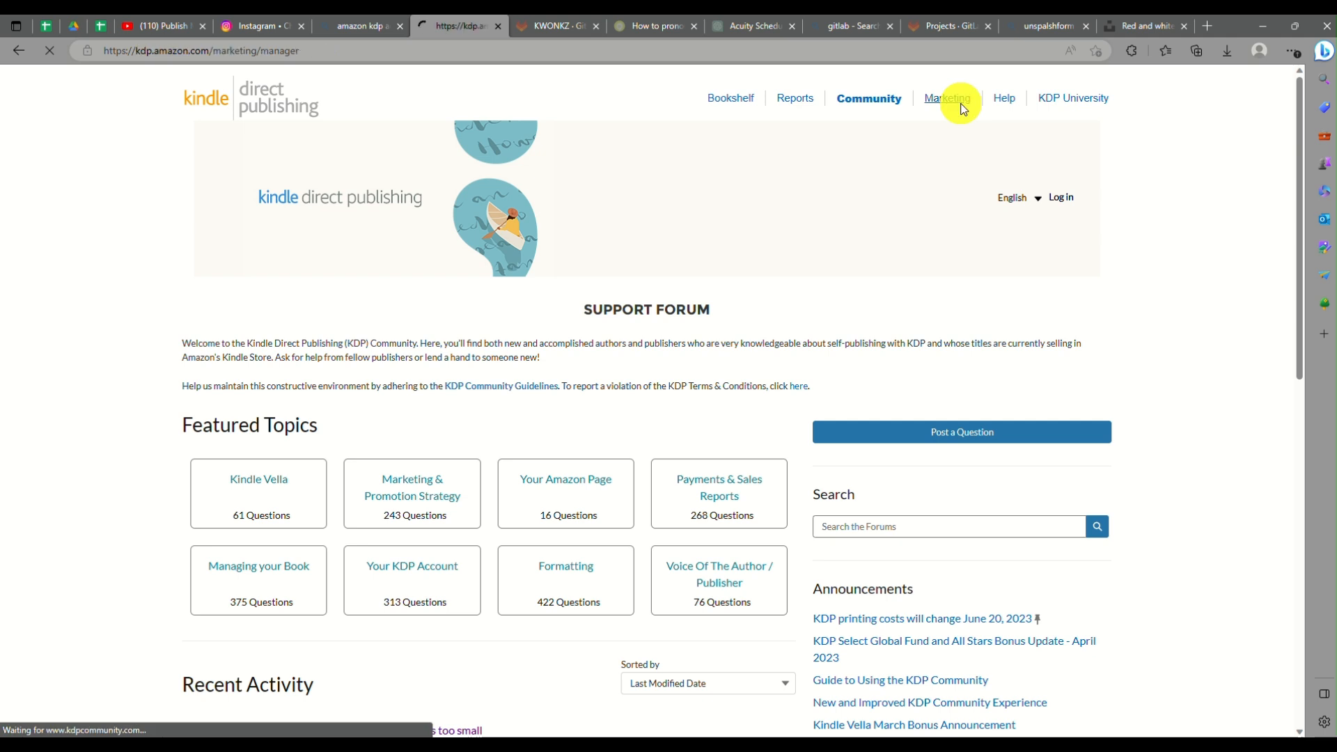
{"action": "left_click", "coordinate": [947, 98]}
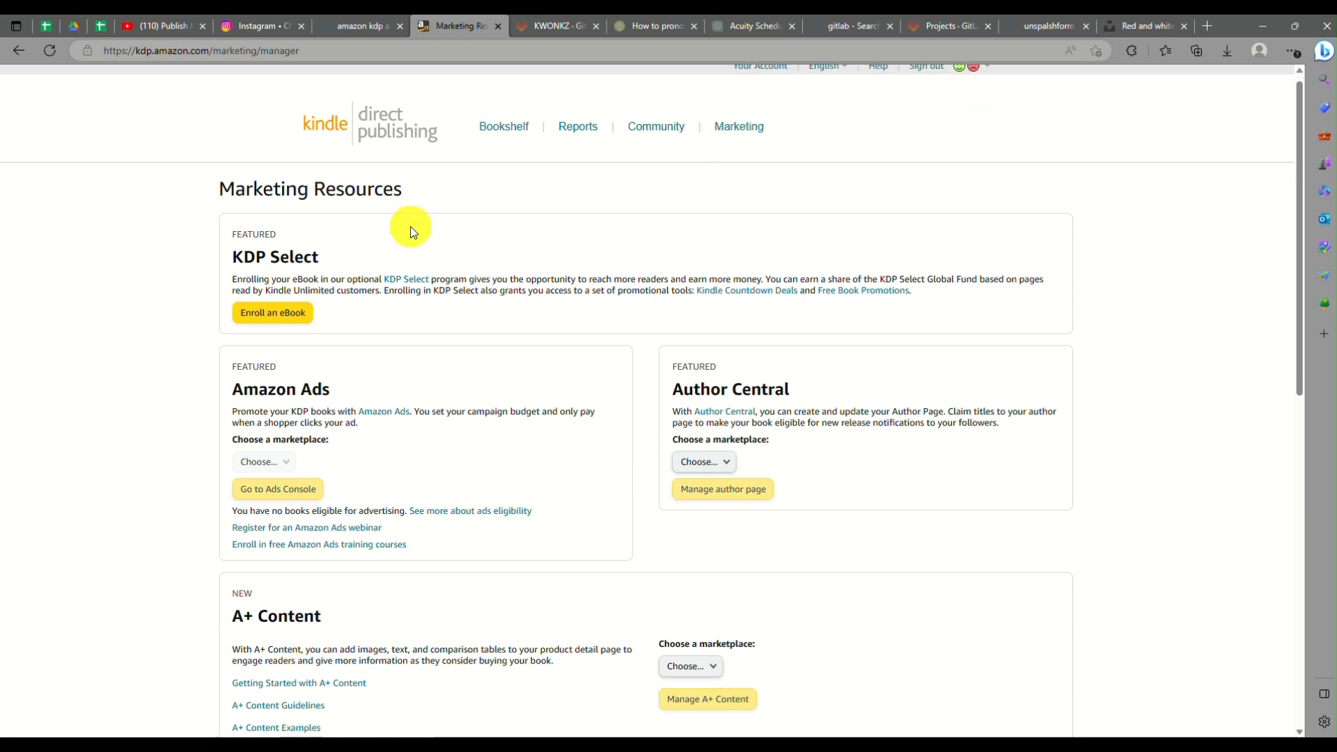
{"action": "scroll", "scroll_direction": "down", "scroll_amount": 3}
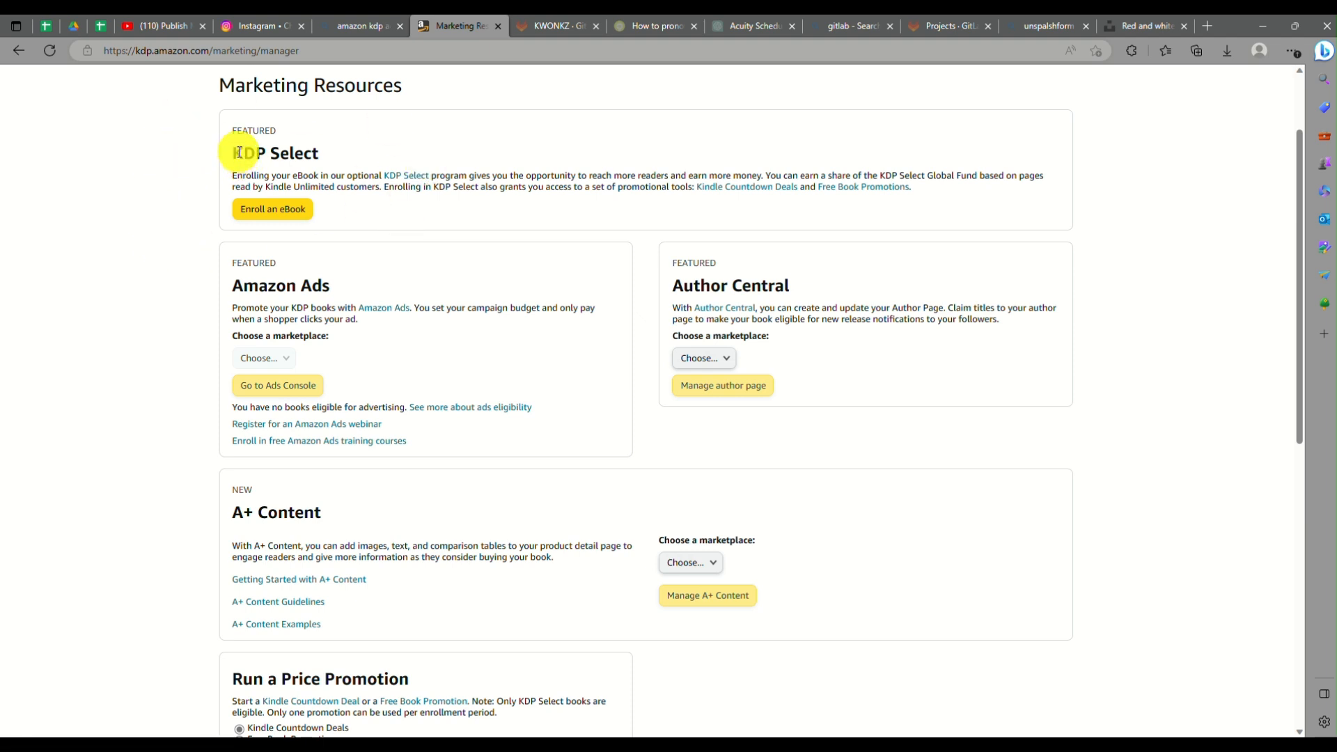
{"action": "mouse_move", "coordinate": [236, 333]}
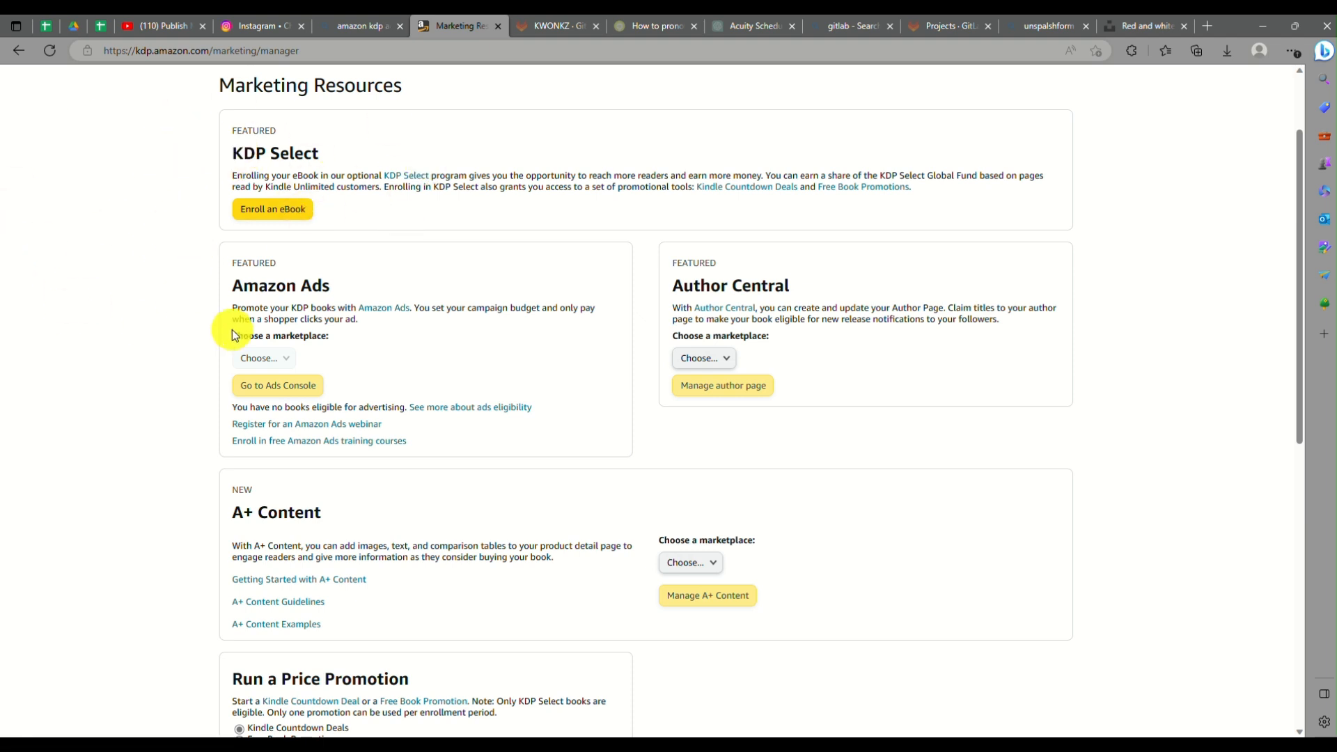
{"action": "mouse_move", "coordinate": [309, 155]}
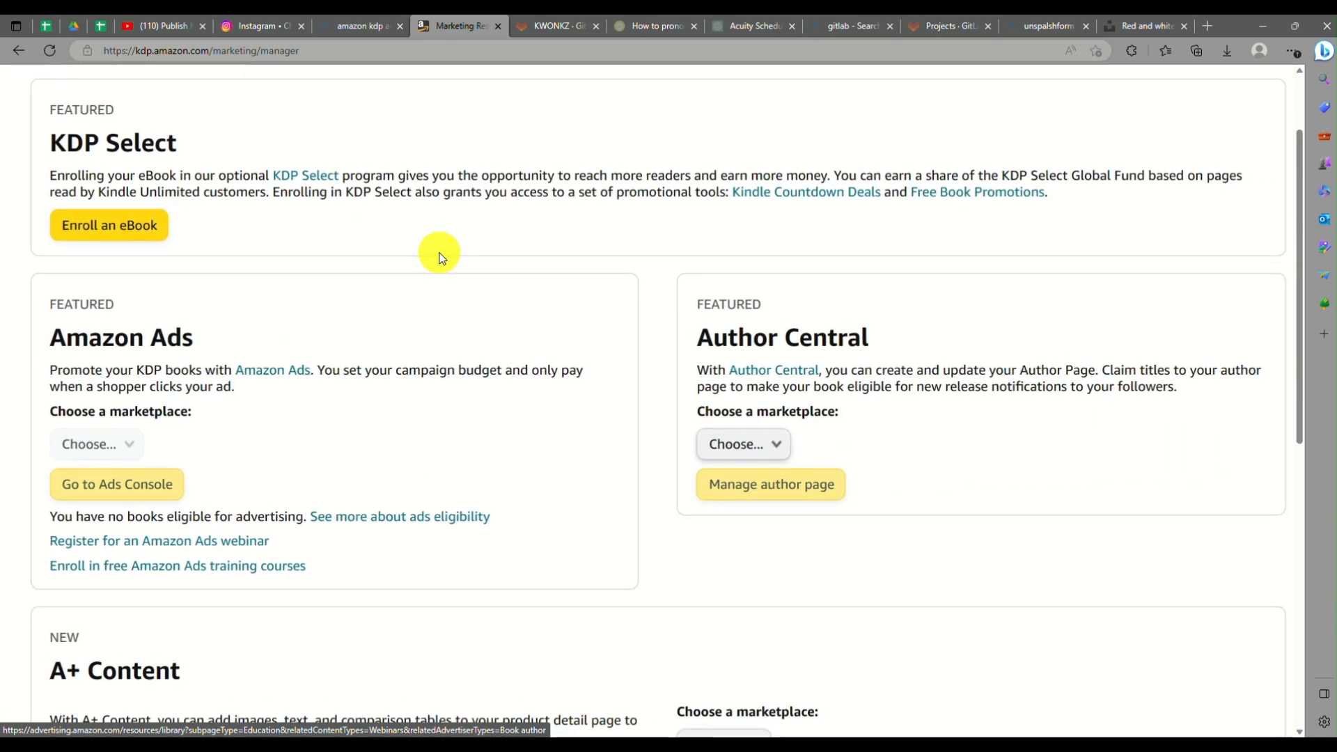
{"action": "scroll", "scroll_direction": "down", "scroll_amount": 3}
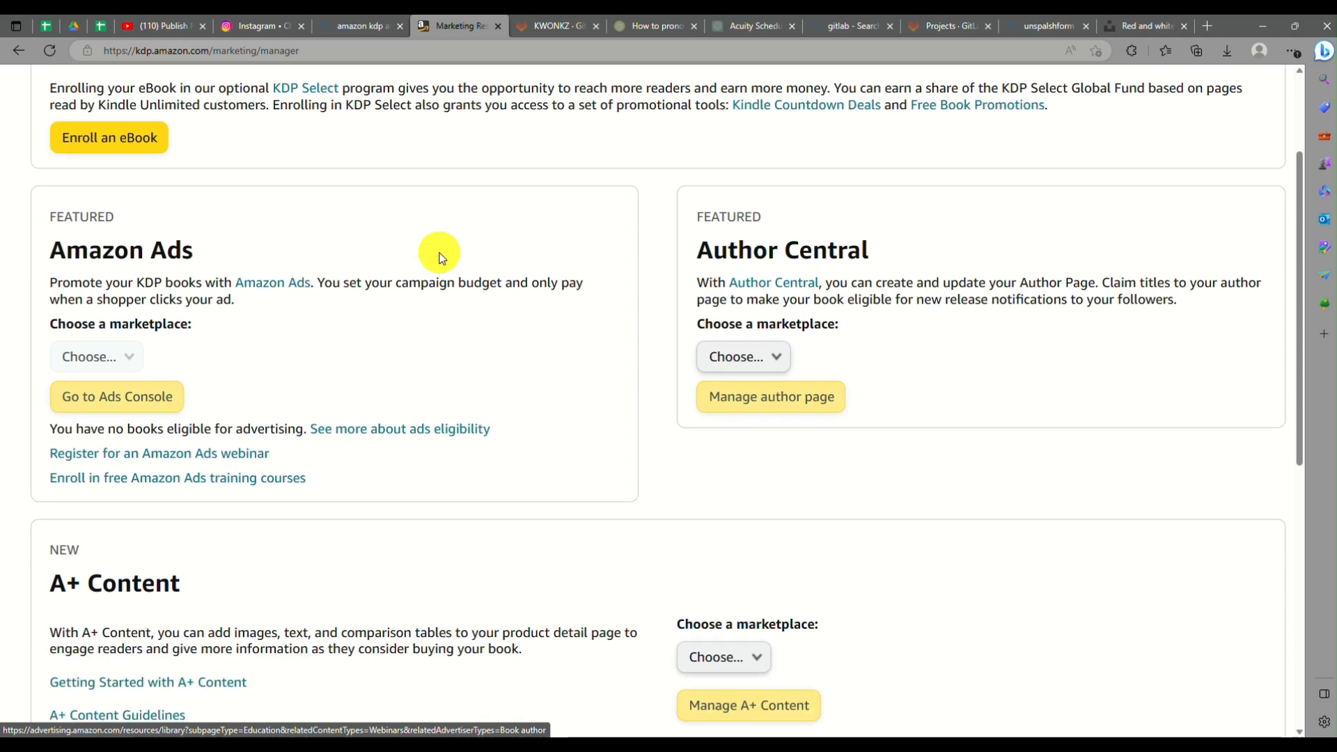
{"action": "scroll", "scroll_direction": "down", "scroll_amount": 3}
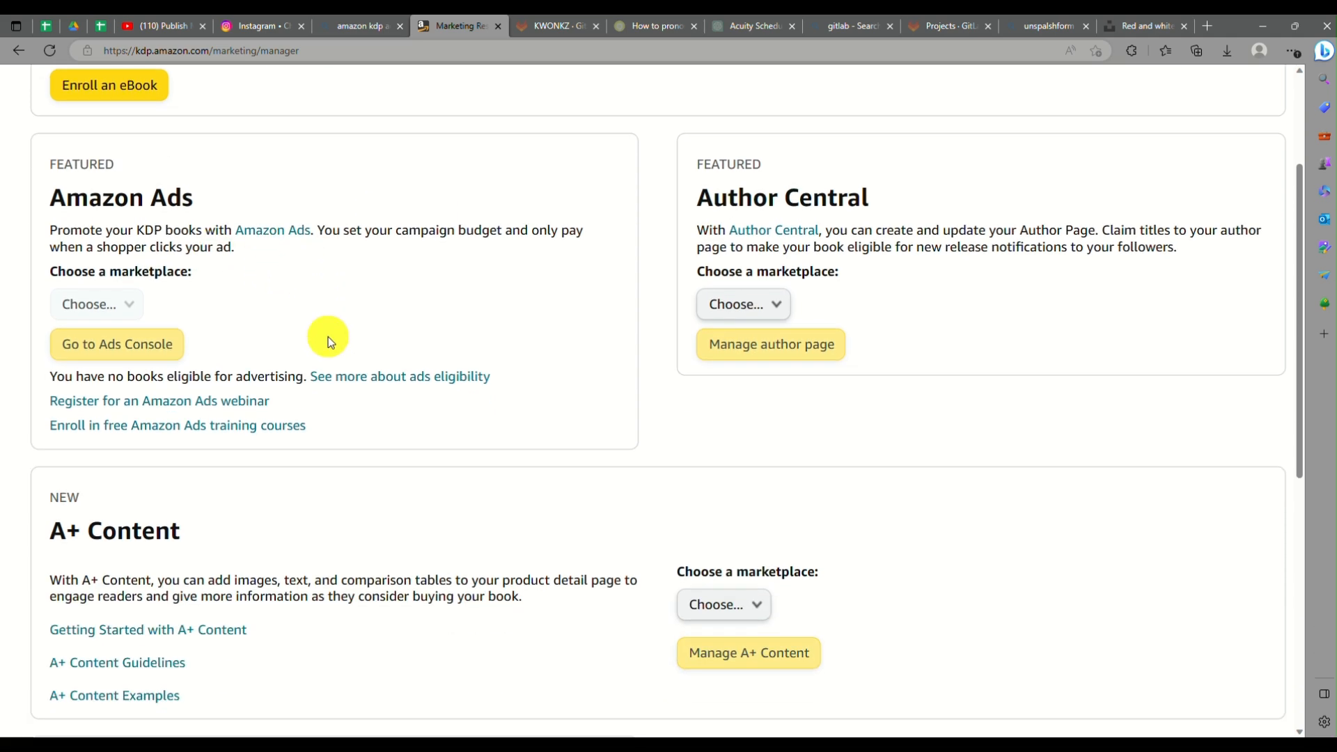
{"action": "scroll", "scroll_direction": "down", "scroll_amount": 3}
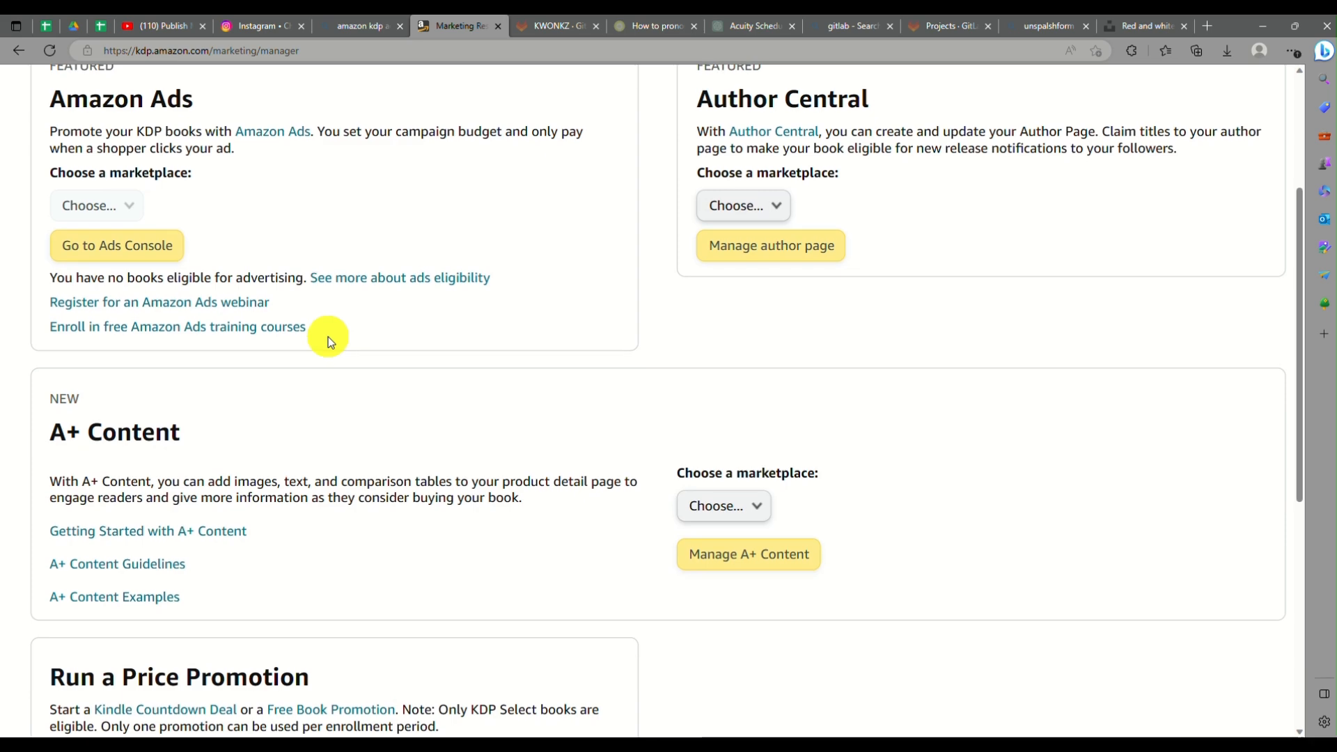
{"action": "scroll", "scroll_direction": "down", "scroll_amount": 3}
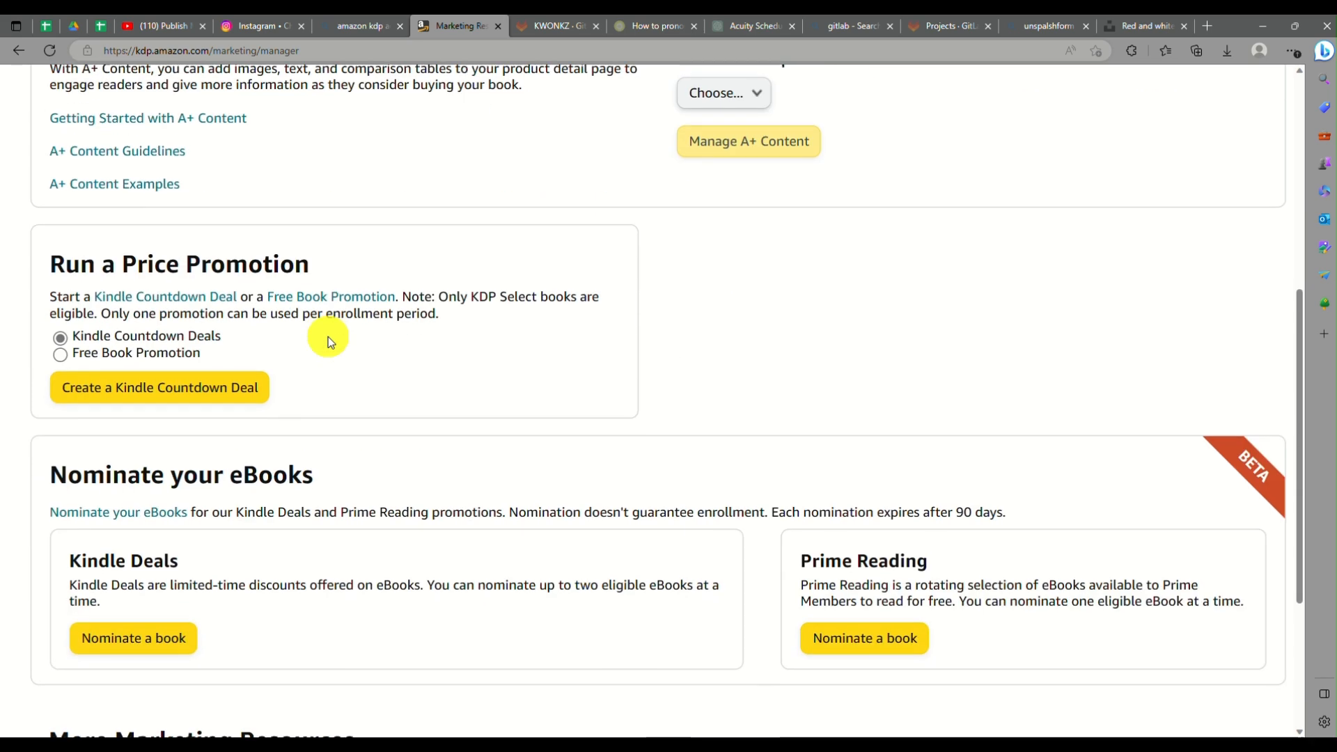
{"action": "scroll", "scroll_direction": "down", "scroll_amount": 3}
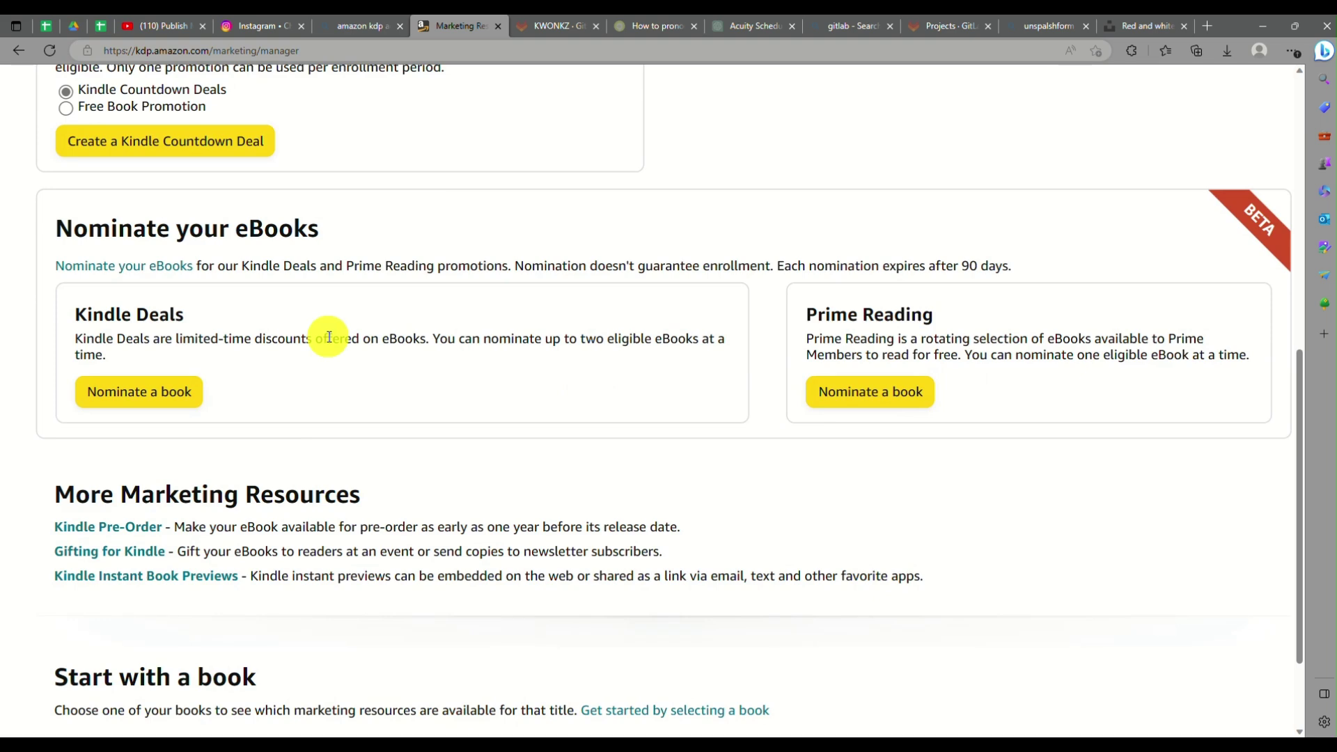
{"action": "scroll", "scroll_direction": "down", "scroll_amount": 3}
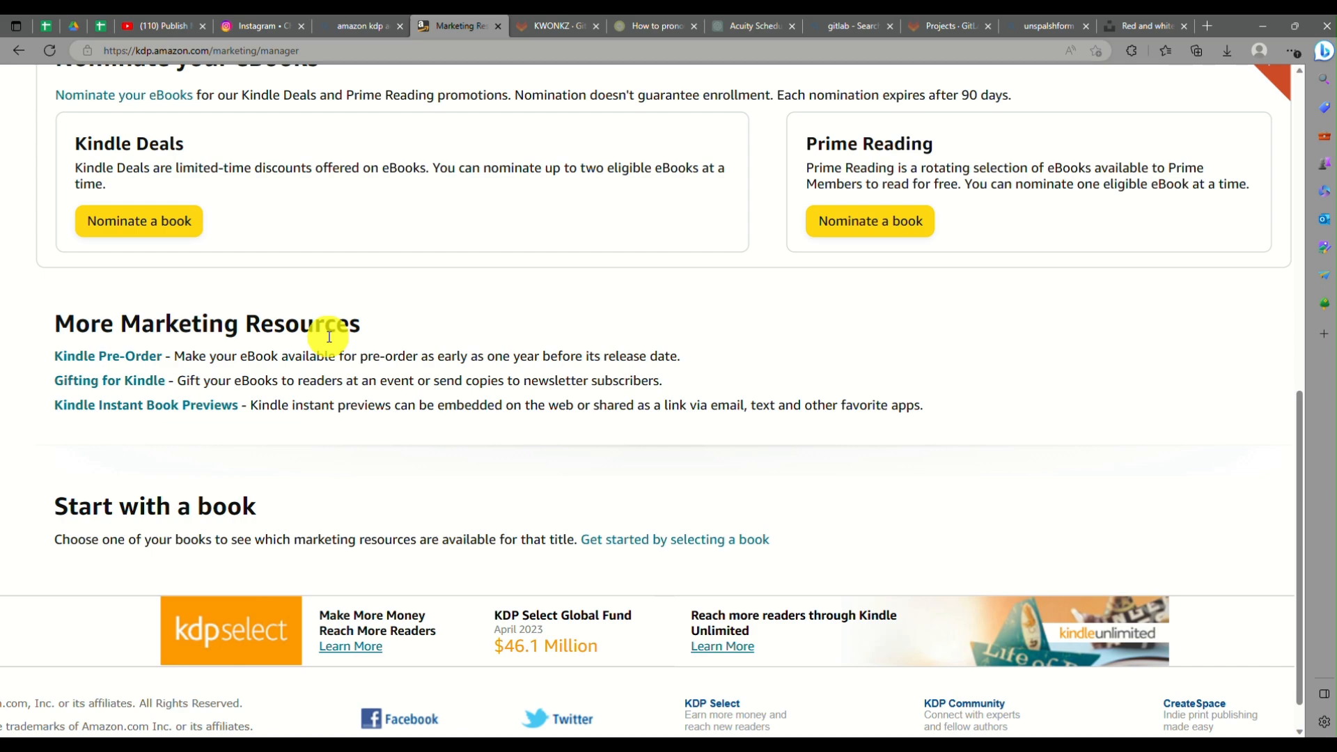
{"action": "scroll", "scroll_direction": "up", "scroll_amount": 3}
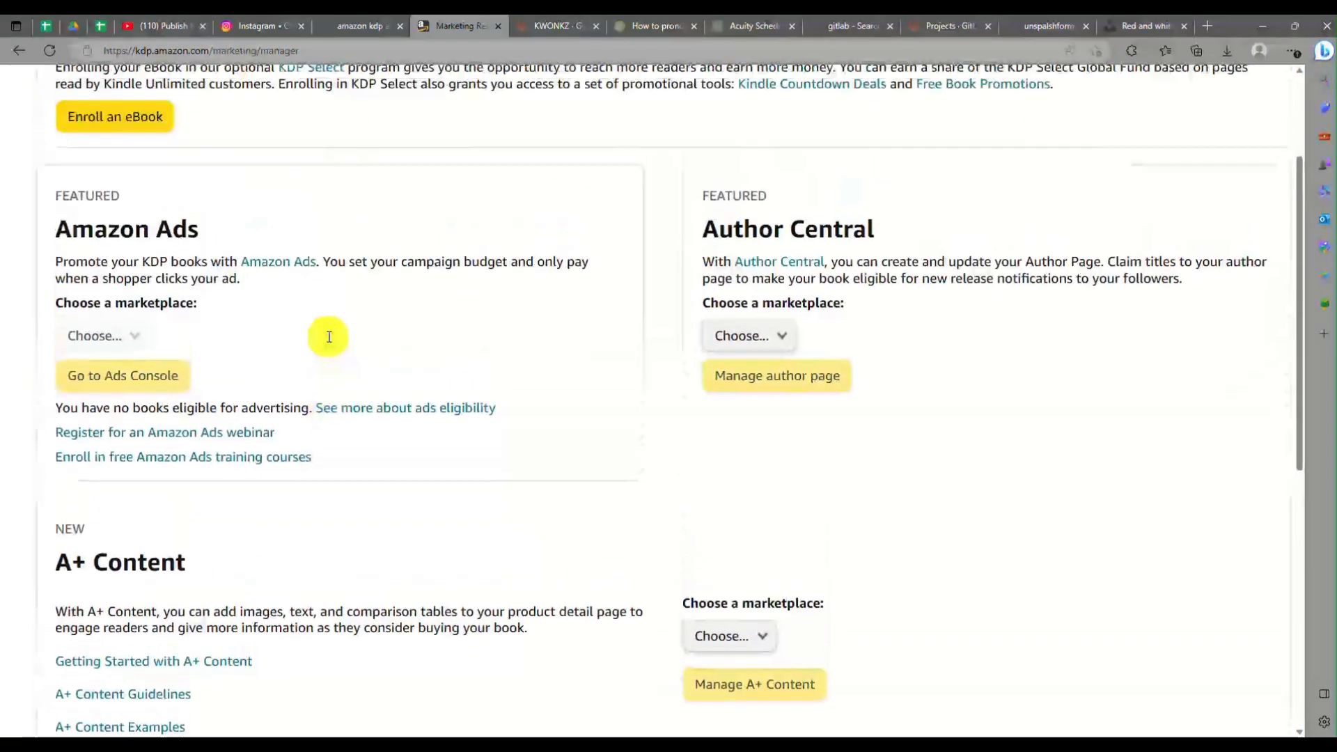
{"action": "scroll", "scroll_direction": "up", "scroll_amount": 3}
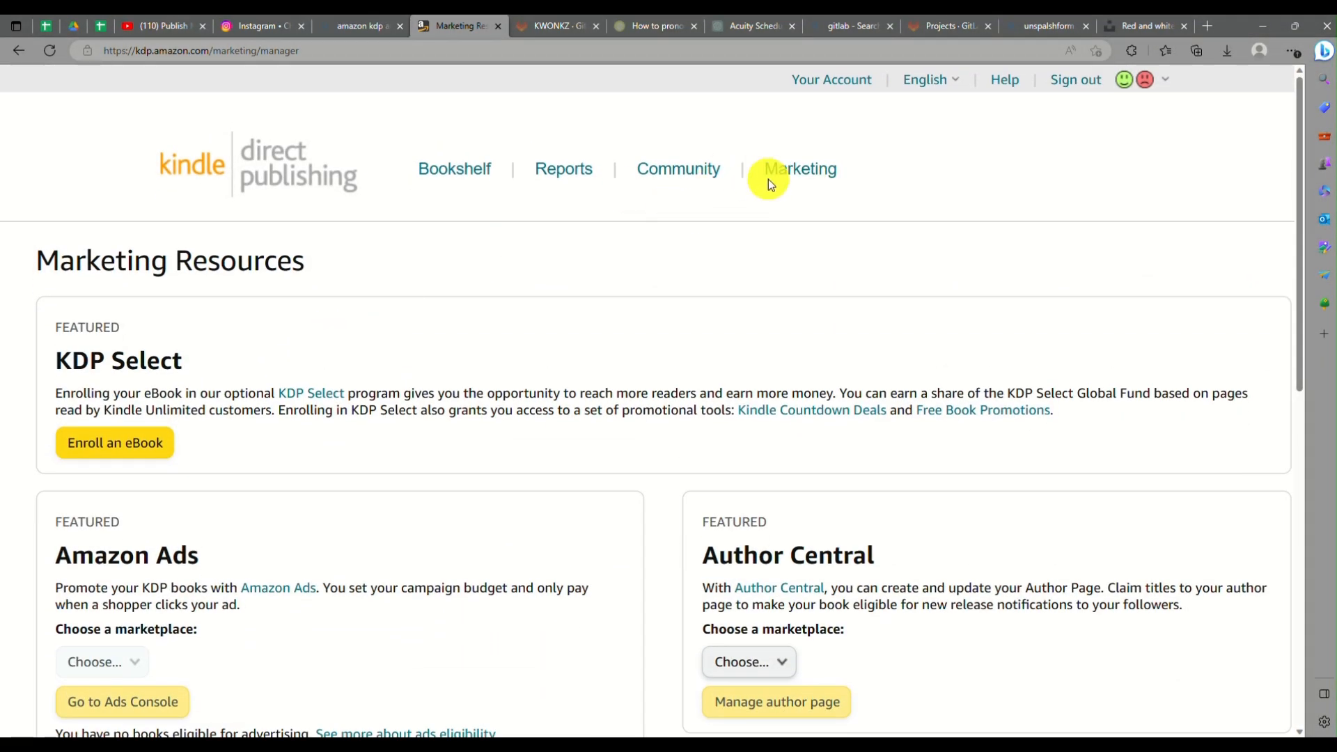
{"action": "mouse_move", "coordinate": [771, 181]}
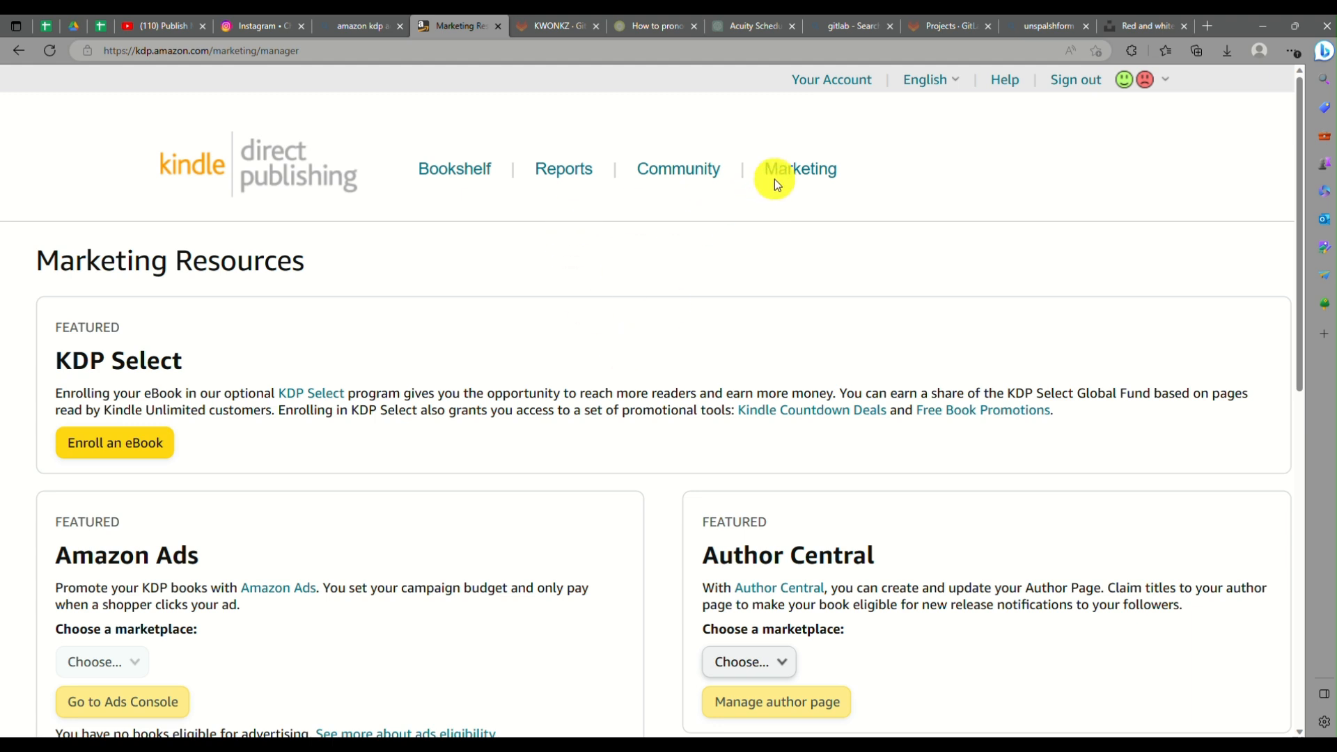
{"action": "mouse_move", "coordinate": [738, 433]}
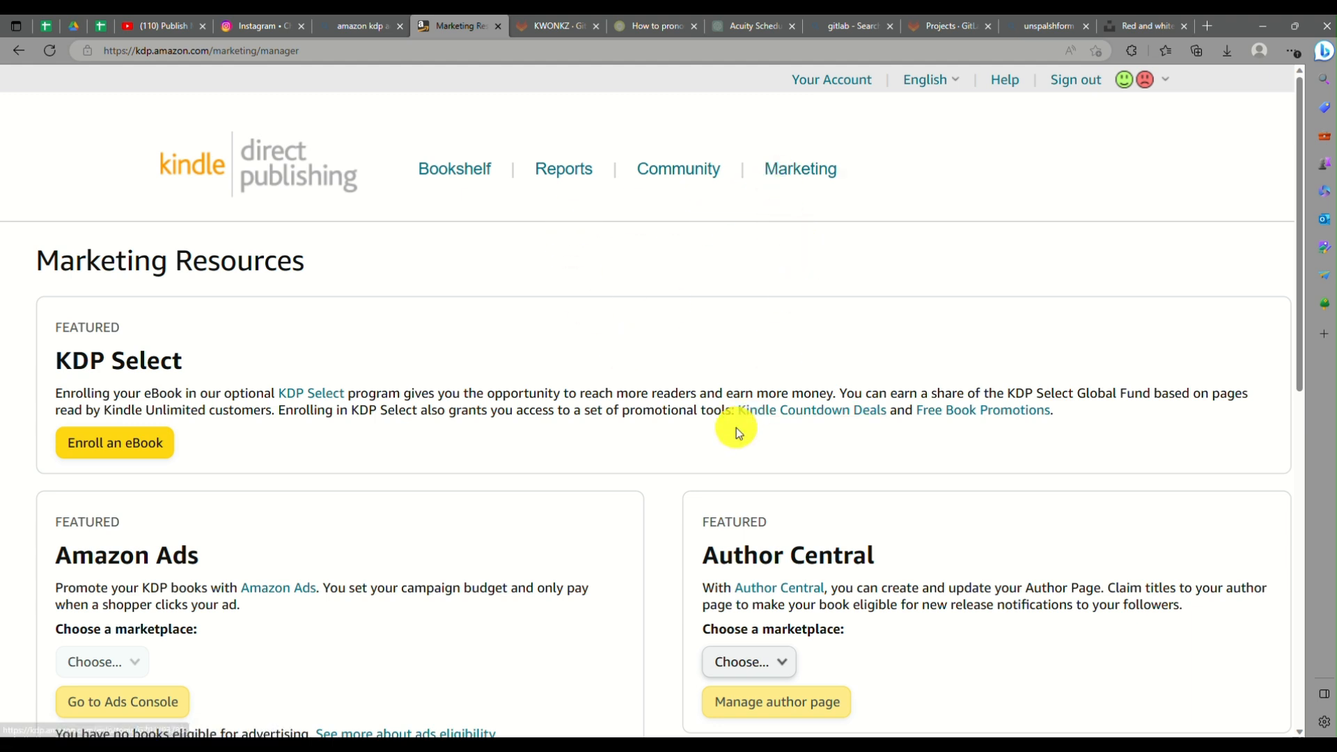
{"action": "mouse_move", "coordinate": [795, 331]}
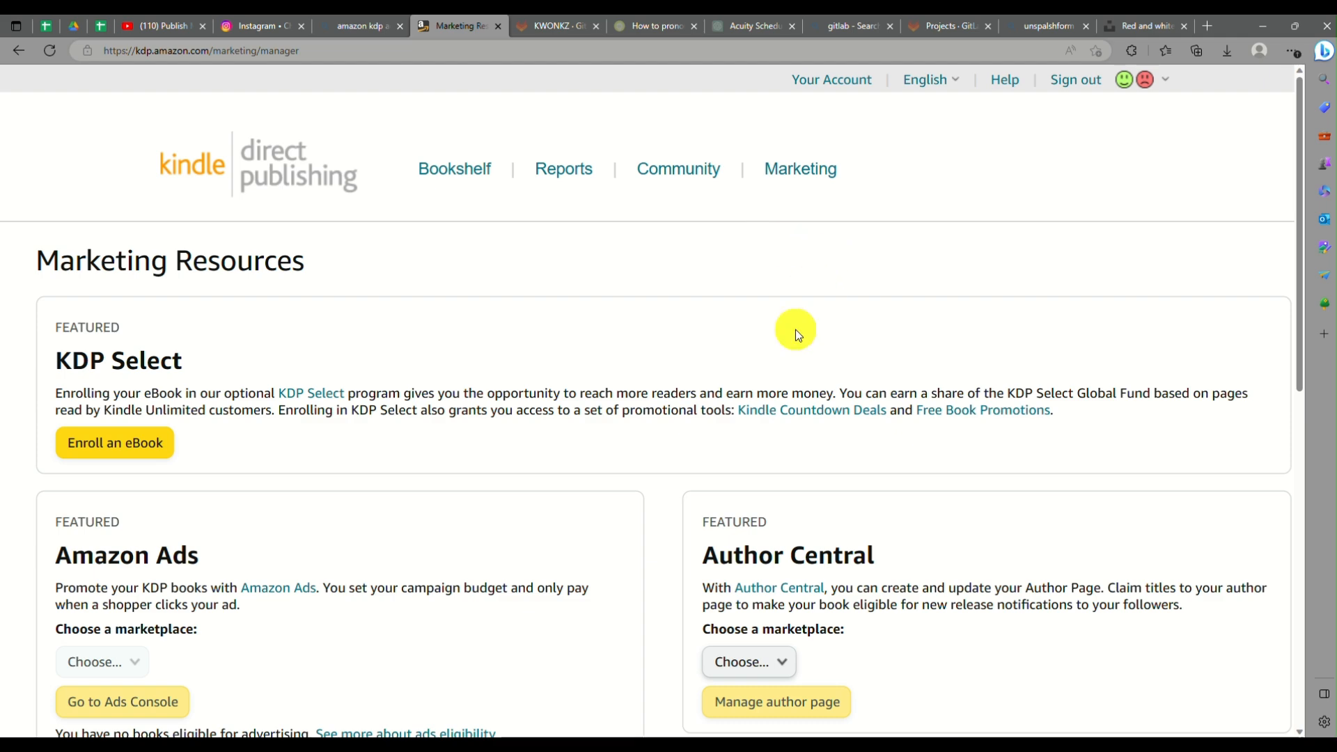
{"action": "scroll", "scroll_direction": "down", "scroll_amount": 3}
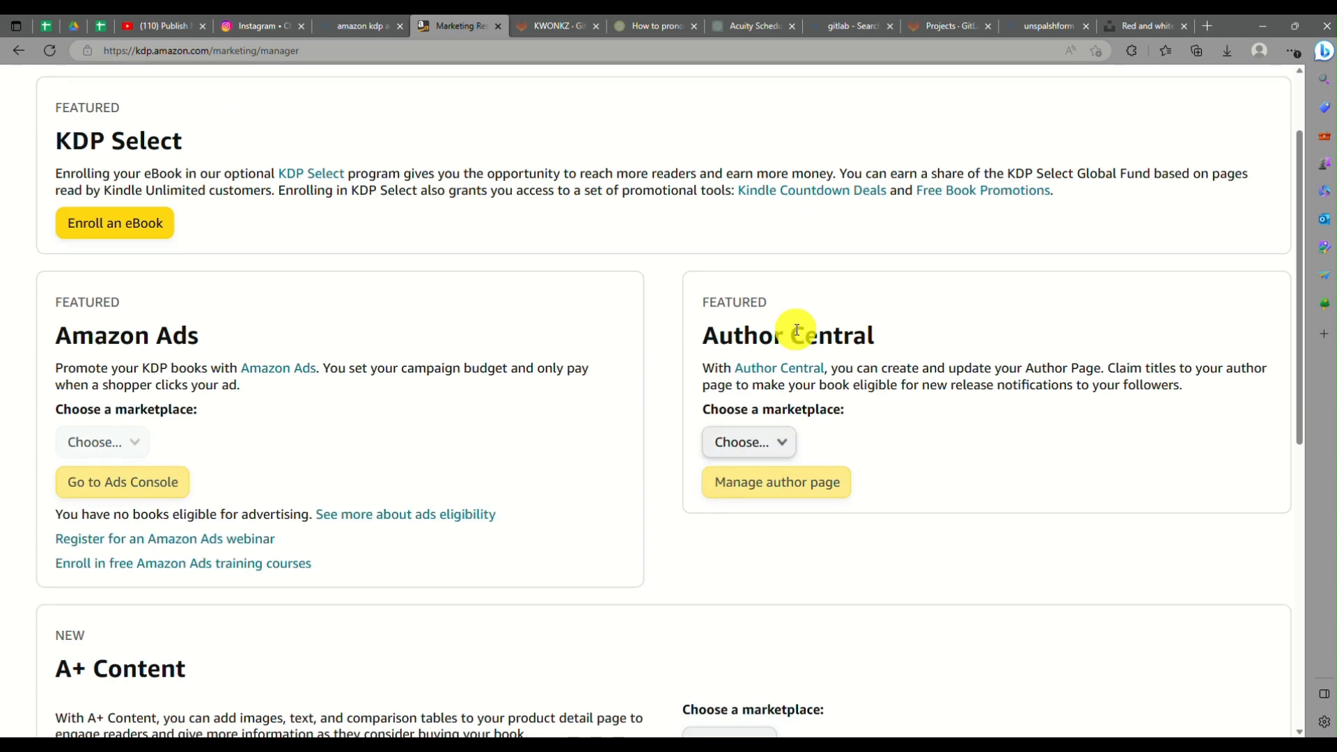
{"action": "scroll", "scroll_direction": "up", "scroll_amount": 3}
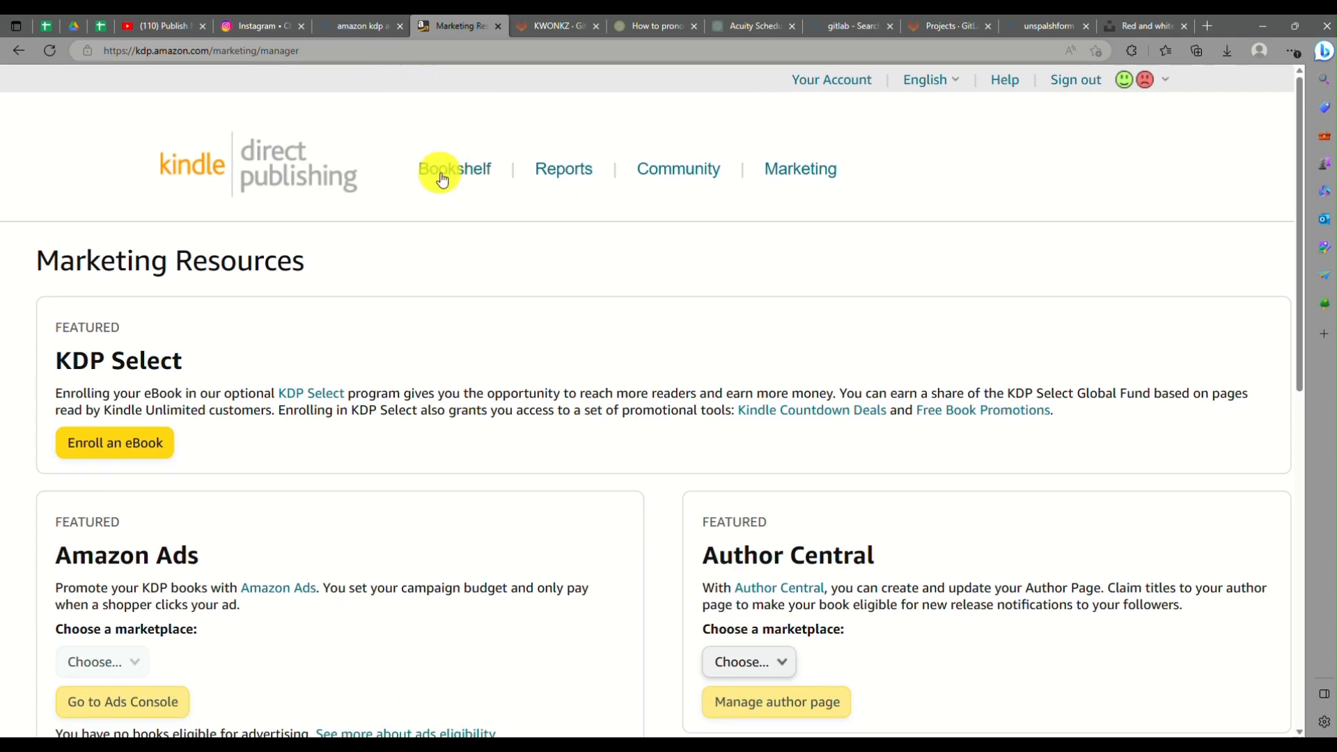
{"action": "mouse_move", "coordinate": [454, 169]}
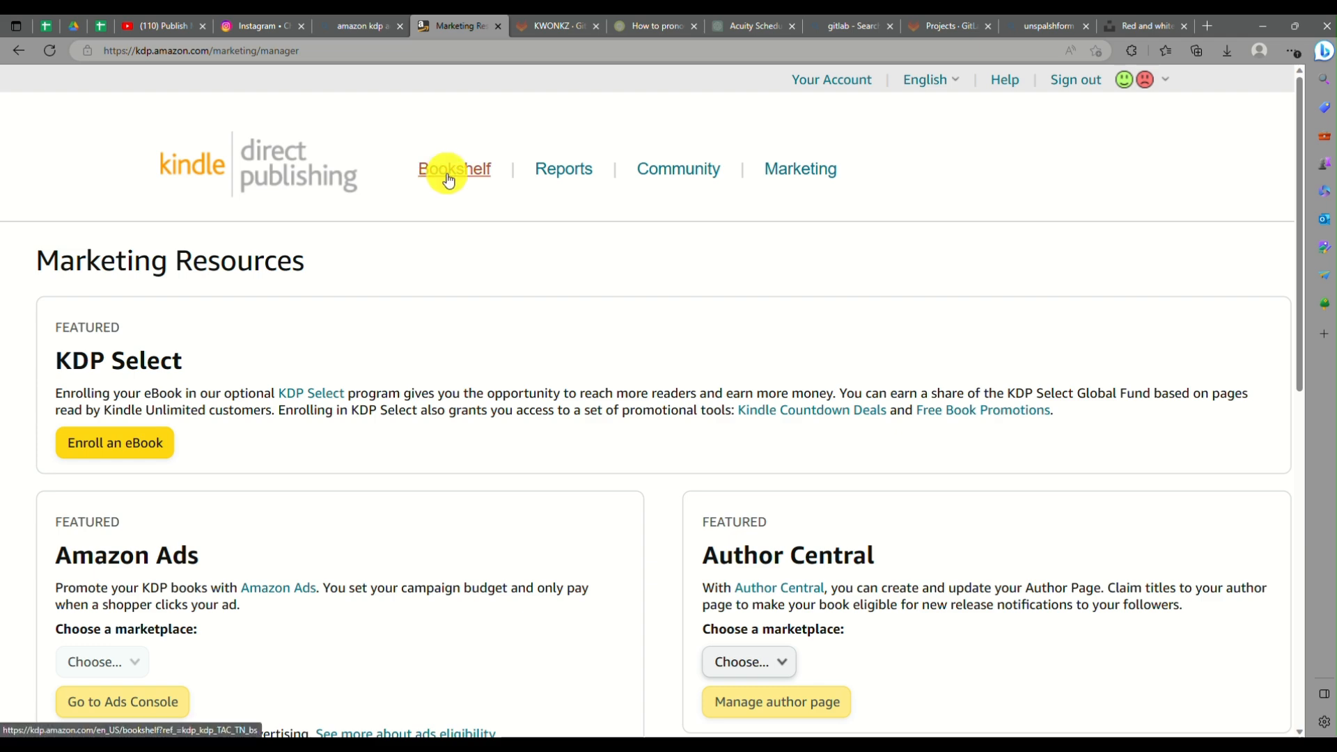
Return to the Bookshelf and review the incomplete-account warning and new-title option.
{"action": "left_click", "coordinate": [455, 169]}
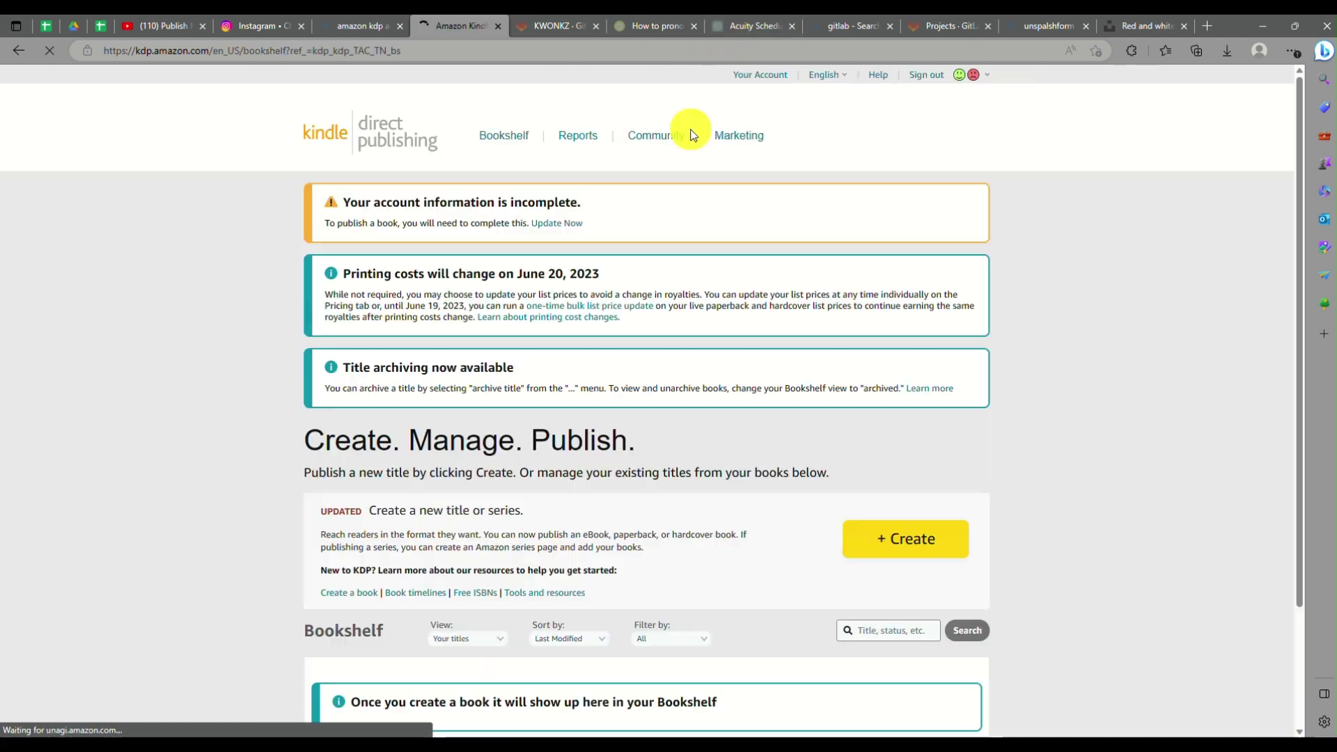
{"action": "scroll", "scroll_direction": "down", "scroll_amount": 3}
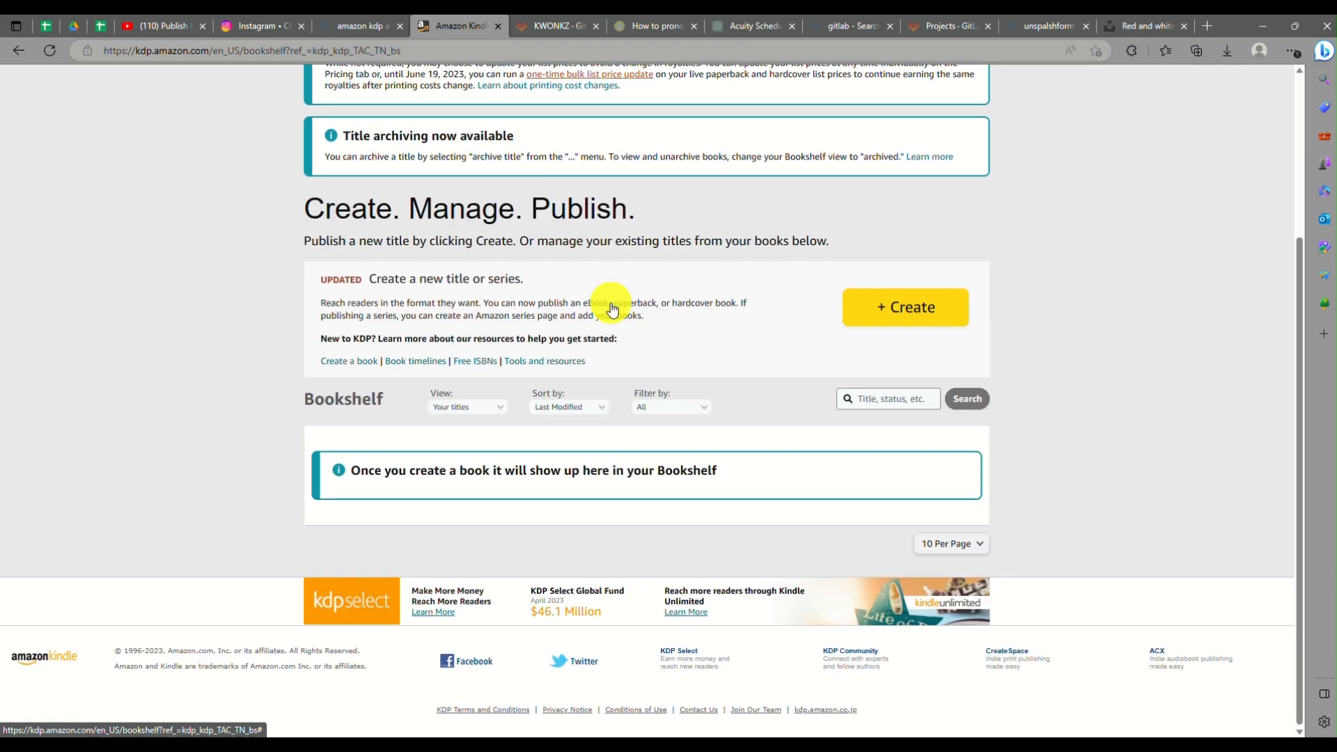
{"action": "scroll", "scroll_direction": "up", "scroll_amount": 3}
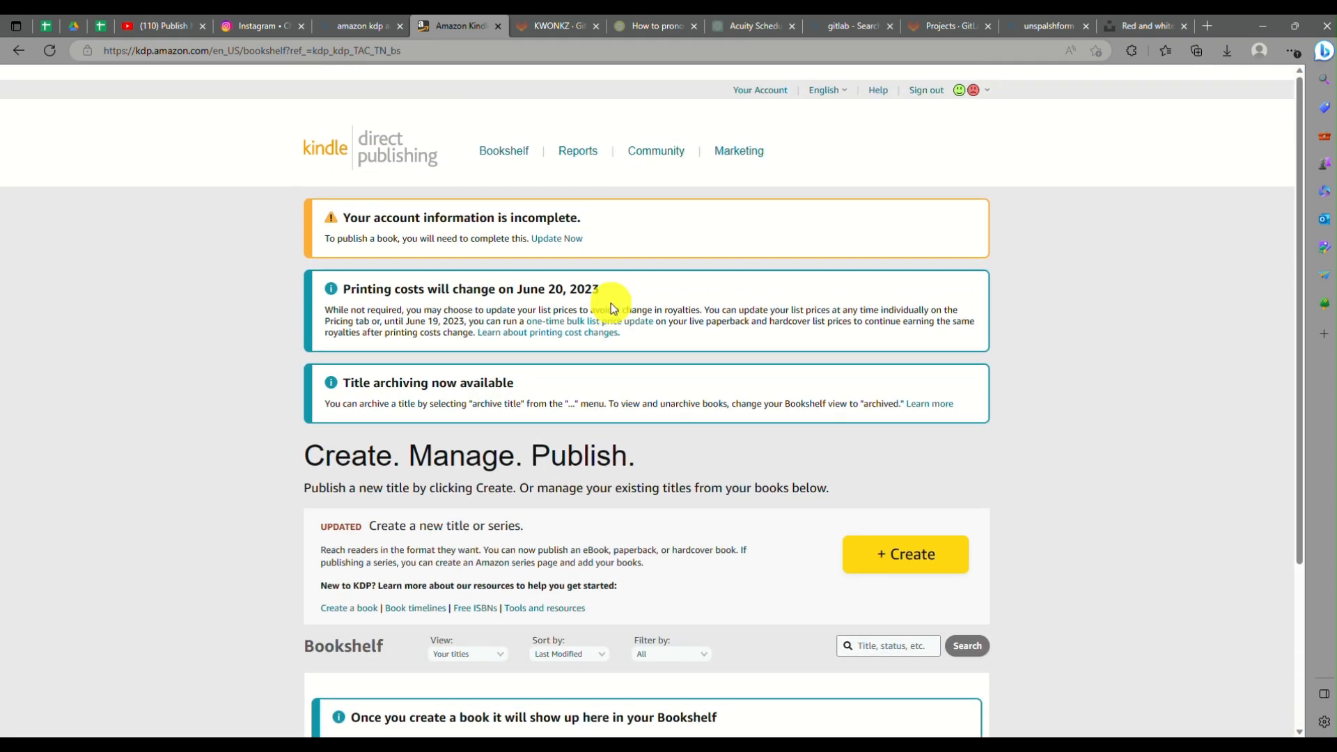
{"action": "scroll", "scroll_direction": "up", "scroll_amount": 3}
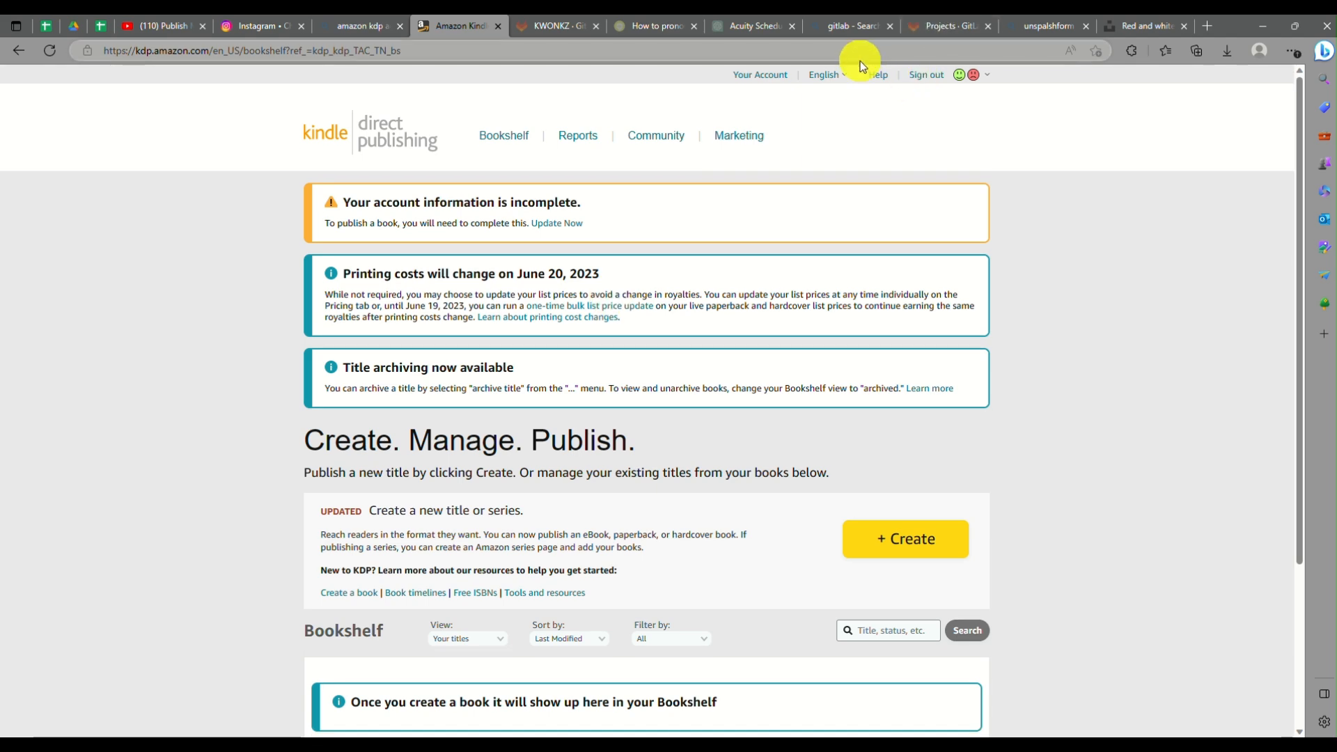
{"action": "mouse_move", "coordinate": [620, 39]}
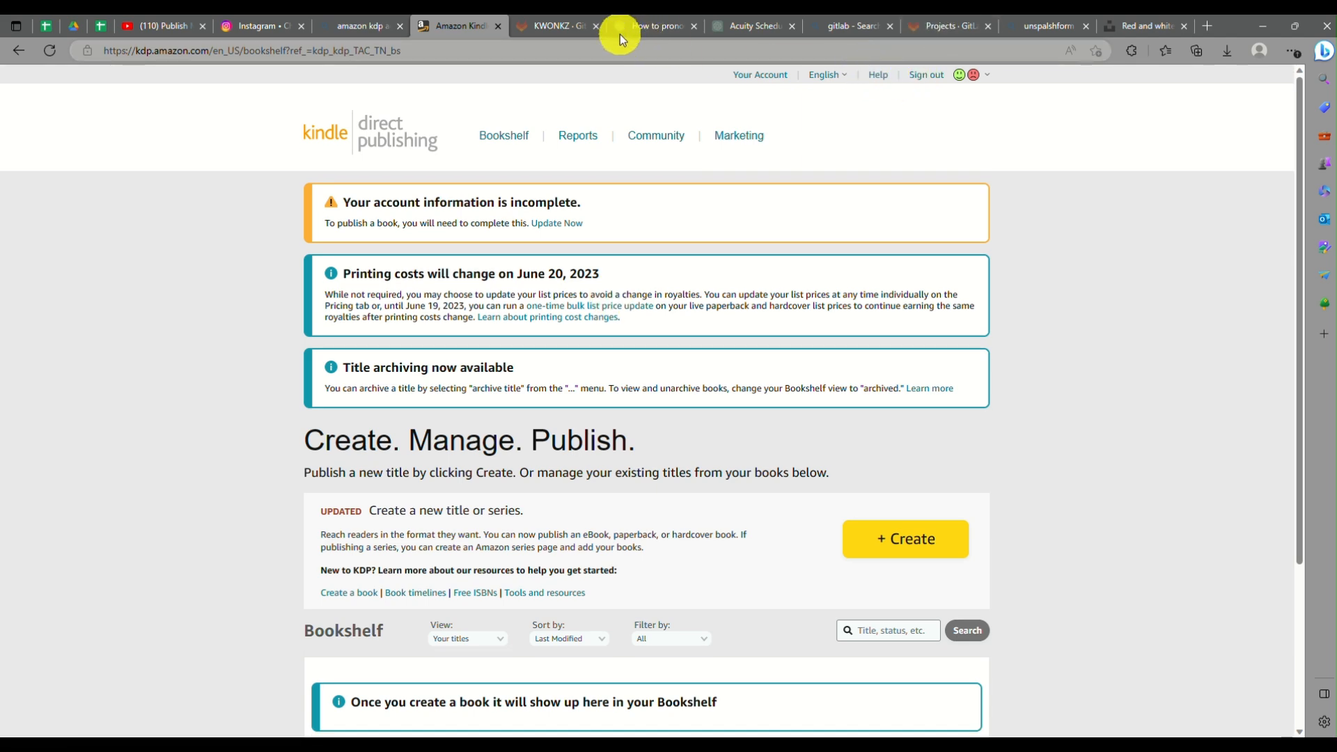
Open the Help Center's 'Start publishing with KDP' article.
{"action": "left_click", "coordinate": [877, 75]}
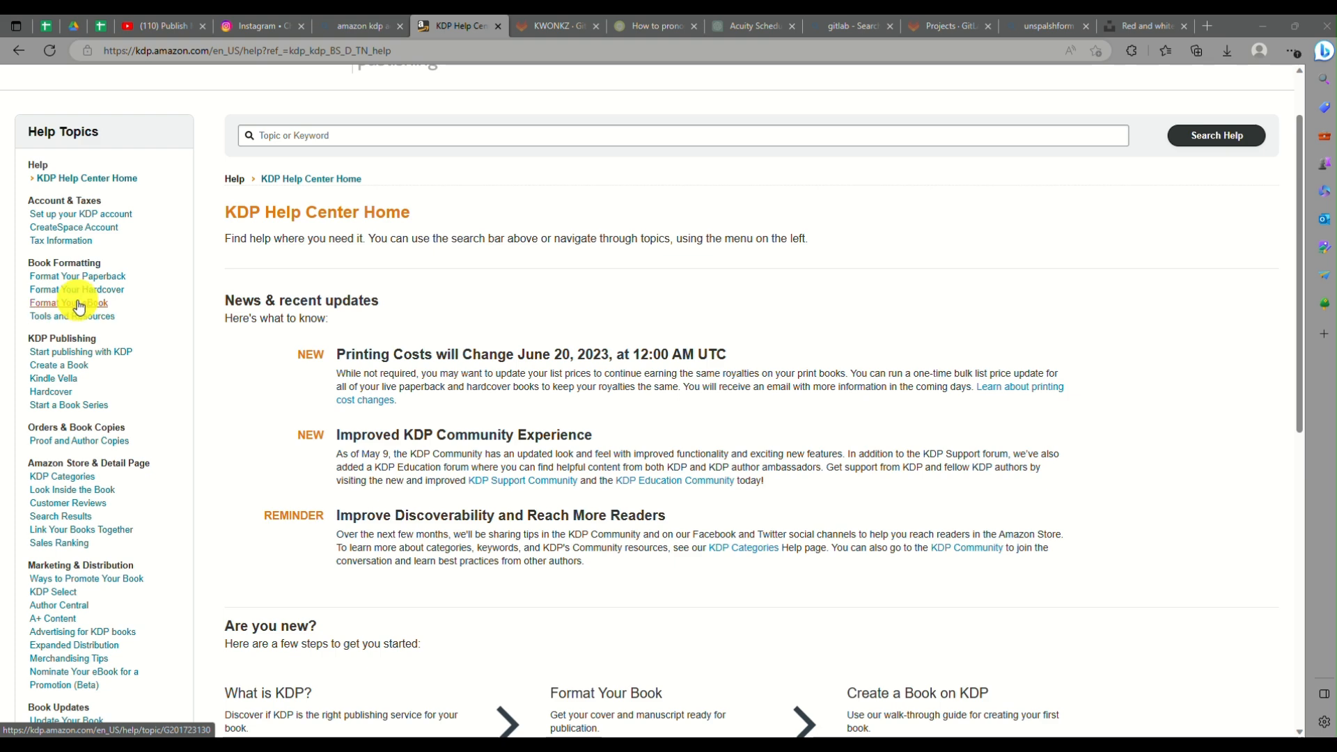
{"action": "mouse_move", "coordinate": [80, 351]}
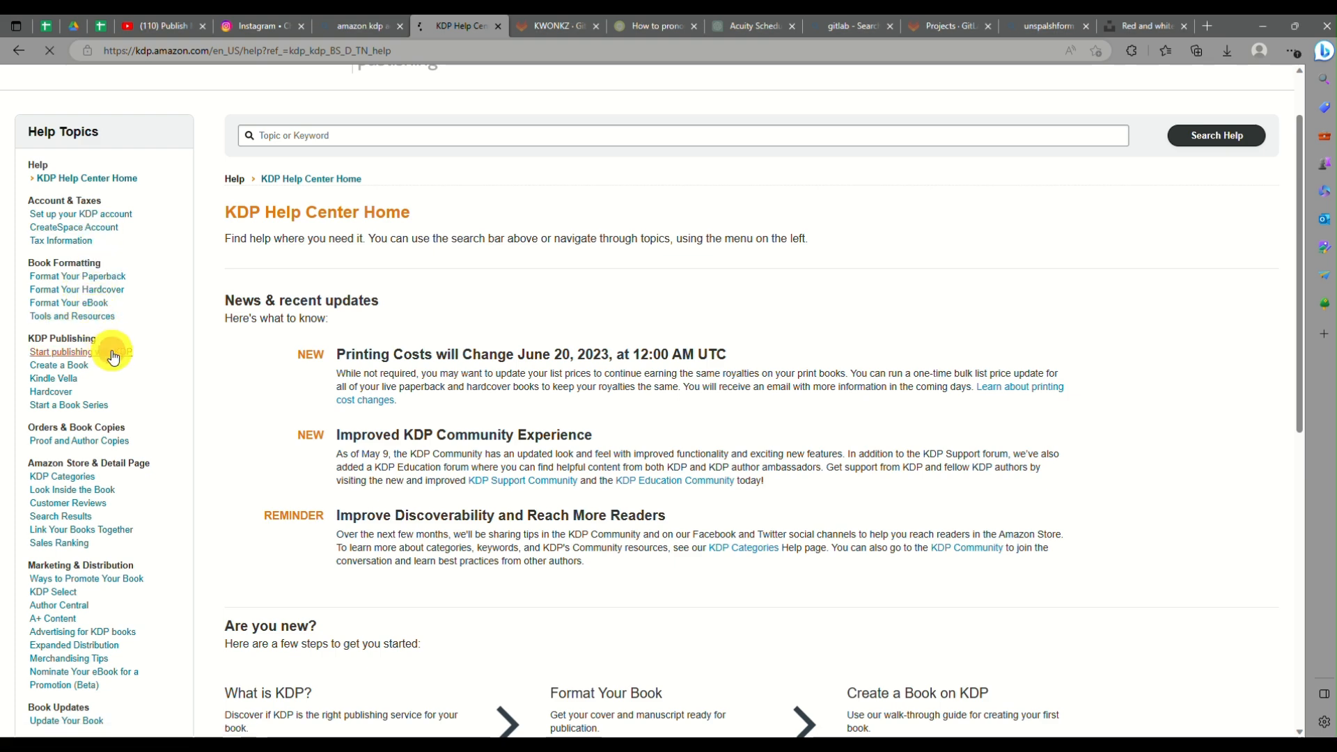
{"action": "left_click", "coordinate": [64, 351]}
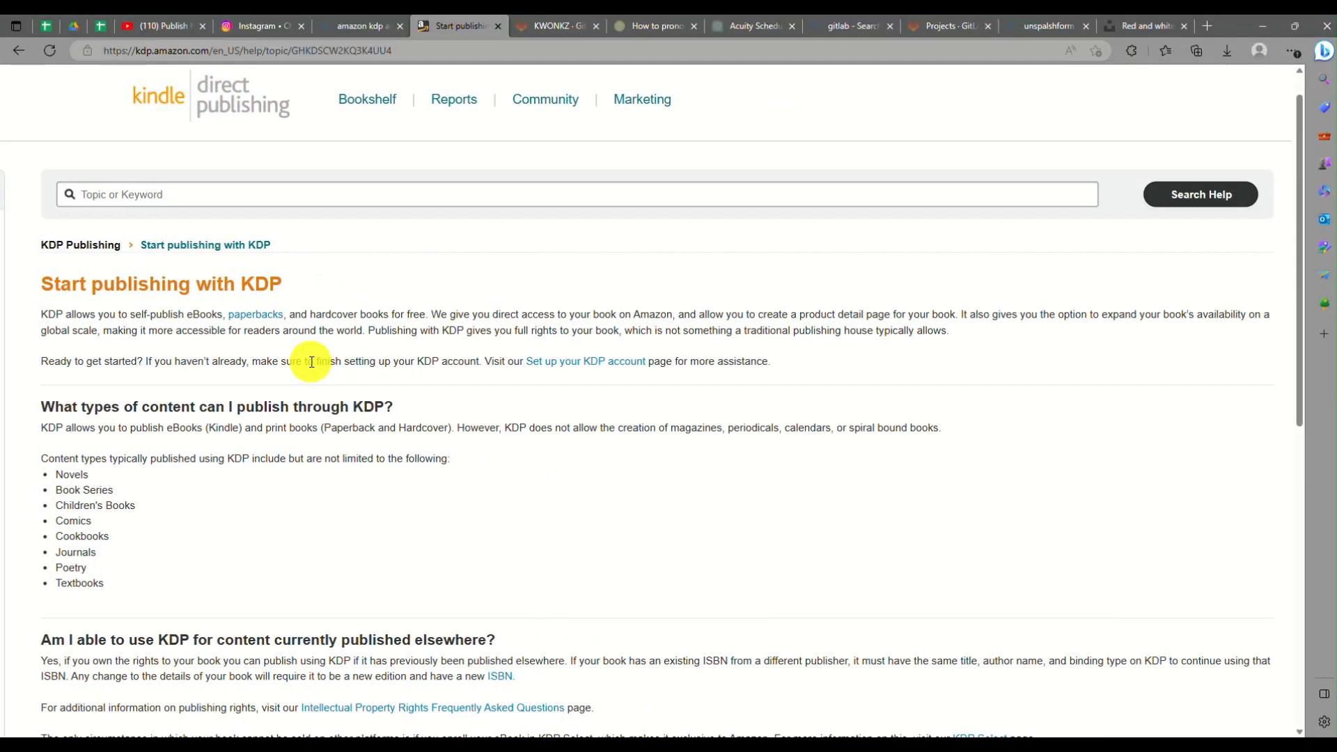
{"action": "scroll", "scroll_direction": "down", "scroll_amount": 3}
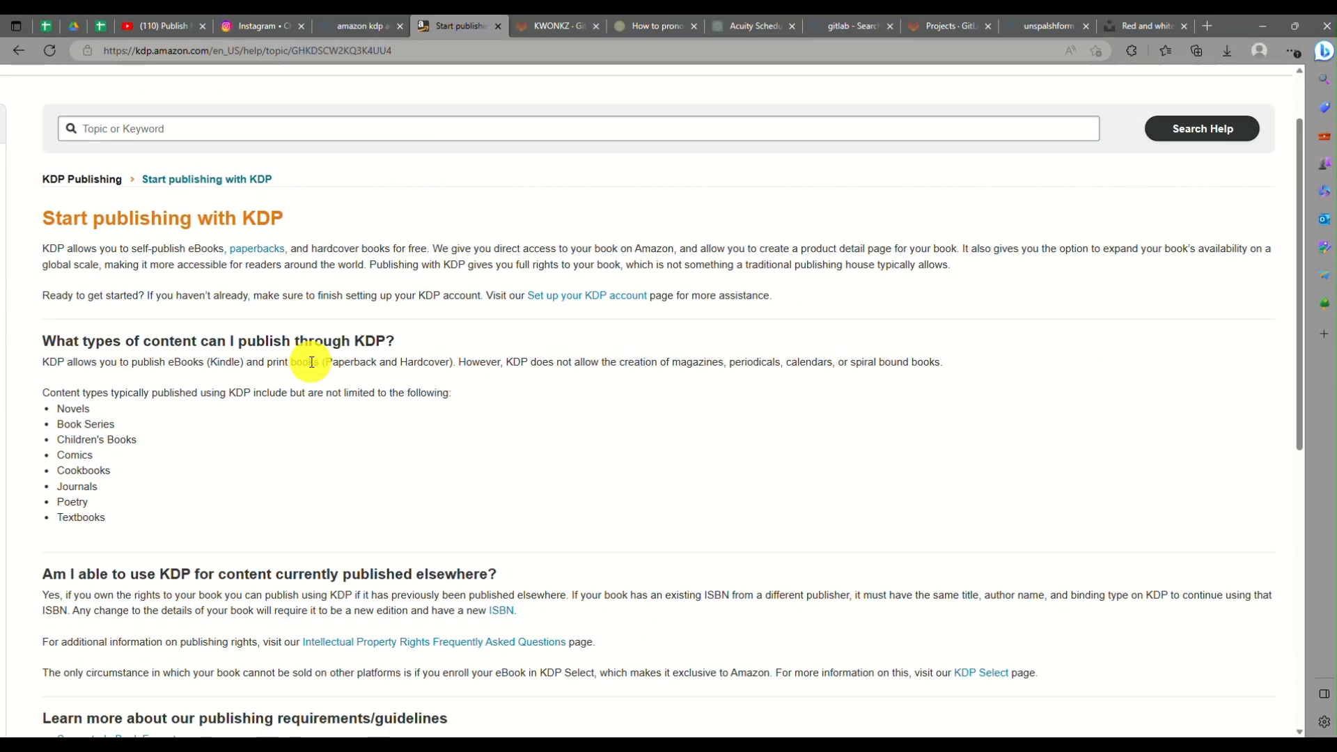
{"action": "scroll", "scroll_direction": "down", "scroll_amount": 3}
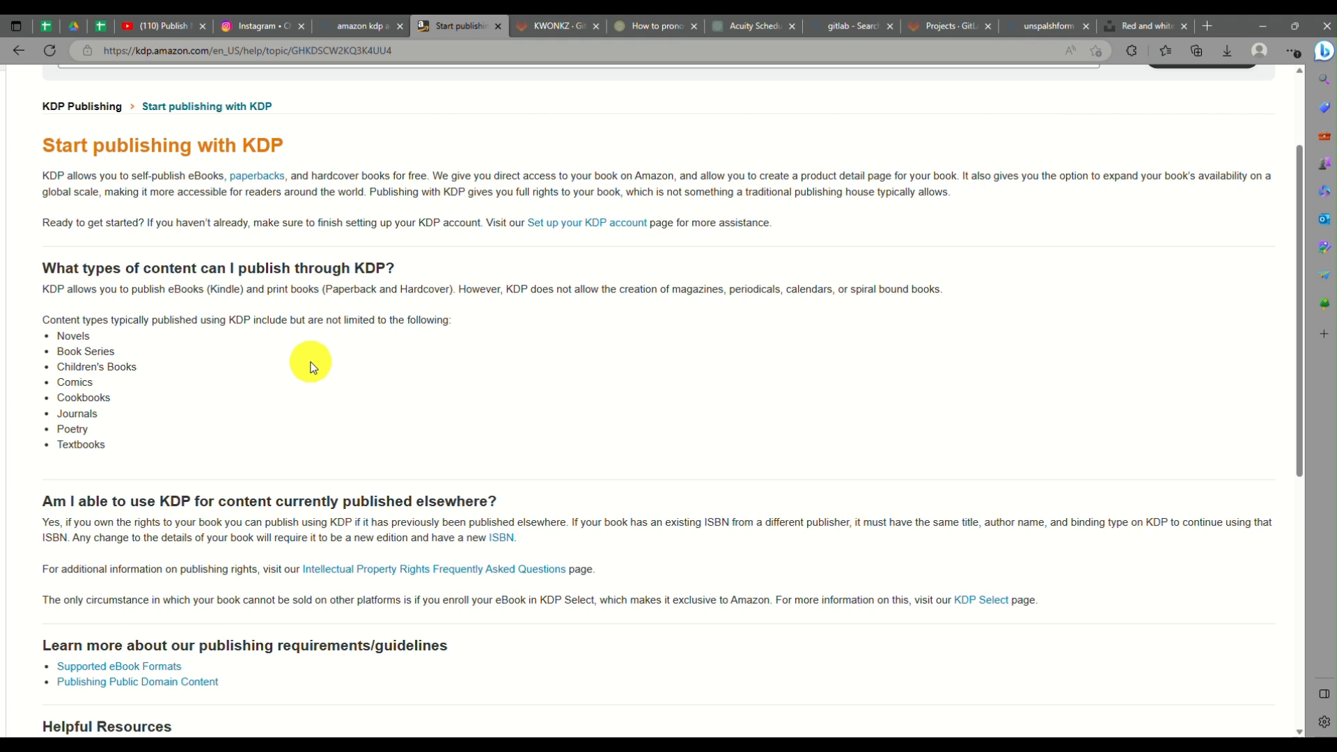
{"action": "mouse_move", "coordinate": [90, 305]}
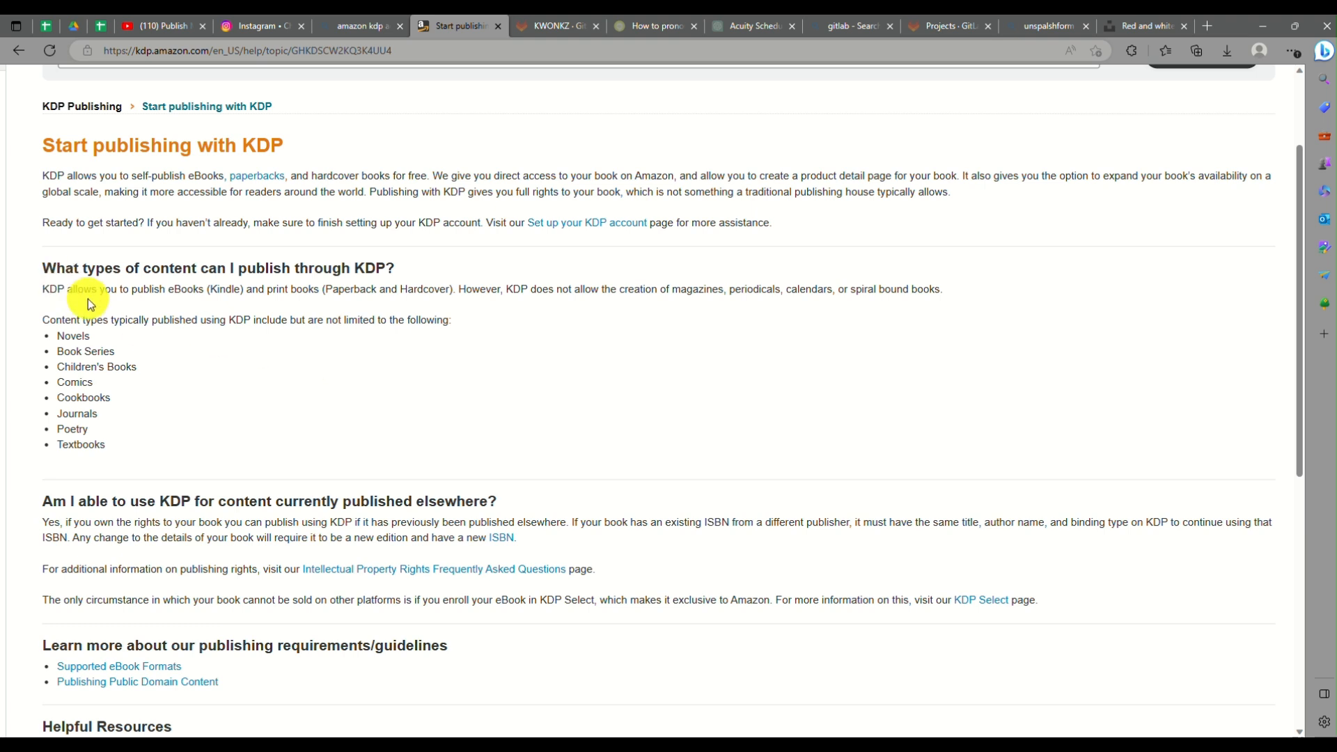
{"action": "mouse_move", "coordinate": [374, 289]}
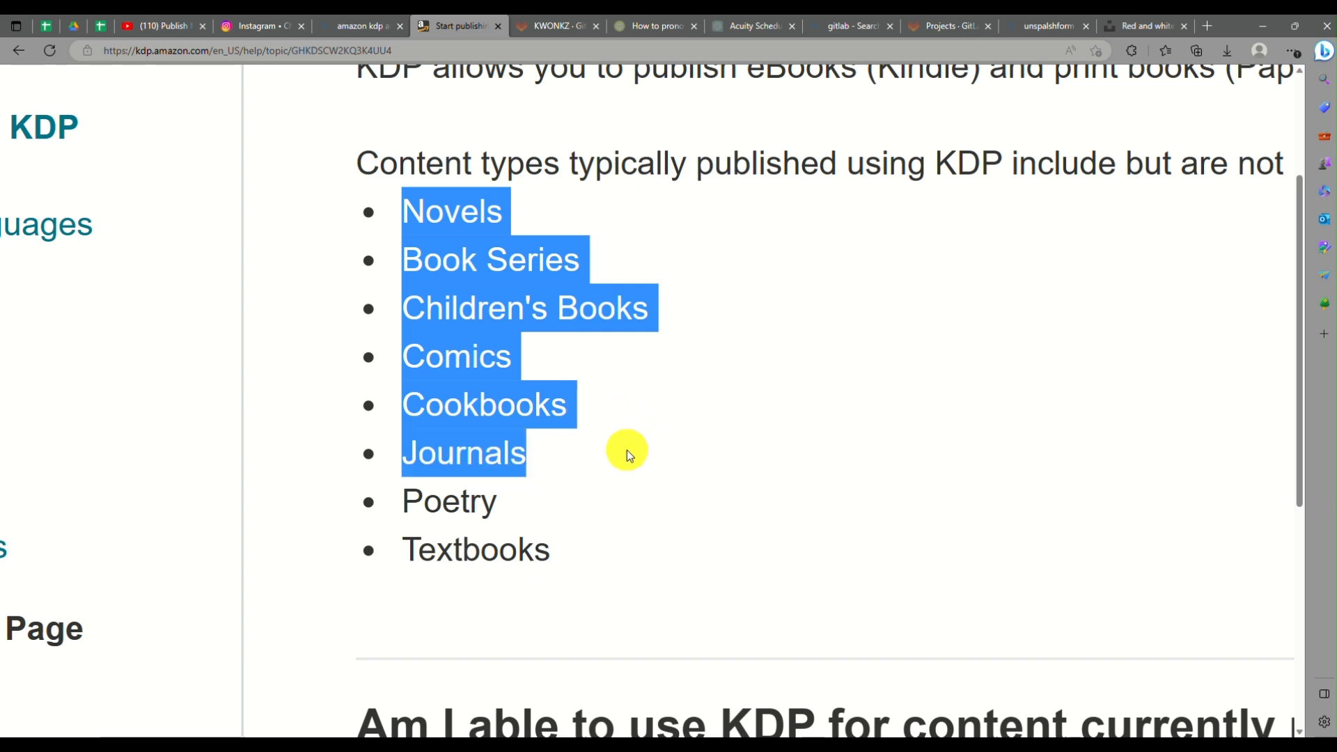
Read through content types and disallowed formats down to Helpful Resources.
{"action": "left_click", "coordinate": [614, 563]}
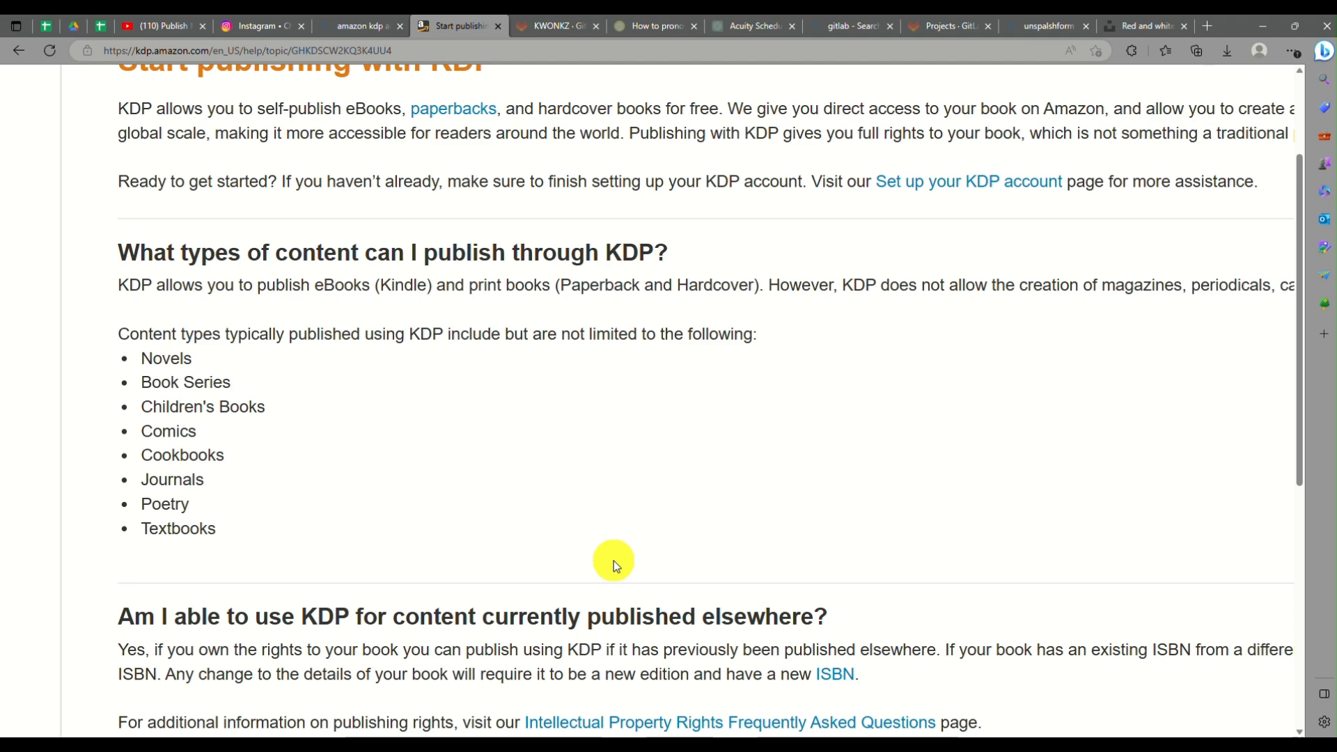
{"action": "mouse_move", "coordinate": [588, 292]}
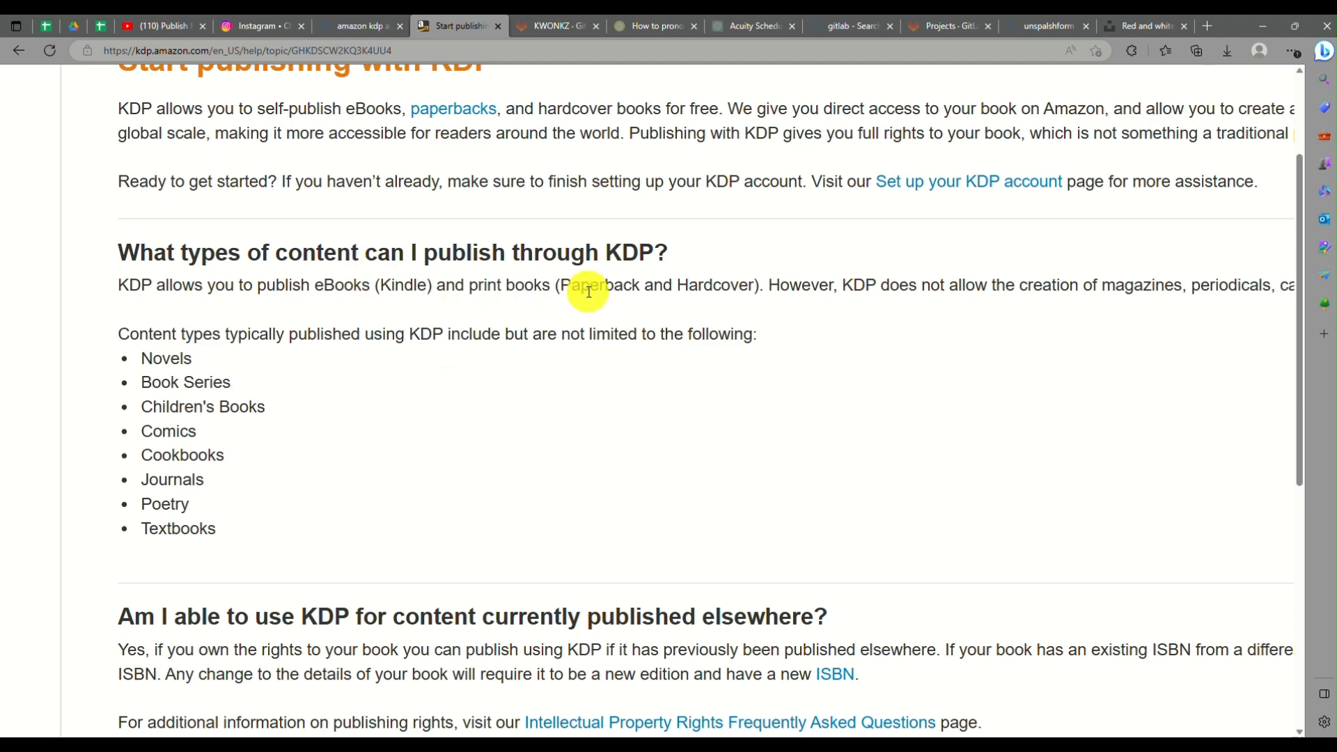
{"action": "scroll", "scroll_direction": "down", "scroll_amount": 3}
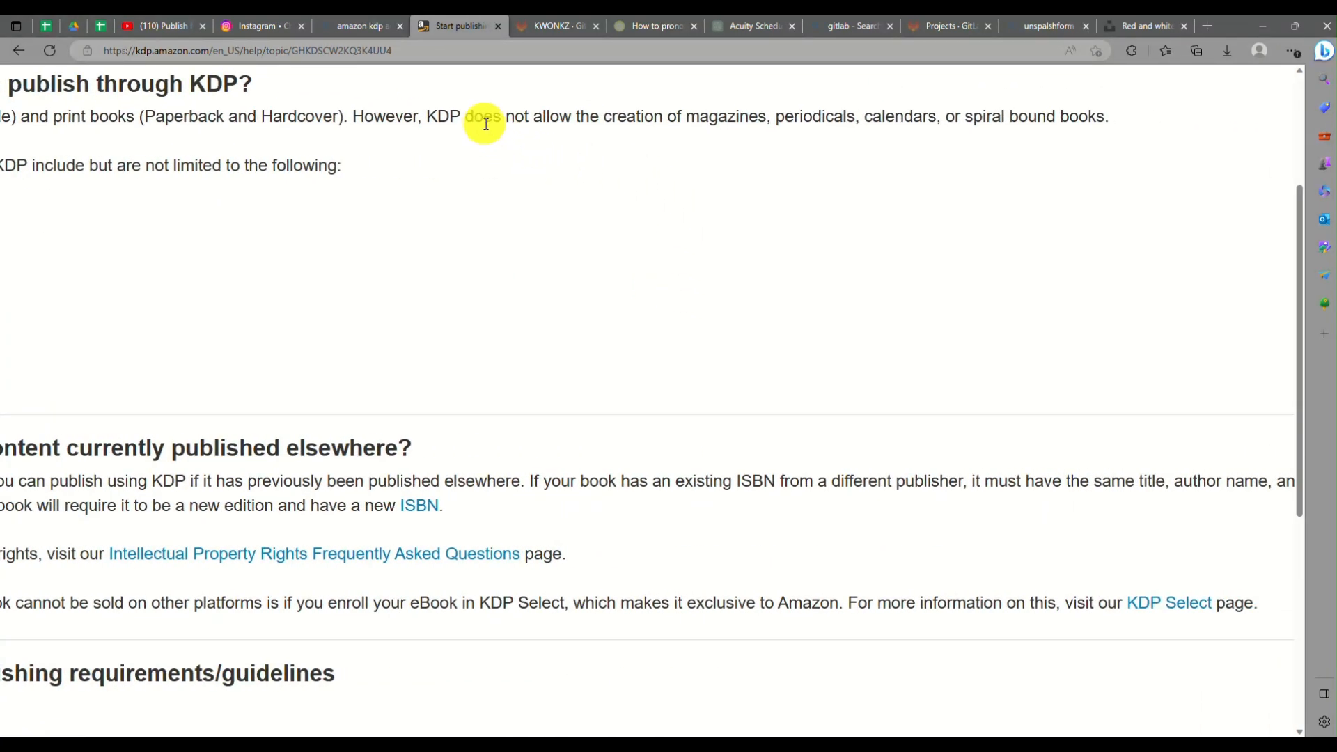
{"action": "mouse_move", "coordinate": [429, 117]}
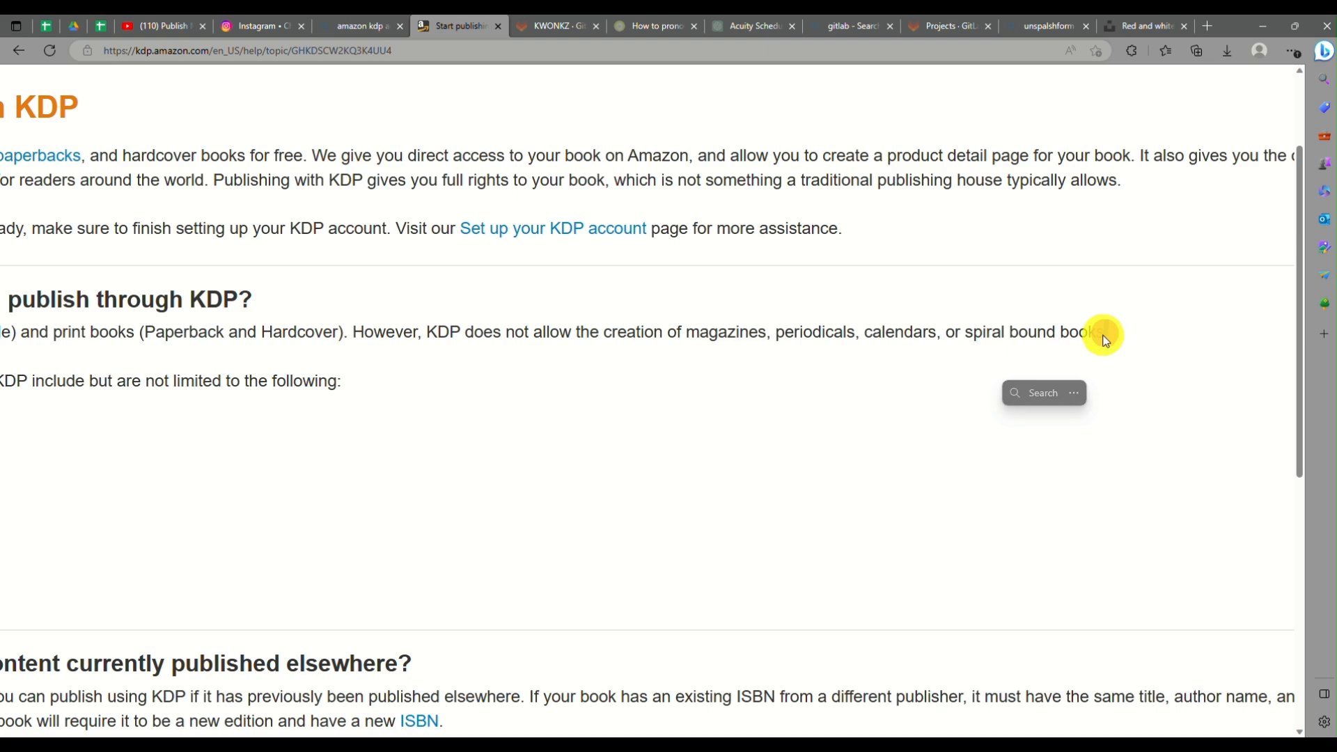
{"action": "double_click", "coordinate": [1084, 331]}
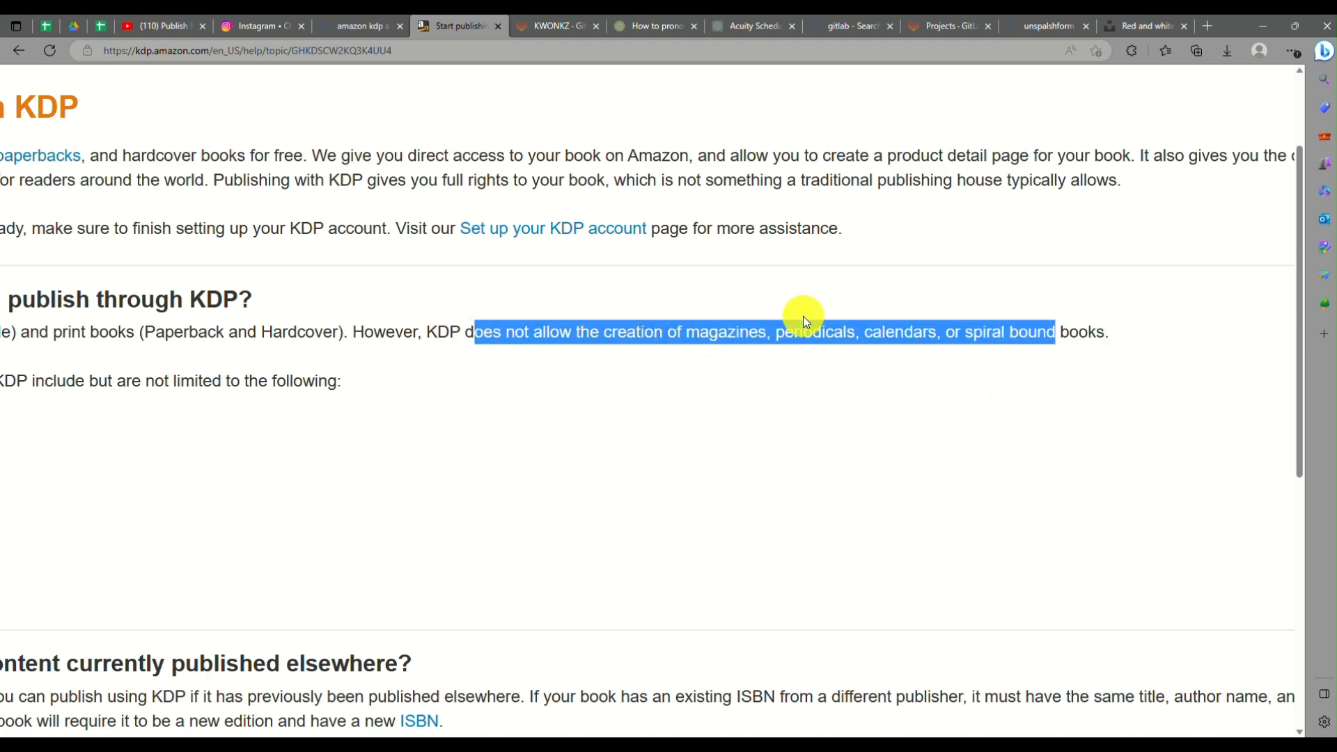
{"action": "left_click", "coordinate": [806, 283]}
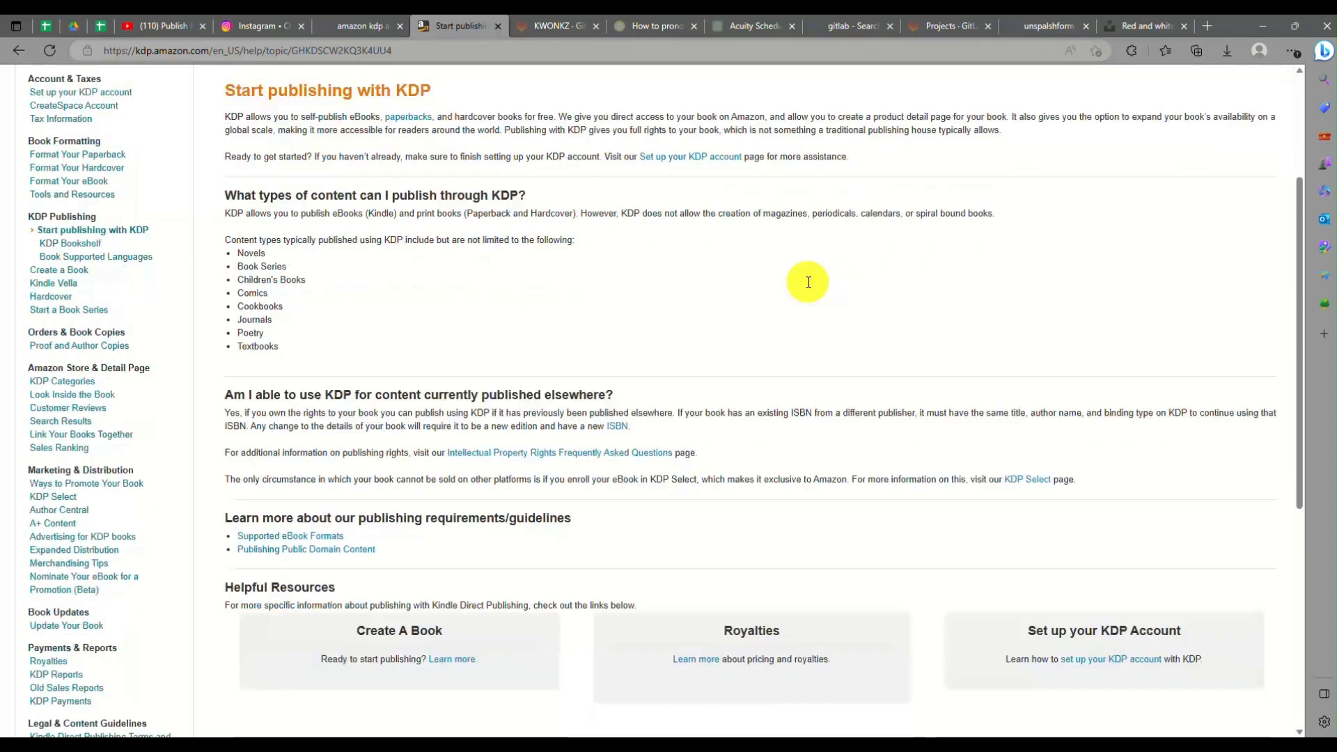
{"action": "scroll", "scroll_direction": "down", "scroll_amount": 3}
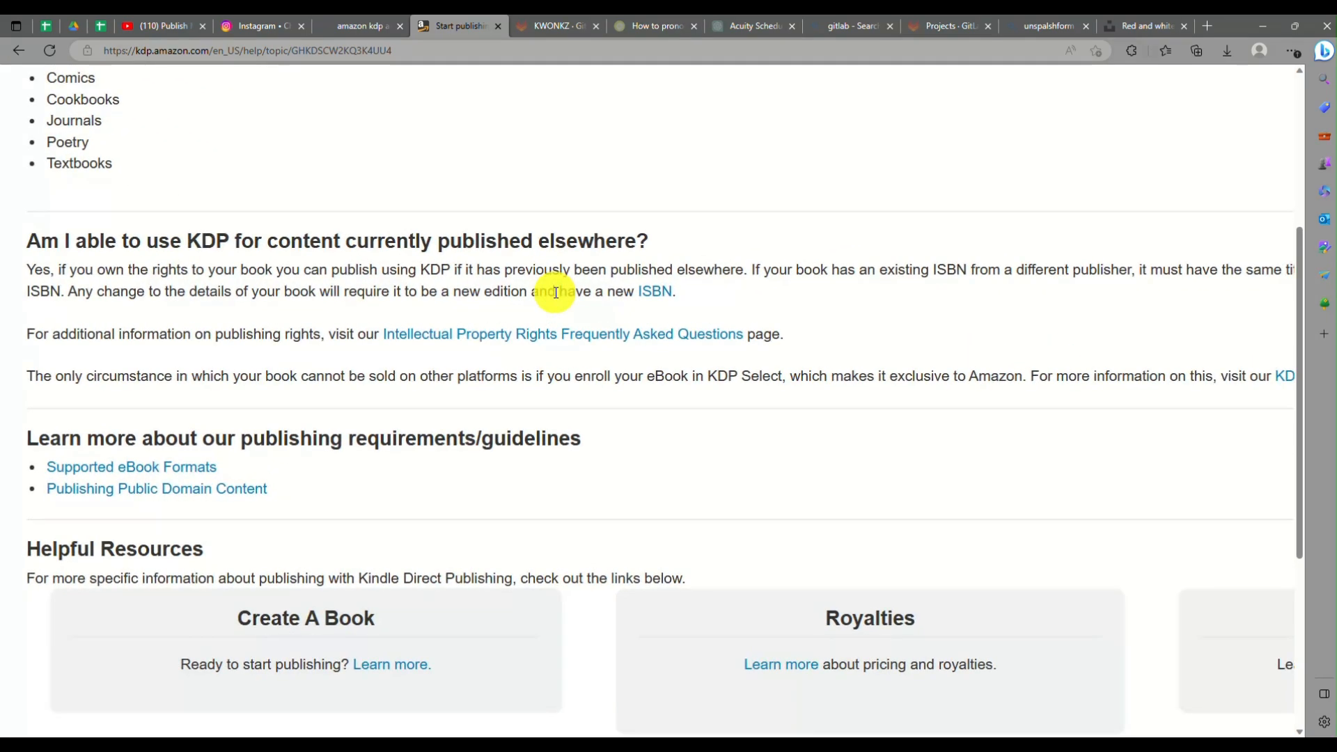
{"action": "mouse_move", "coordinate": [379, 269]}
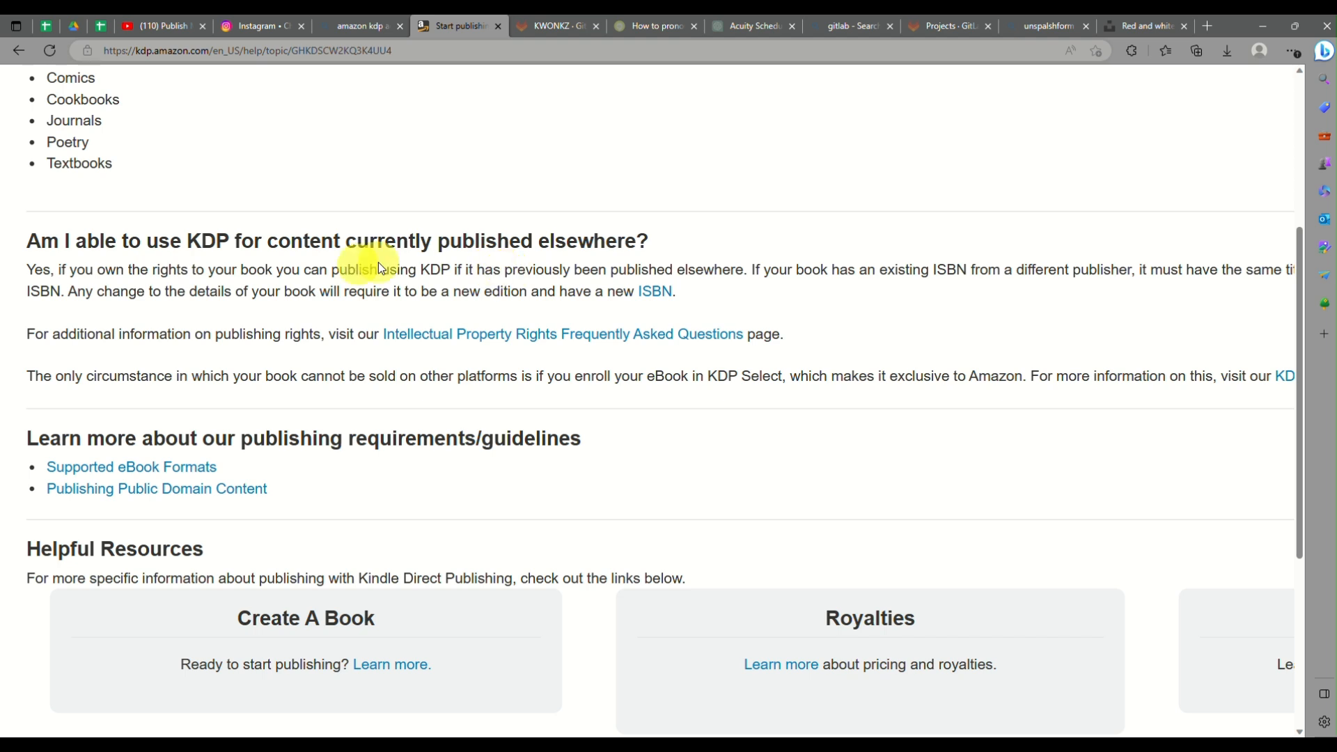
{"action": "mouse_move", "coordinate": [554, 271]}
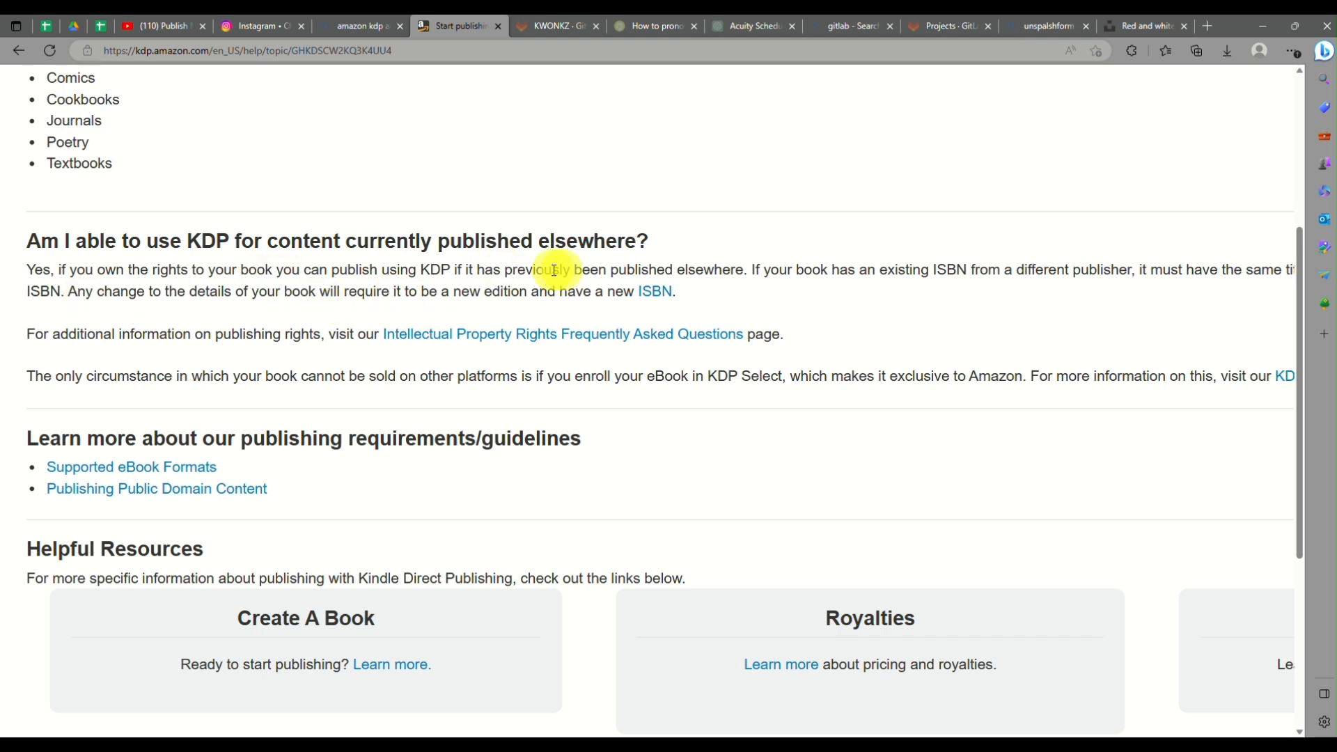
{"action": "mouse_move", "coordinate": [505, 281]}
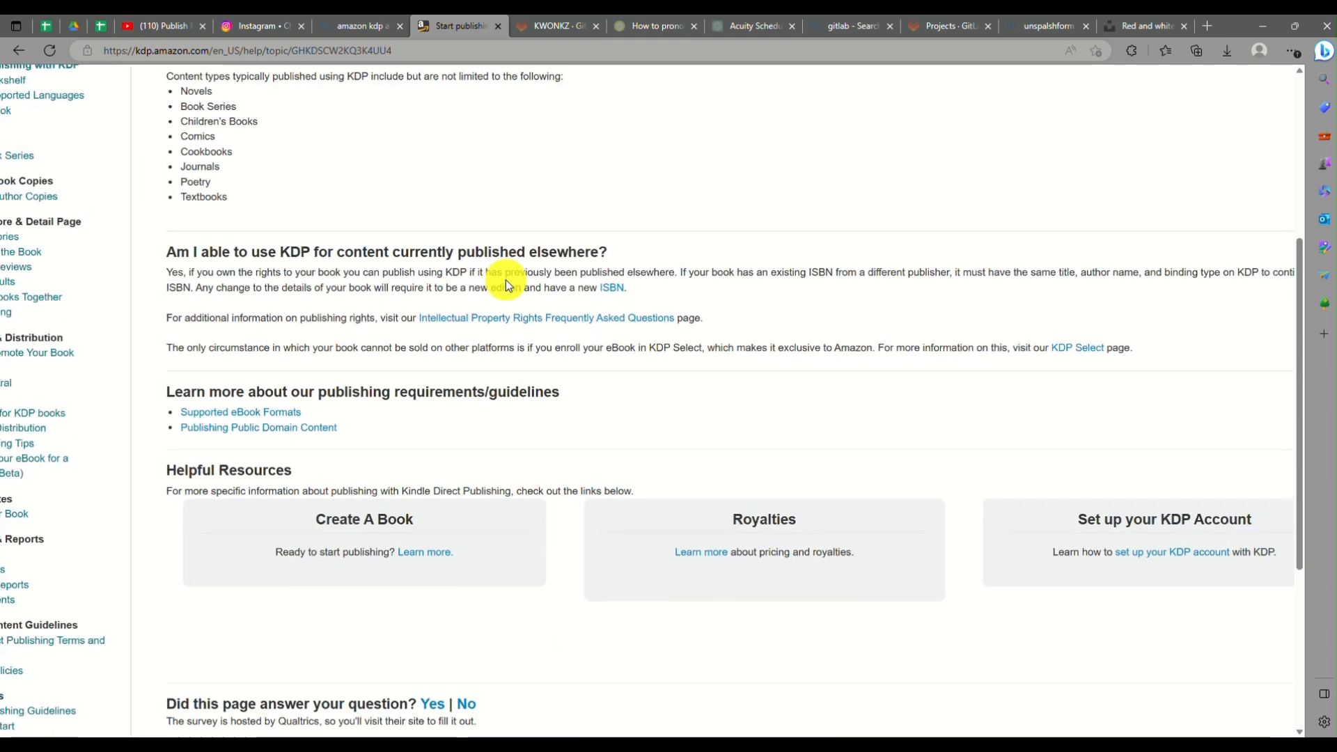
{"action": "scroll", "scroll_direction": "down", "scroll_amount": 3}
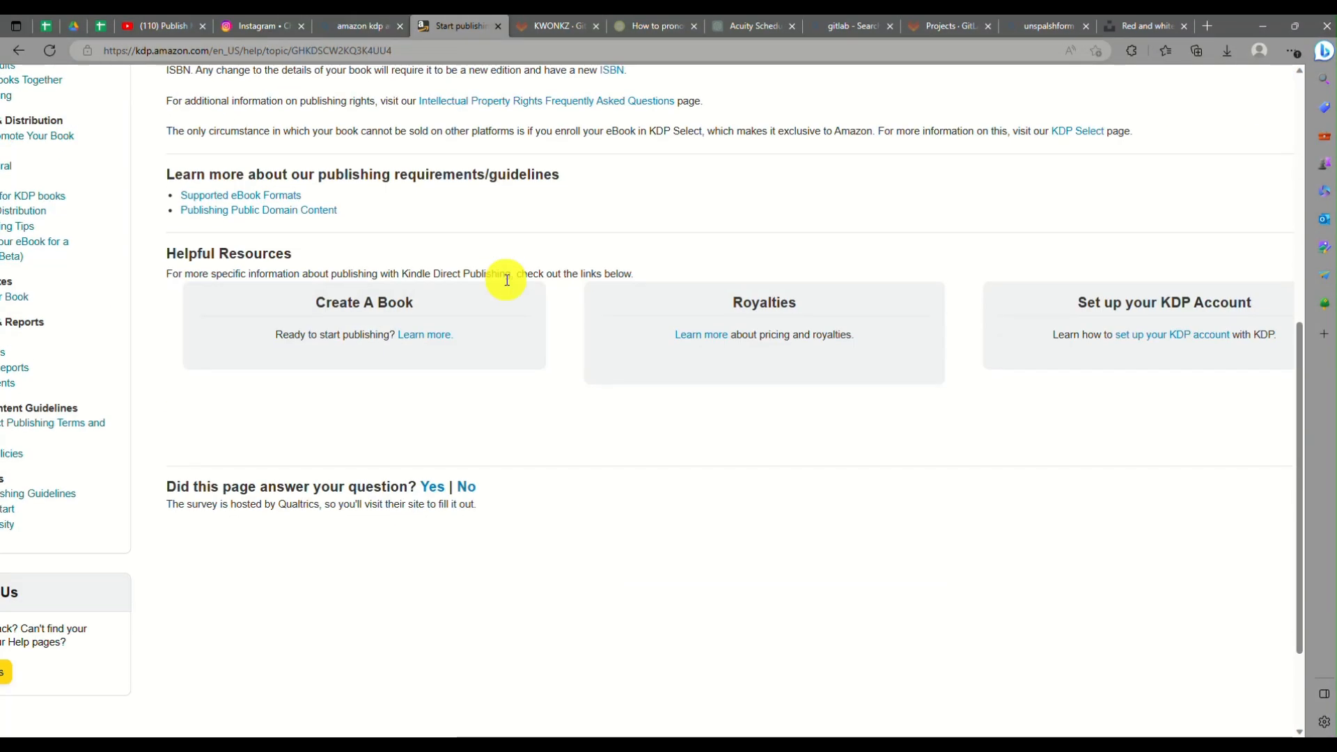
{"action": "mouse_move", "coordinate": [471, 304]}
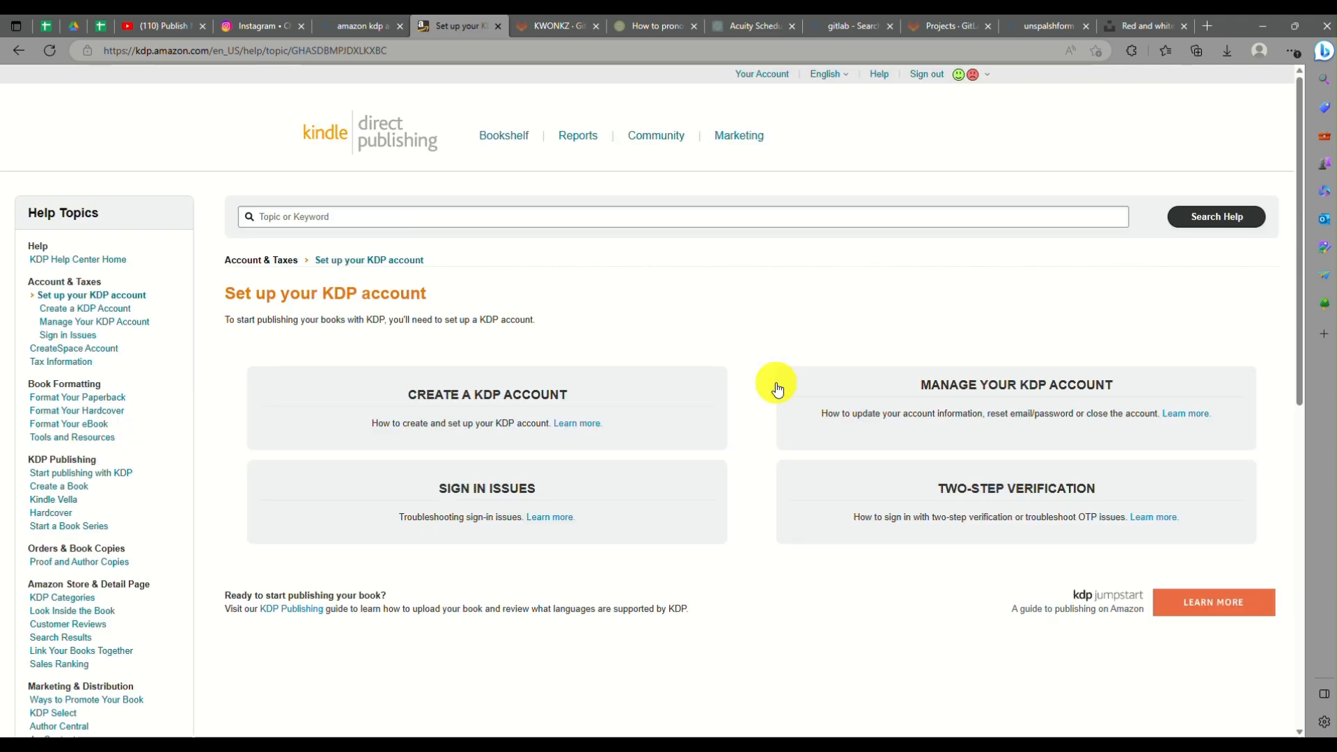
{"action": "mouse_move", "coordinate": [471, 304]}
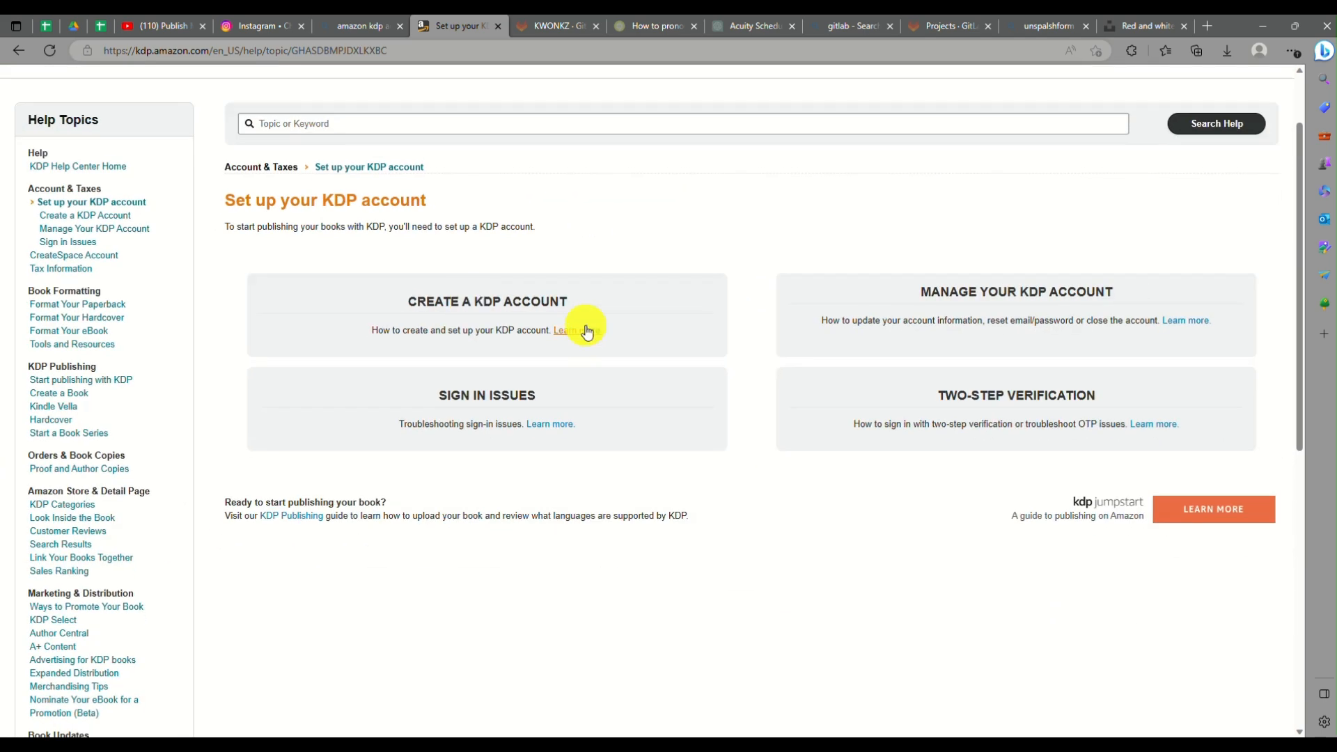
Open the 'Create a KDP Account' article via Learn more.
{"action": "left_click", "coordinate": [565, 331]}
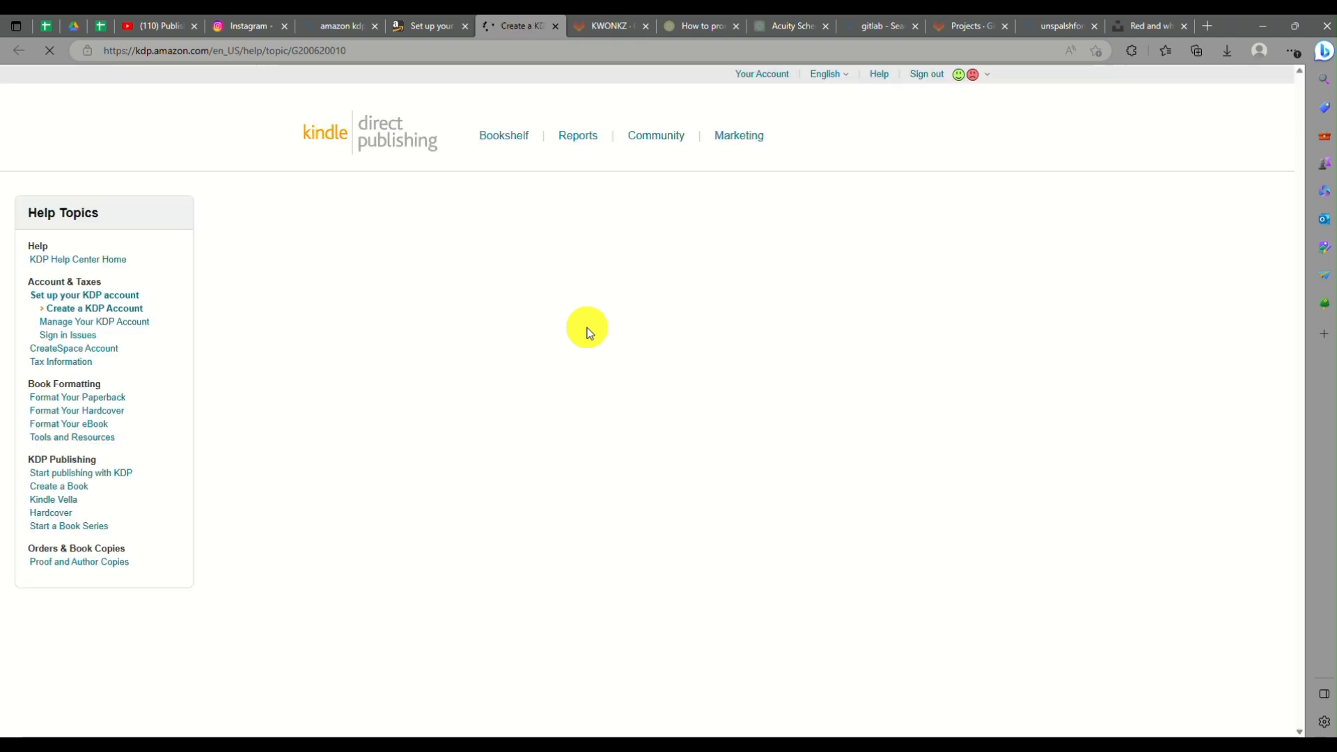
{"action": "left_click", "coordinate": [94, 308]}
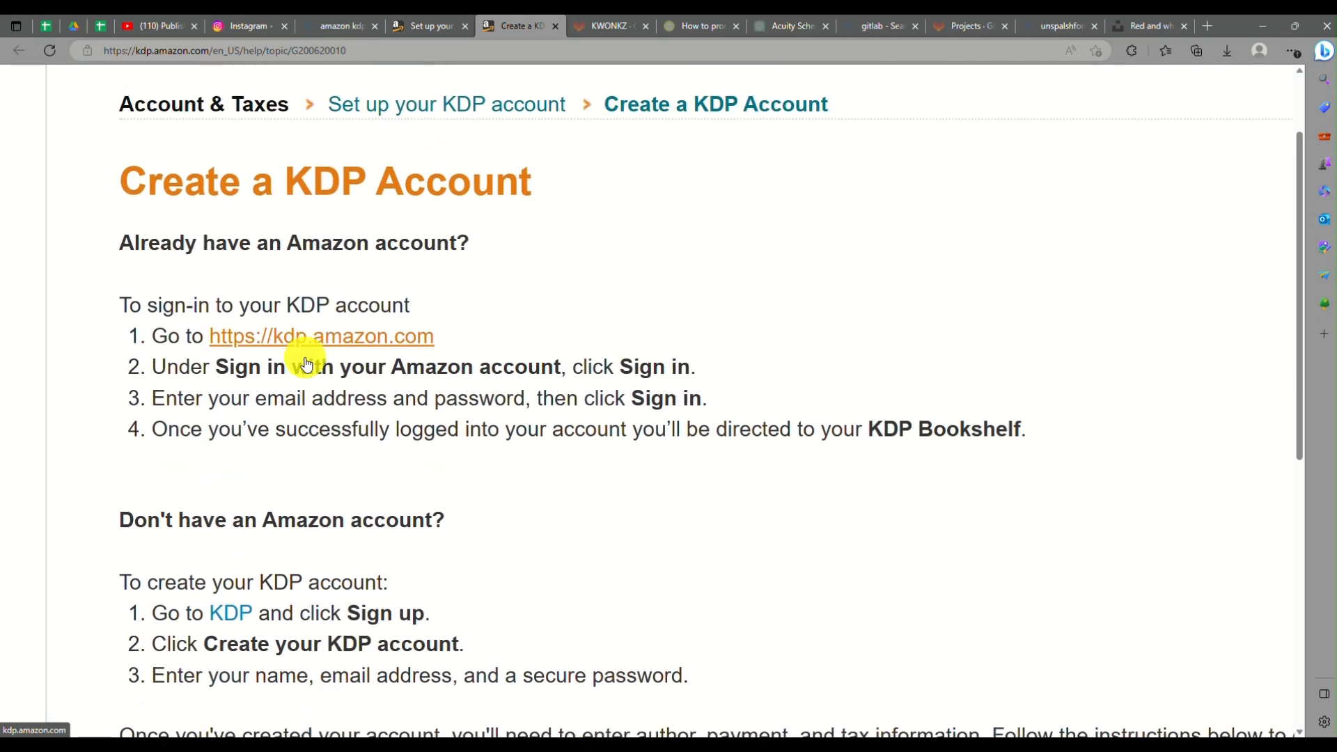
{"action": "mouse_move", "coordinate": [550, 164]}
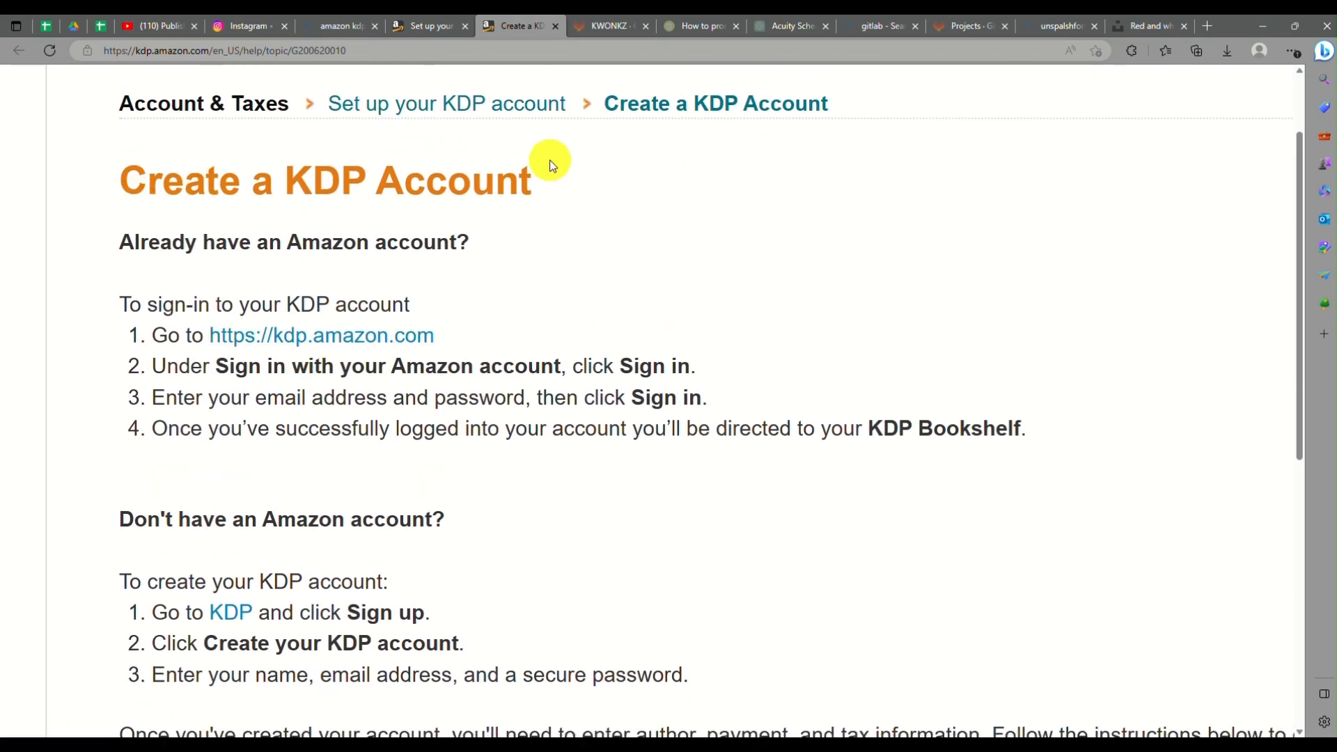
{"action": "mouse_move", "coordinate": [109, 247]}
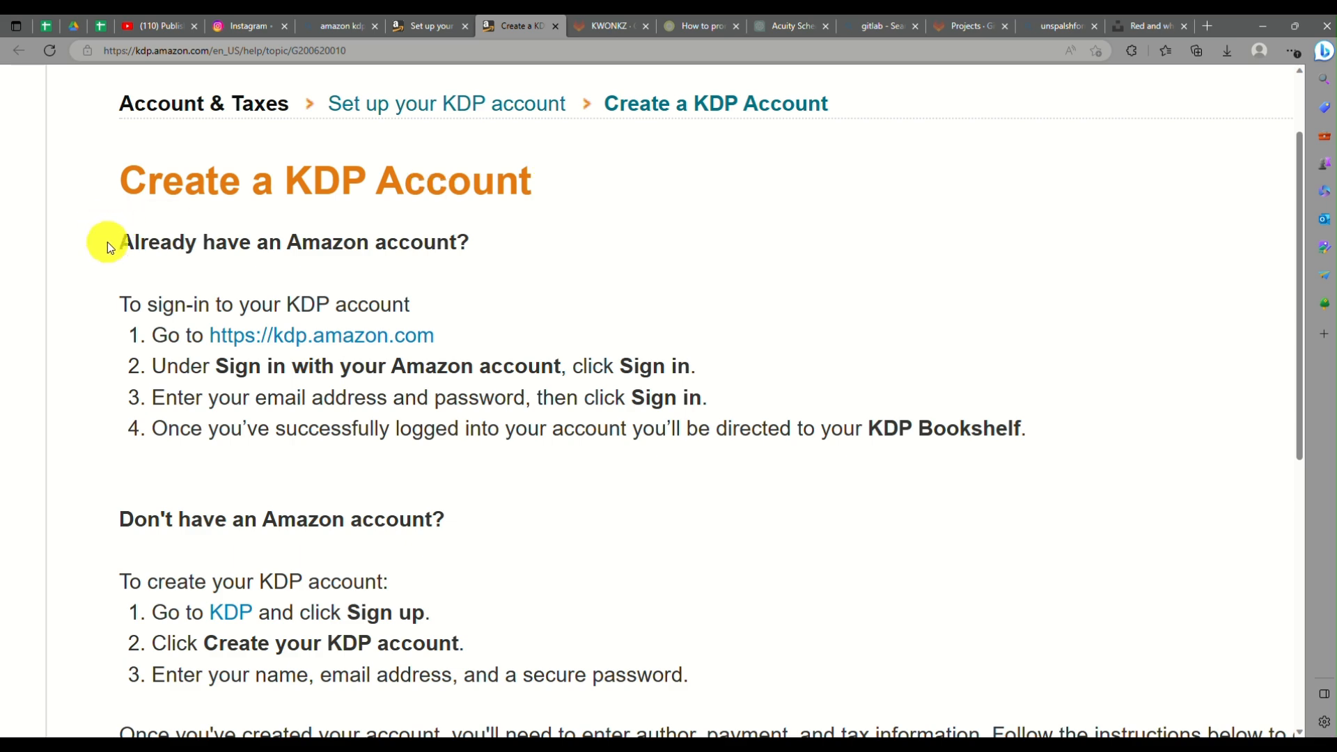
{"action": "mouse_move", "coordinate": [374, 305]}
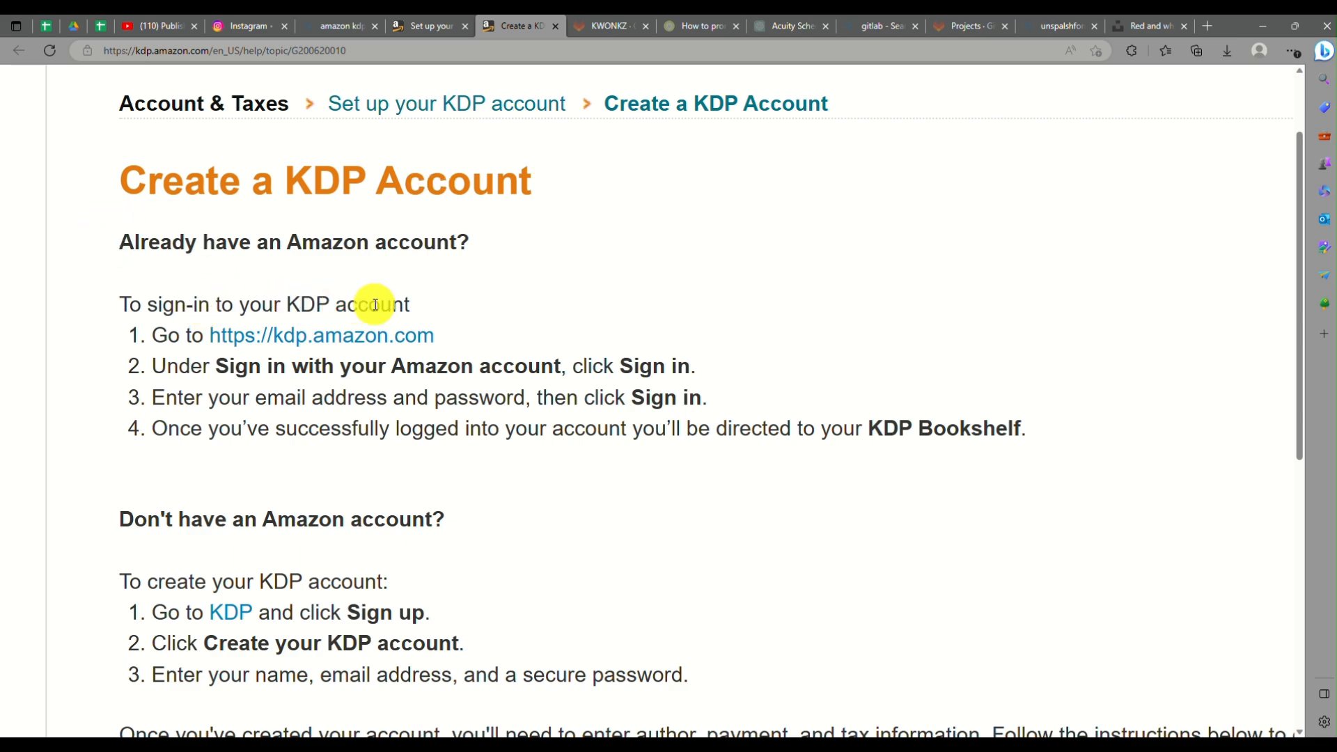
{"action": "mouse_move", "coordinate": [216, 335]}
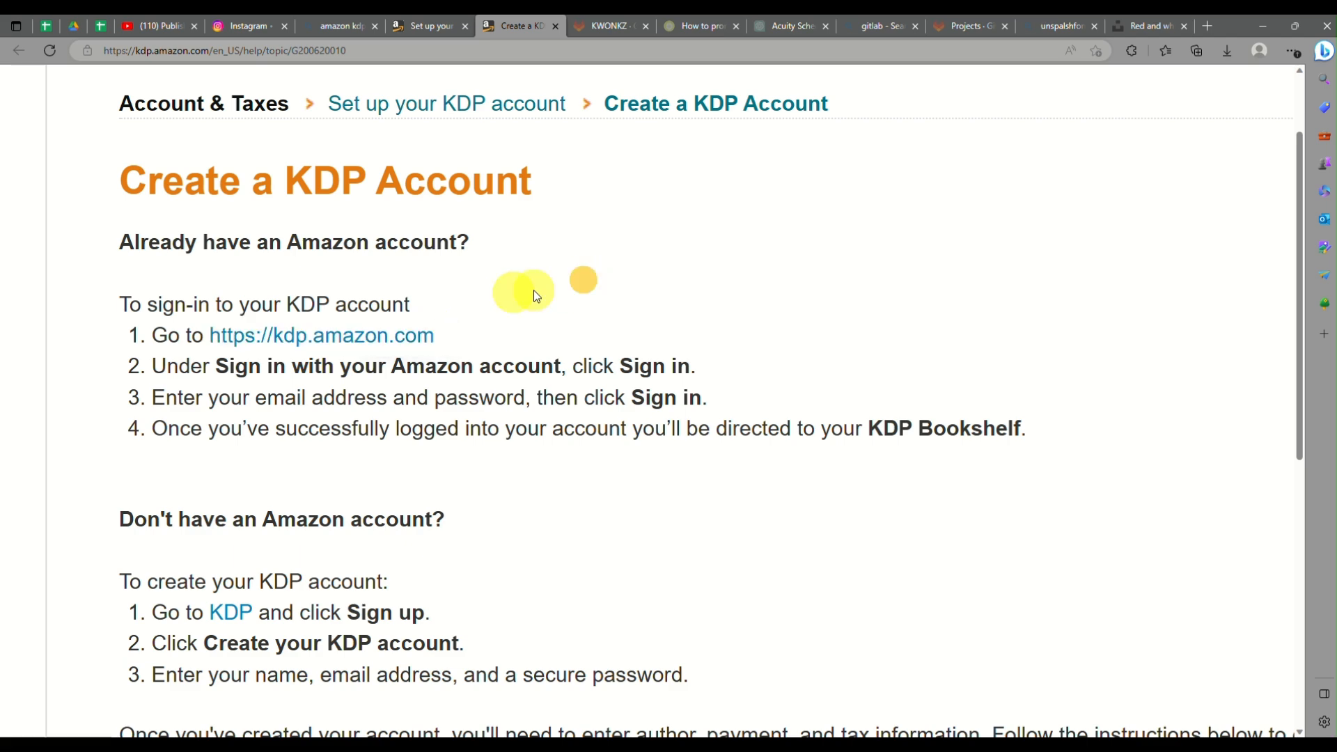
{"action": "mouse_move", "coordinate": [638, 395]}
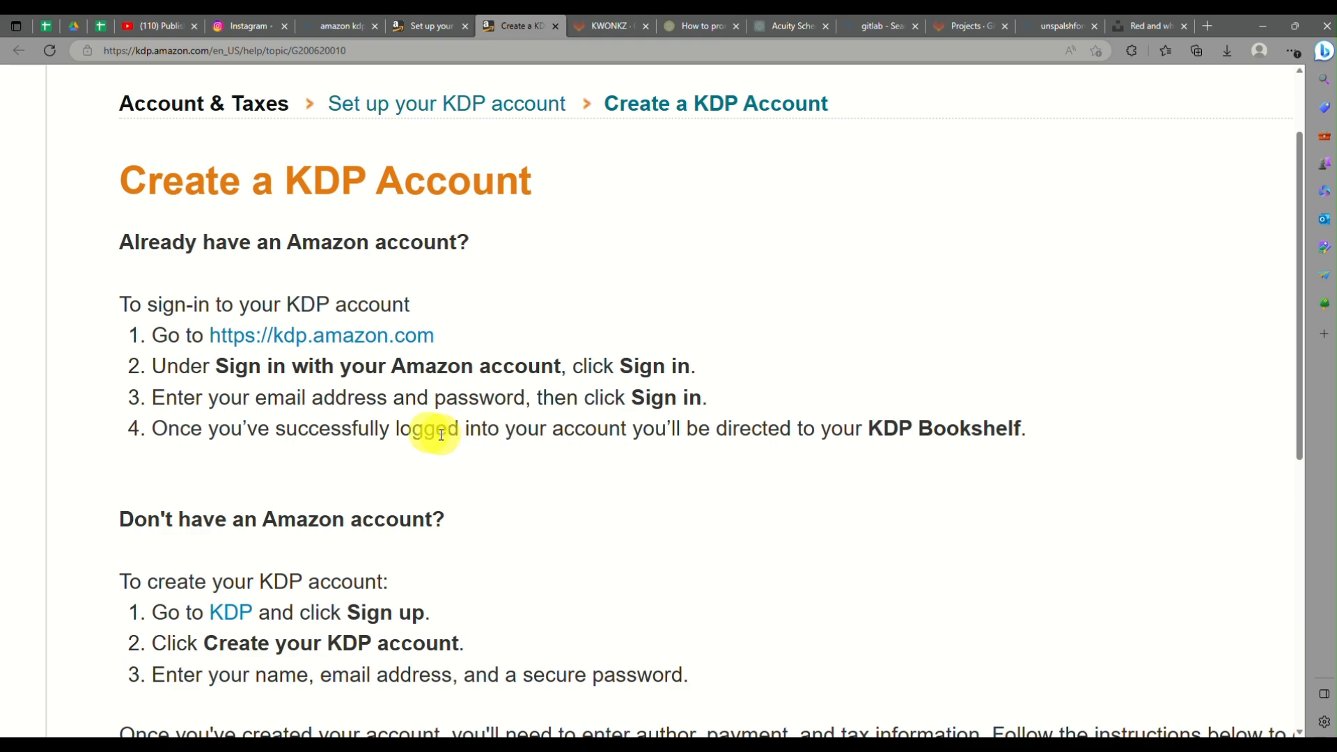
{"action": "mouse_move", "coordinate": [740, 428]}
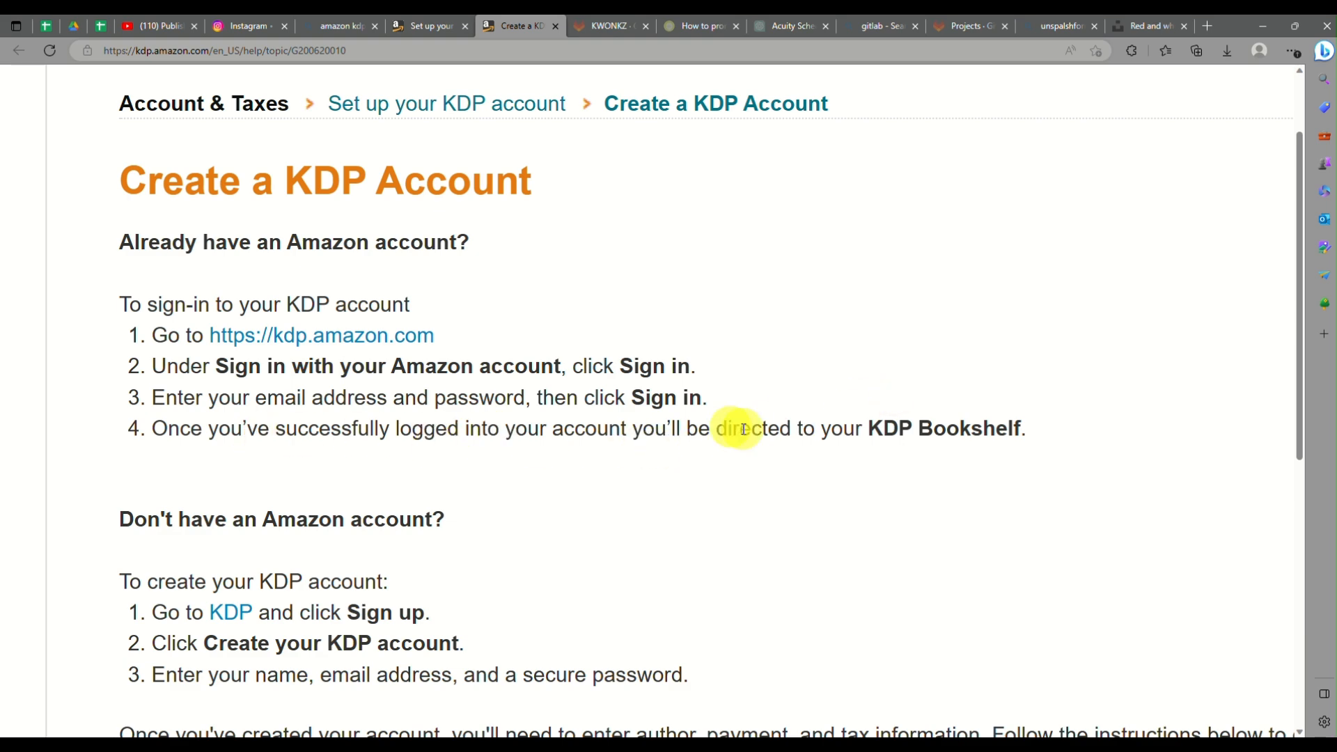
{"action": "mouse_move", "coordinate": [865, 428]}
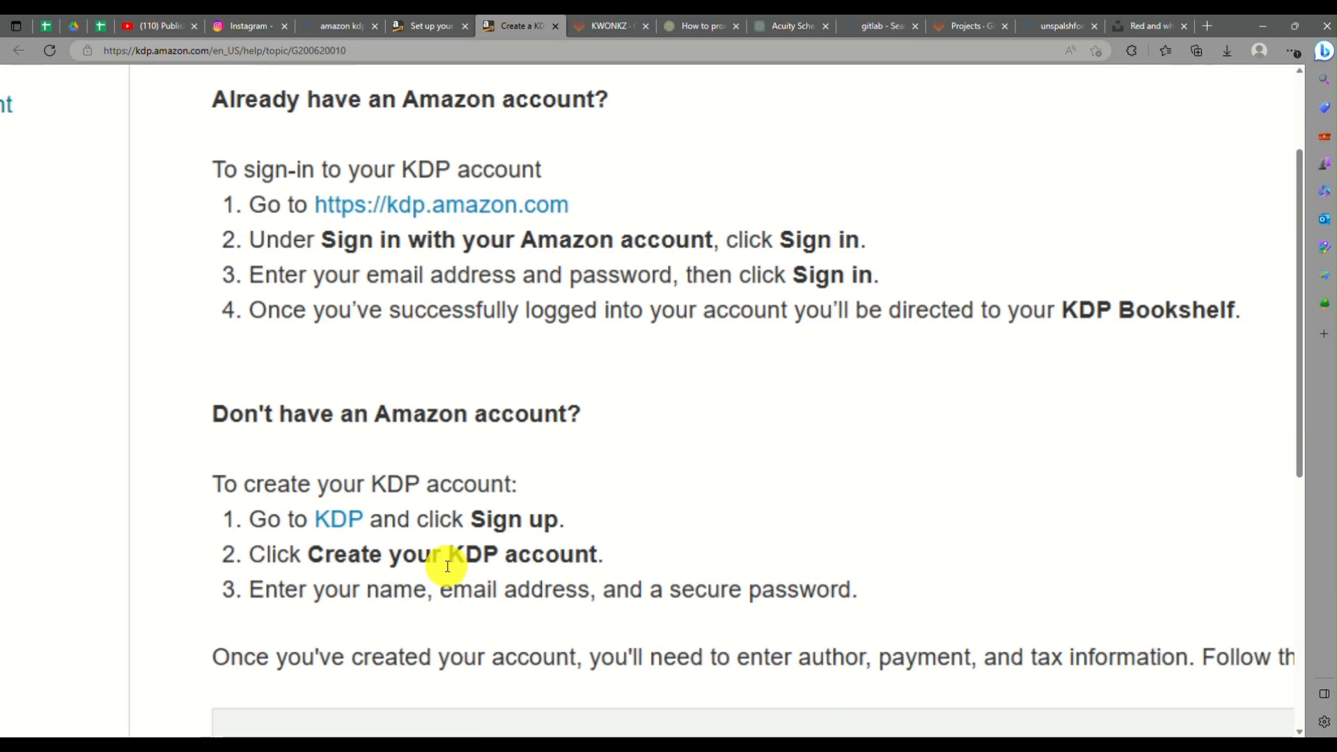
{"action": "scroll", "scroll_direction": "down", "scroll_amount": 3}
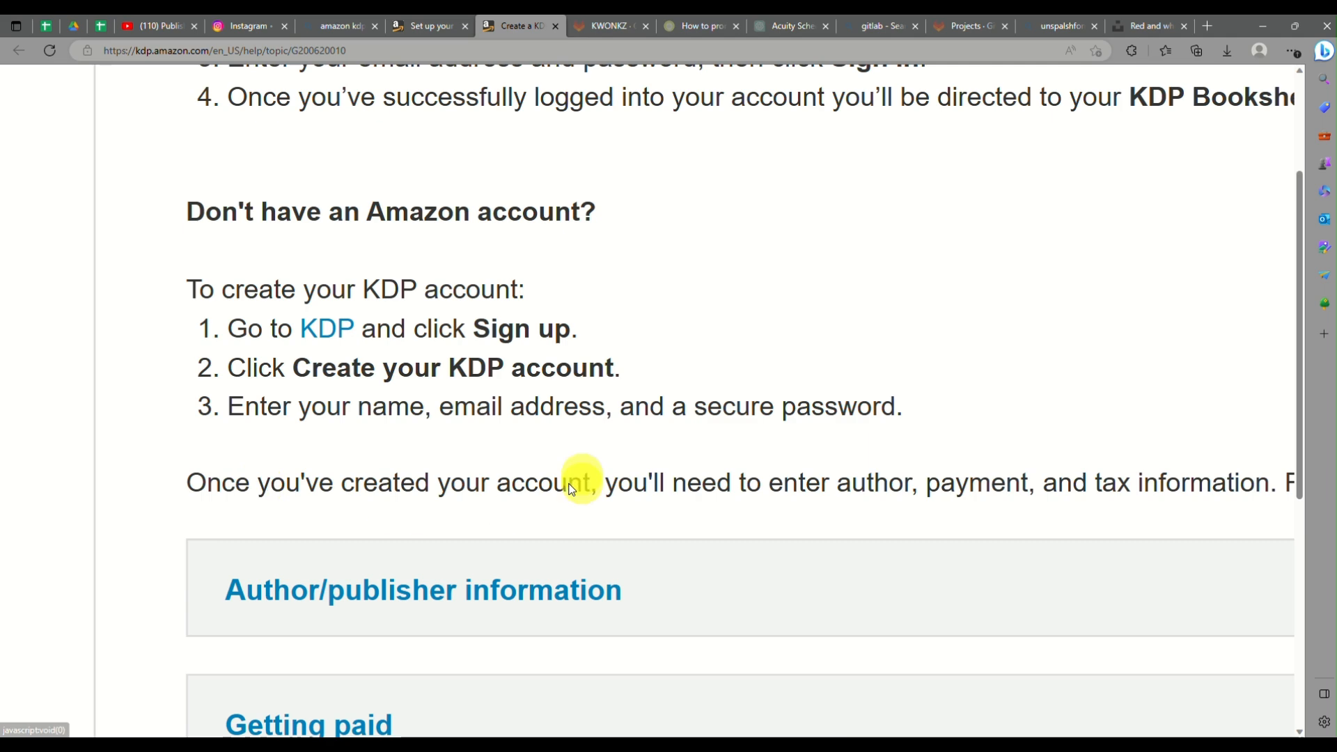
{"action": "mouse_move", "coordinate": [183, 217]}
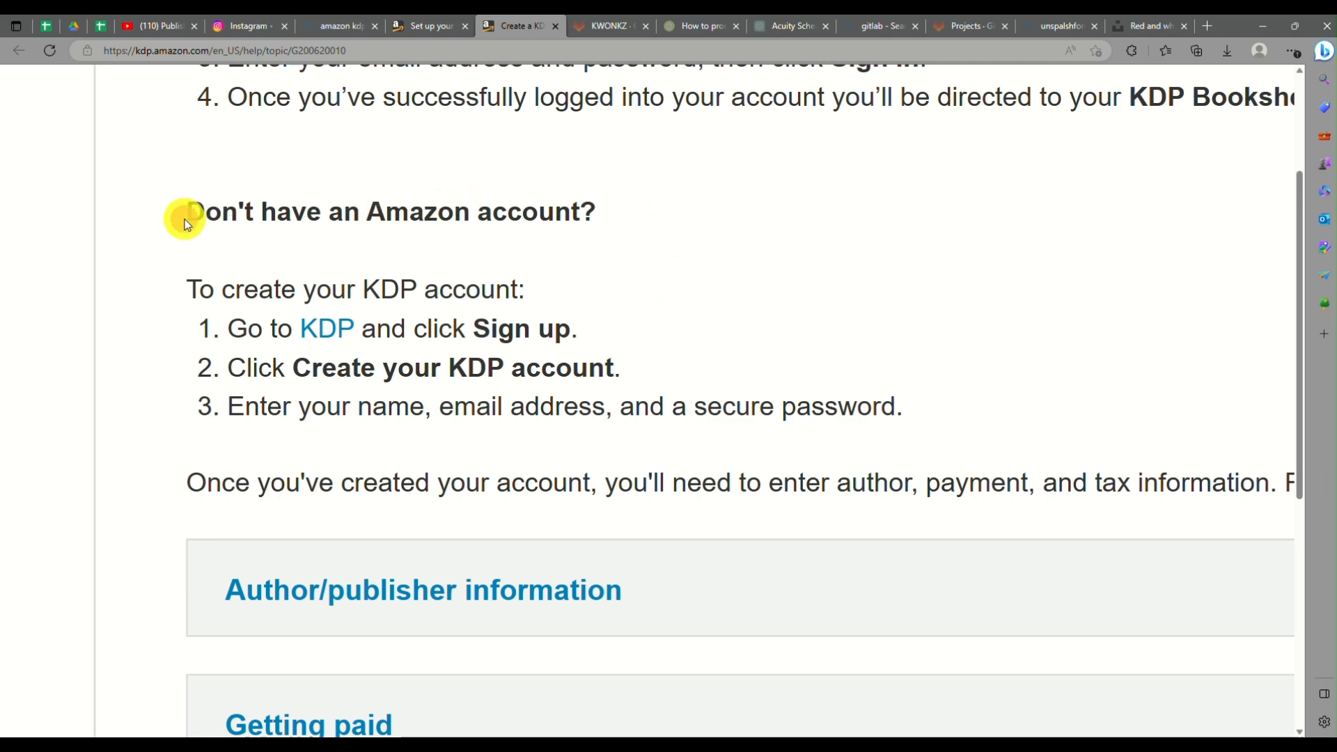
{"action": "mouse_move", "coordinate": [168, 308]}
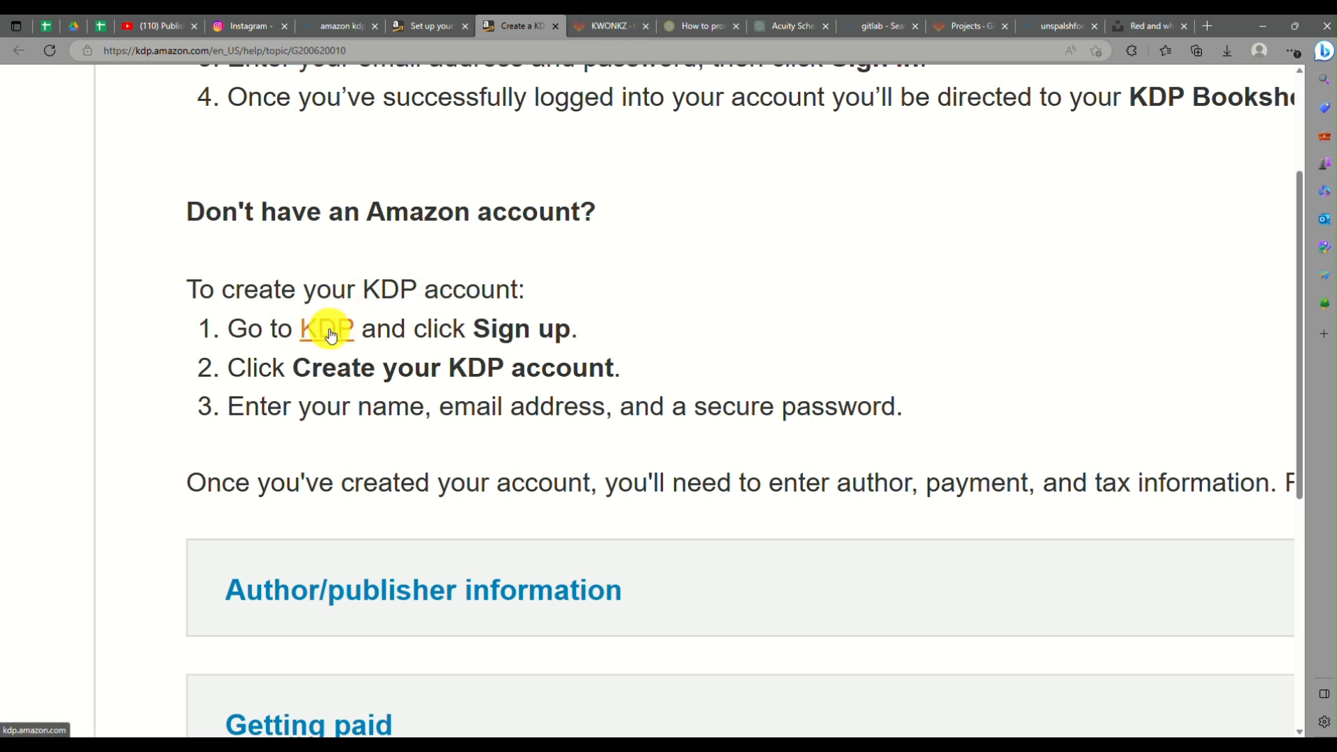
{"action": "mouse_move", "coordinate": [471, 386]}
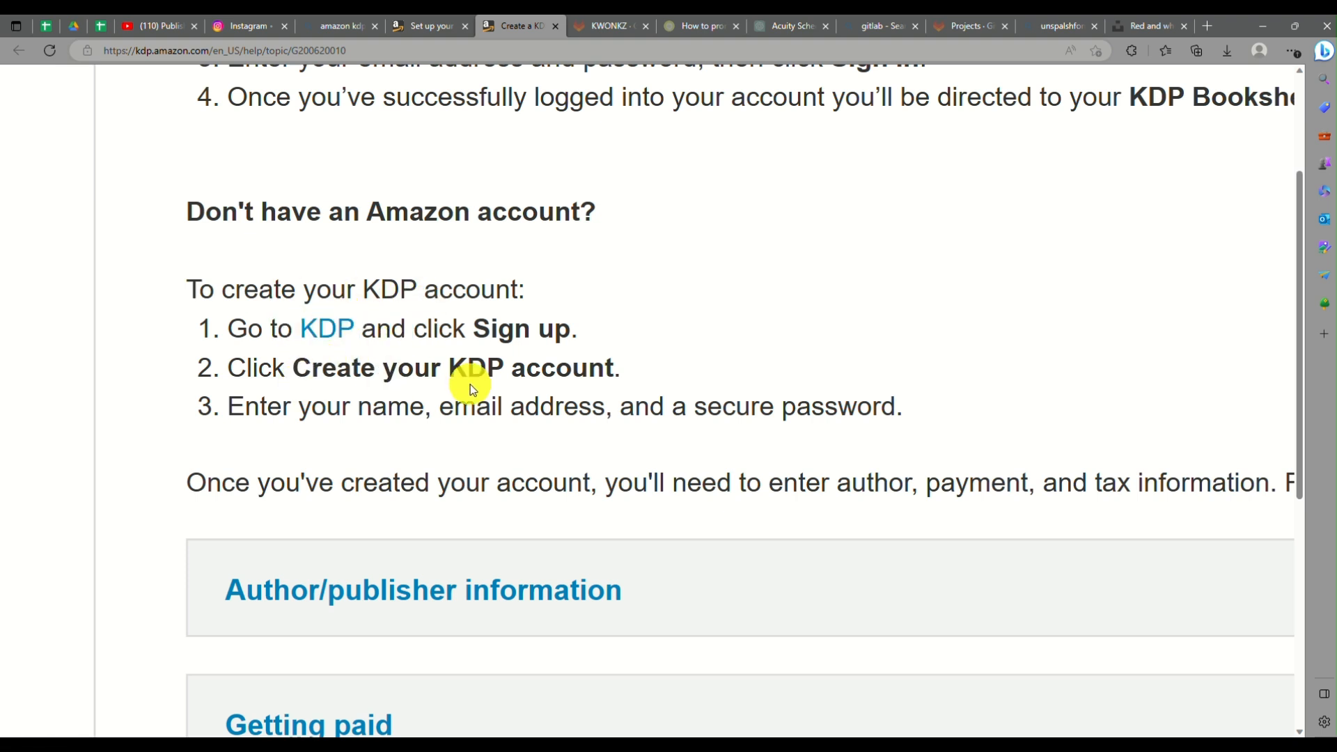
{"action": "mouse_move", "coordinate": [490, 435]}
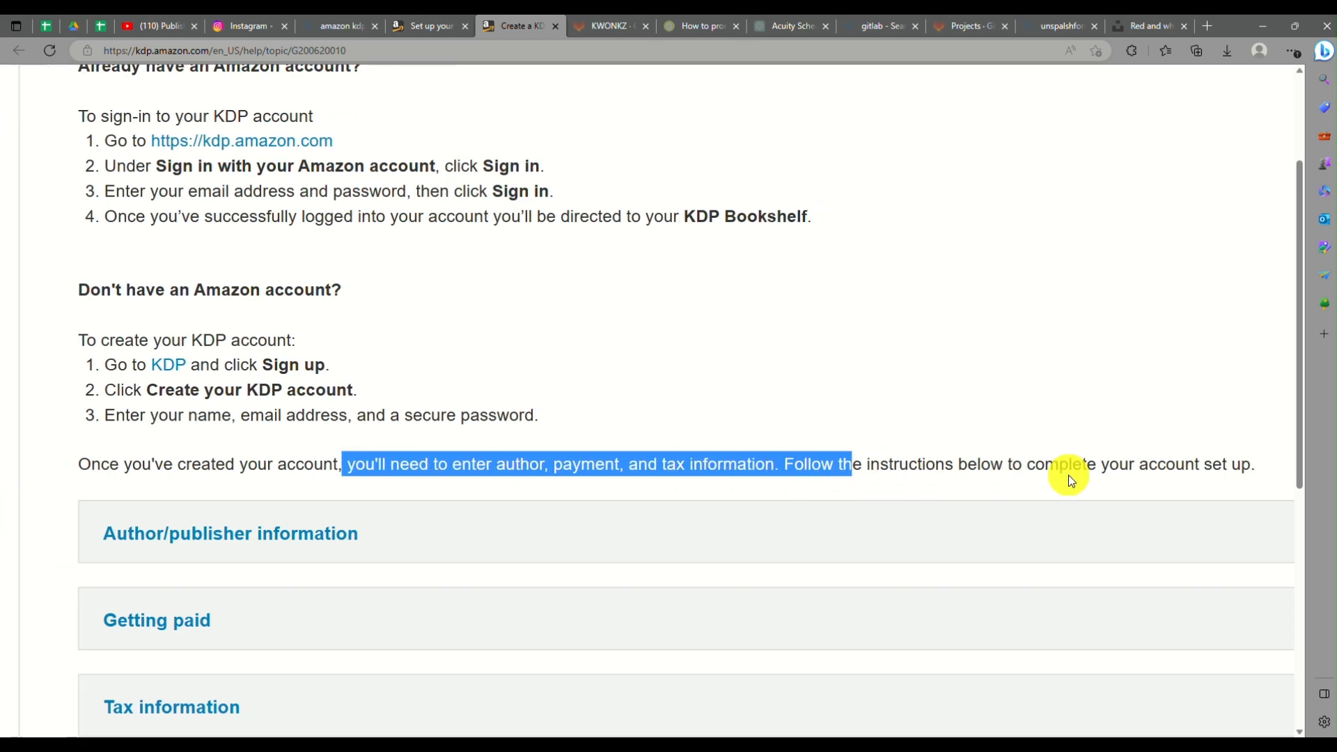
Zoom in and scroll through the Getting paid and Tax information sections, then back up.
{"action": "scroll", "scroll_direction": "up", "scroll_amount": 3}
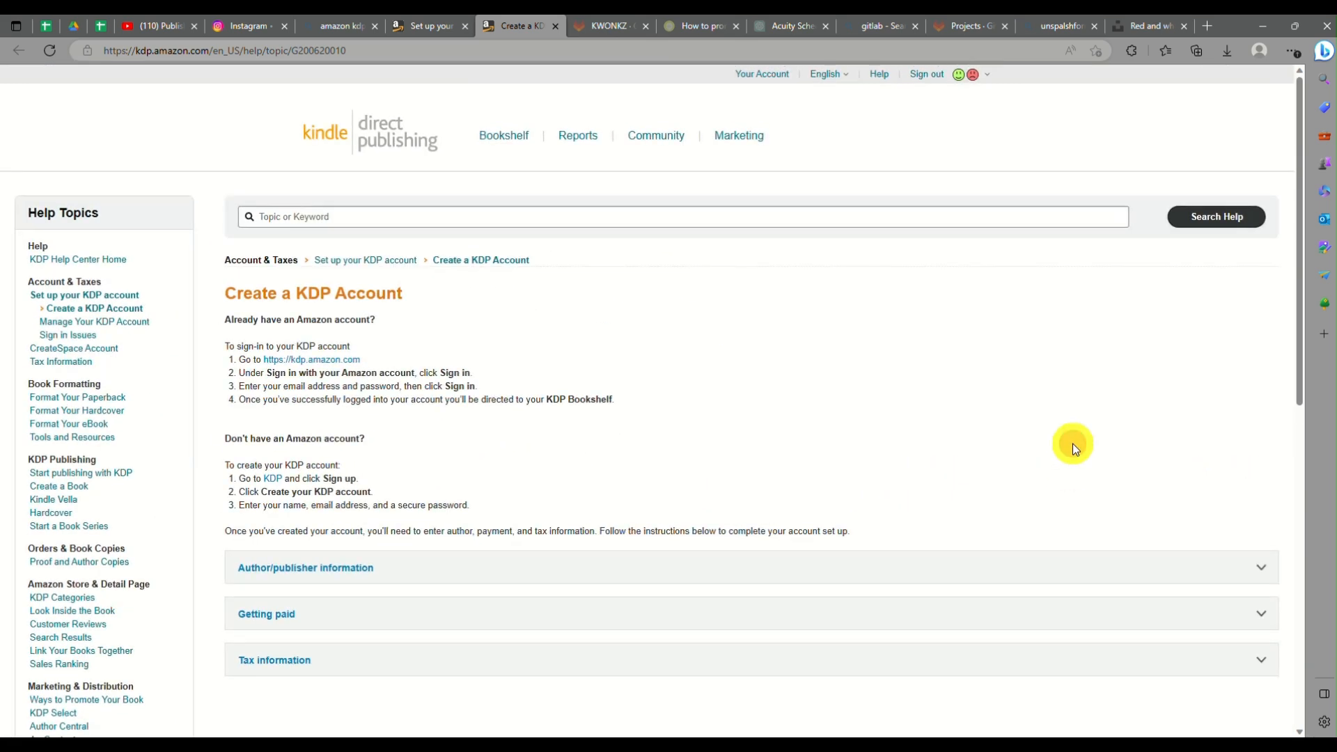
{"action": "mouse_move", "coordinate": [691, 580]}
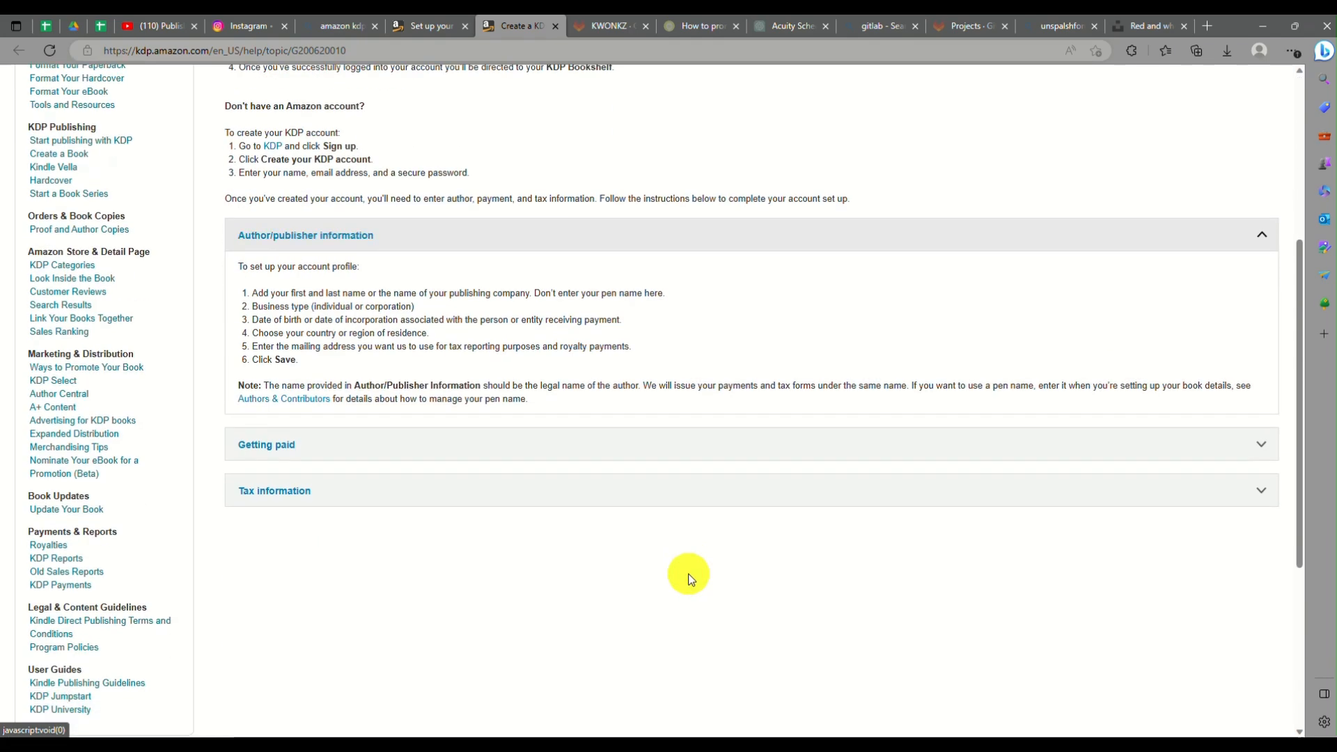
{"action": "key", "text": "ctrl+plus"}
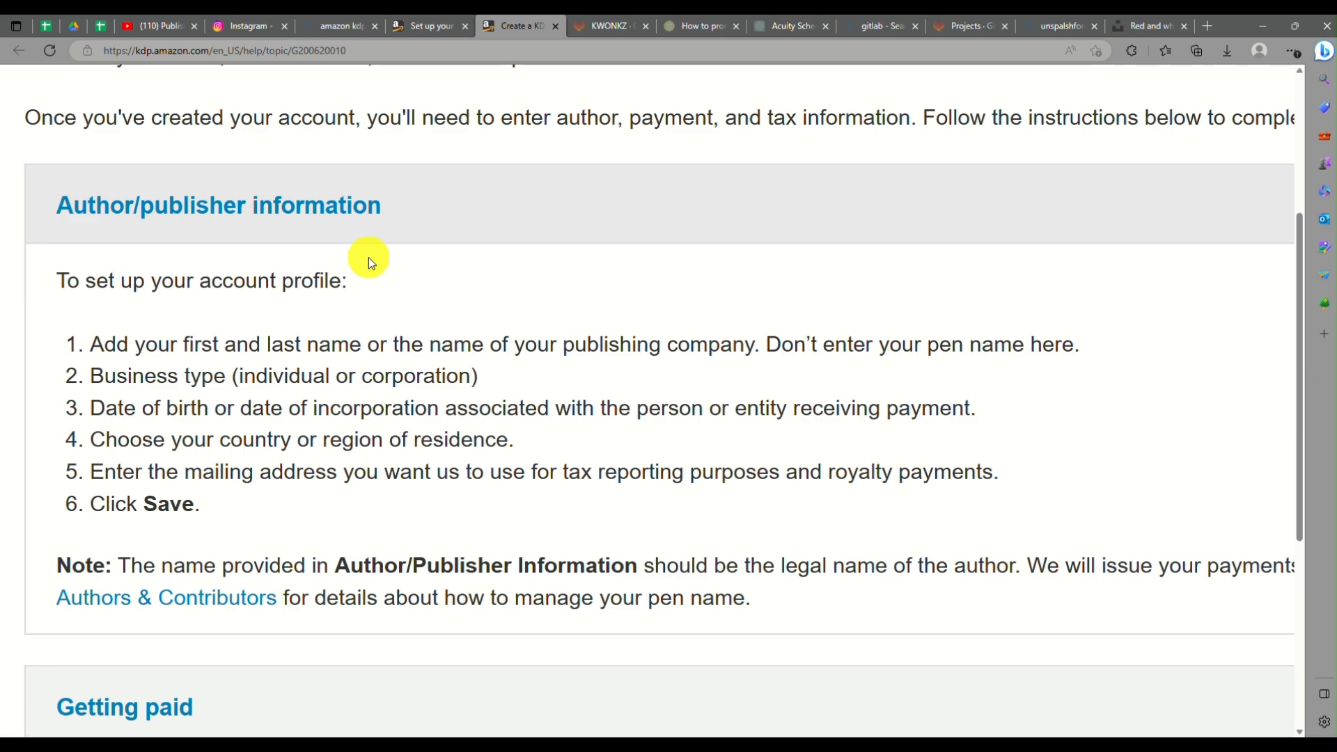
{"action": "scroll", "scroll_direction": "down", "scroll_amount": 3}
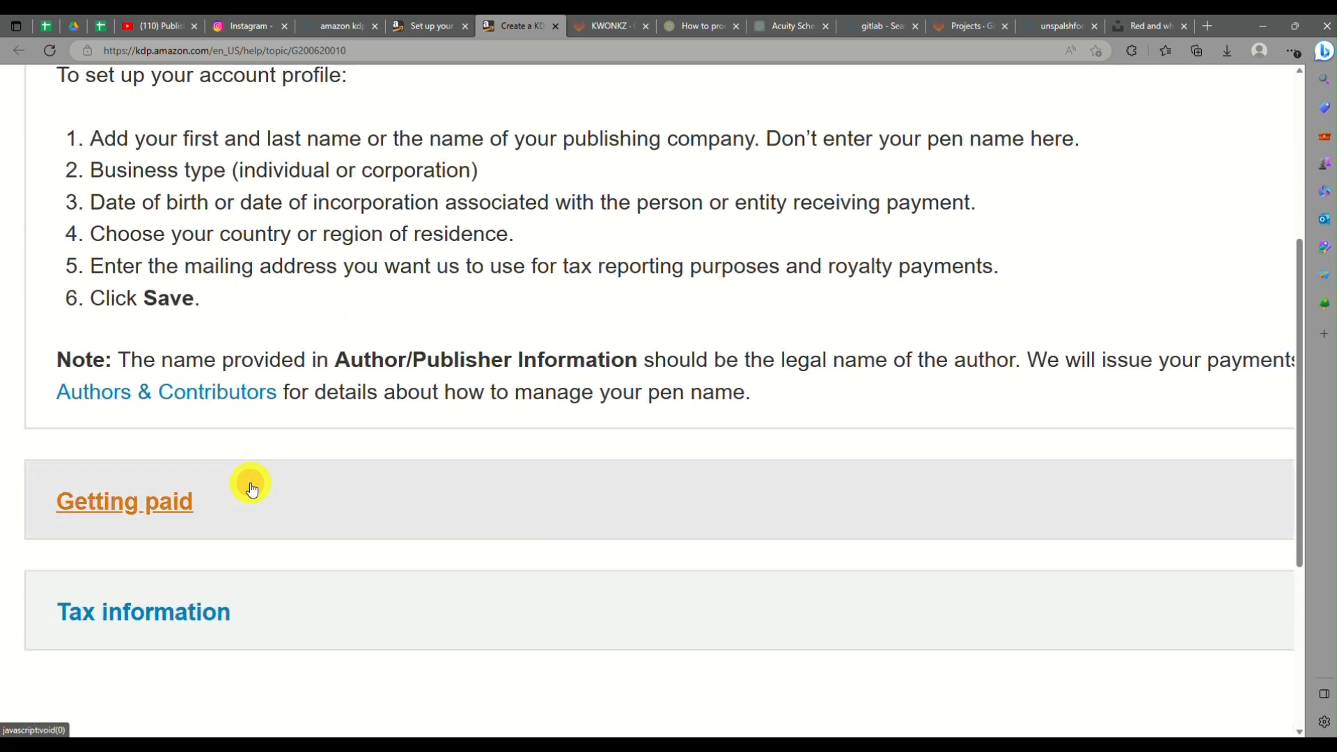
{"action": "scroll", "scroll_direction": "down", "scroll_amount": 3}
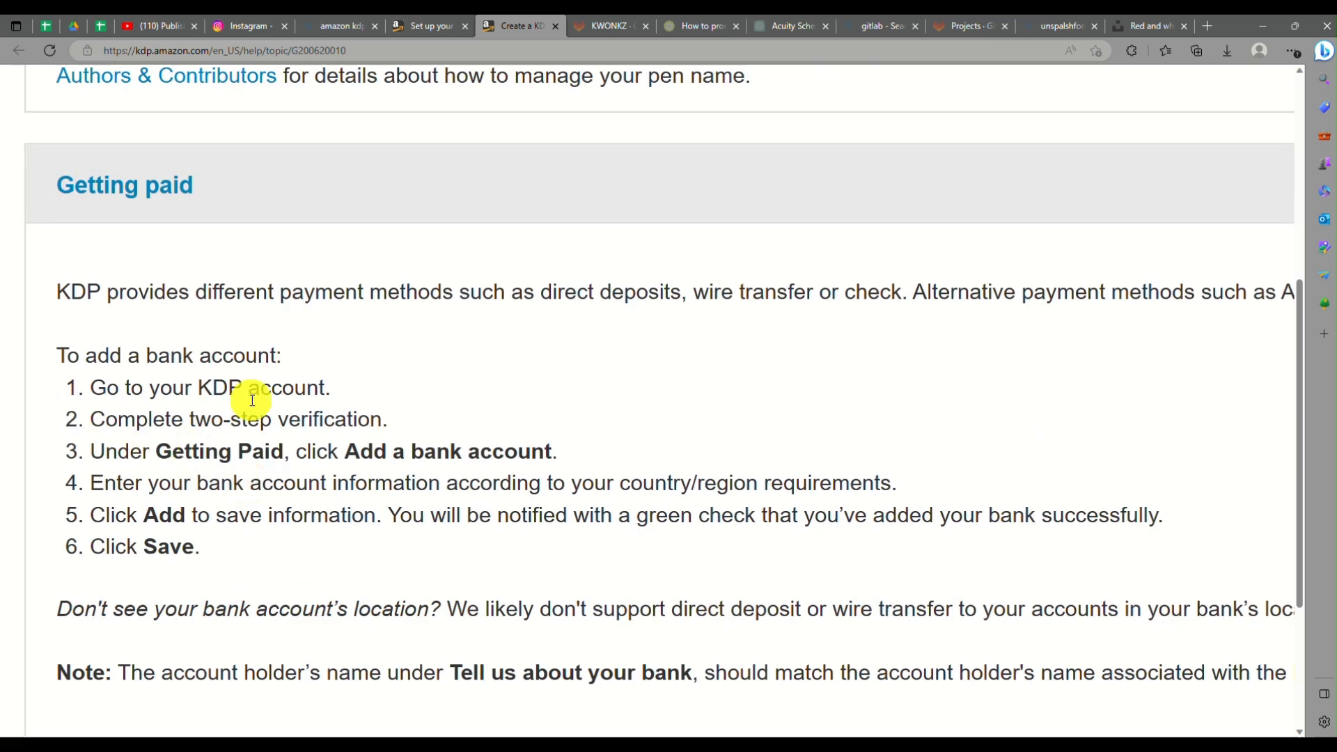
{"action": "mouse_move", "coordinate": [405, 451]}
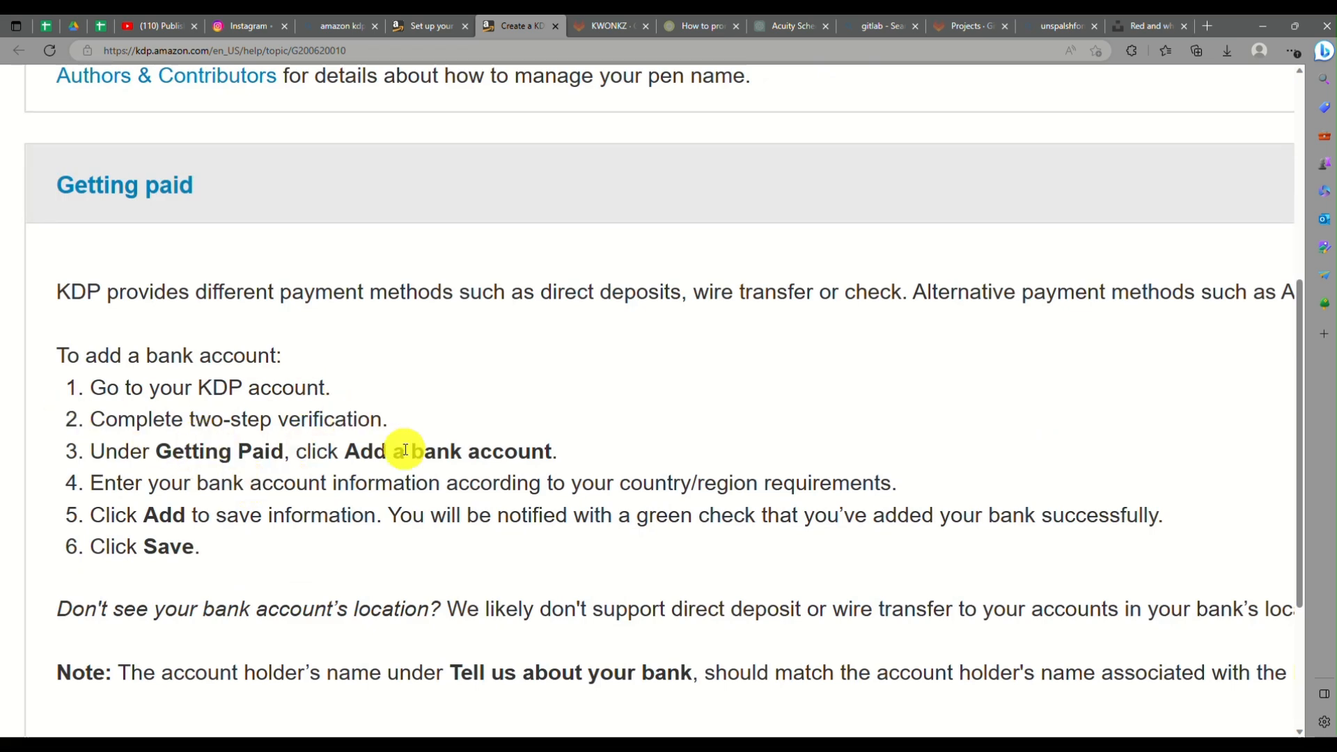
{"action": "mouse_move", "coordinate": [216, 573]}
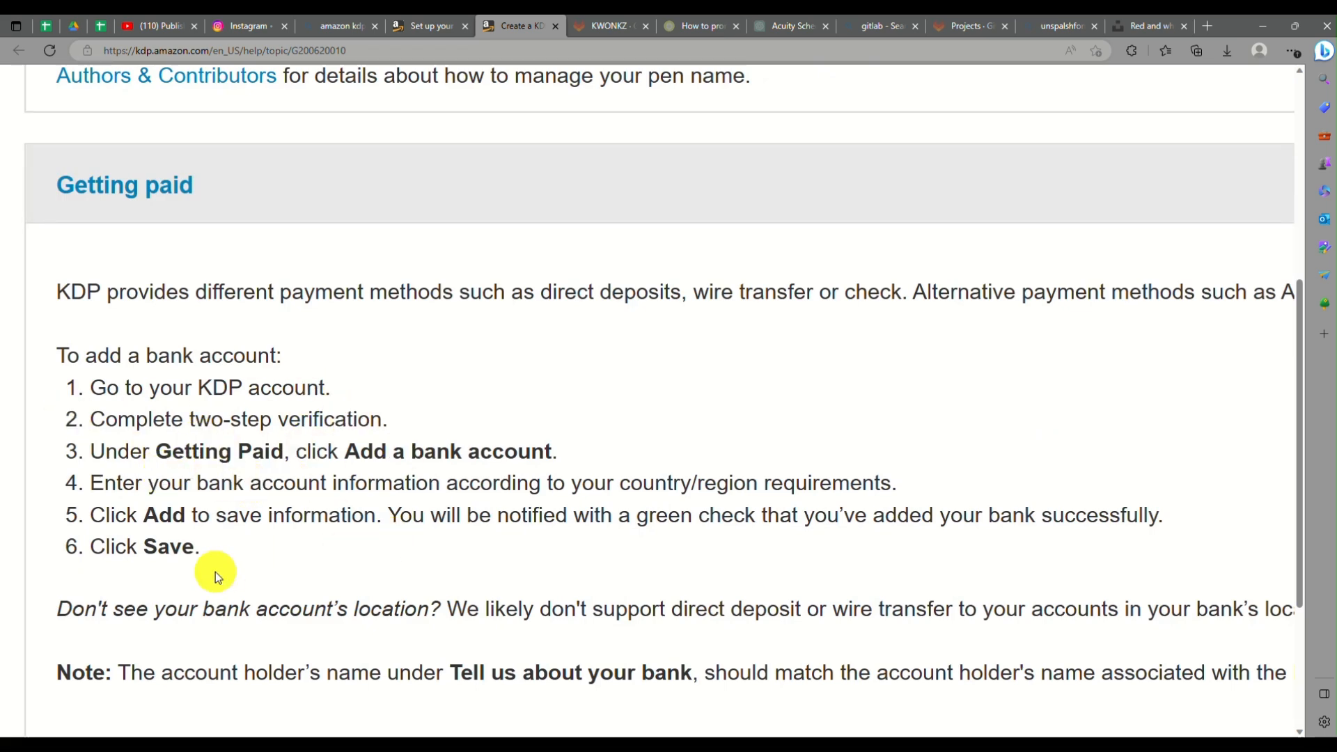
{"action": "scroll", "scroll_direction": "down", "scroll_amount": 3}
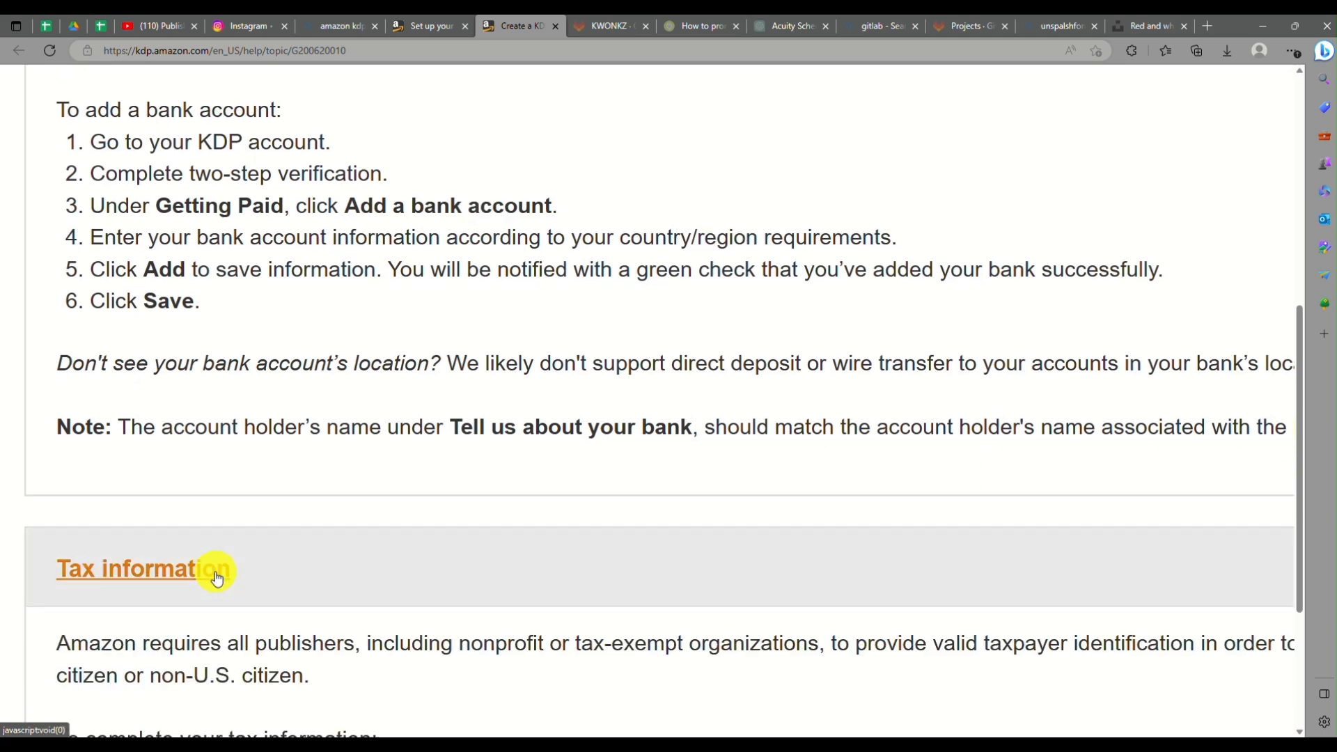
{"action": "scroll", "scroll_direction": "down", "scroll_amount": 3}
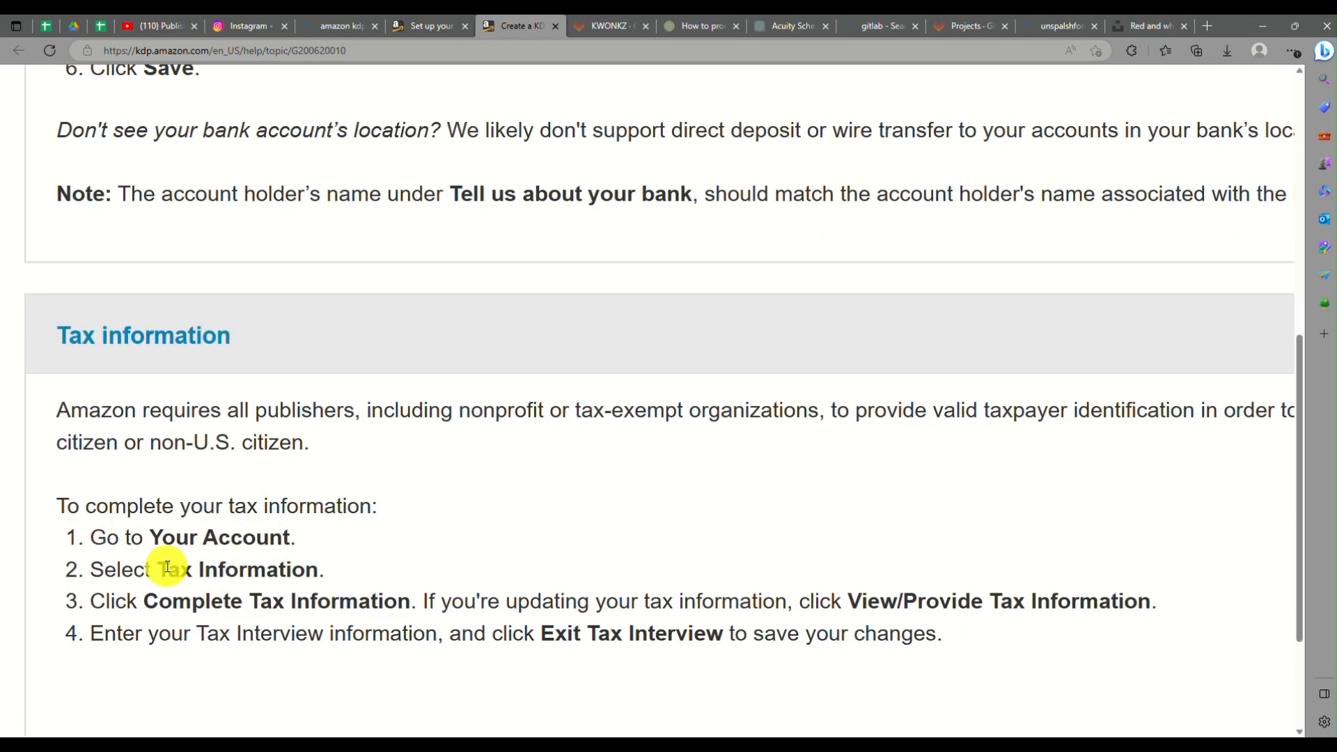
{"action": "mouse_move", "coordinate": [285, 580]}
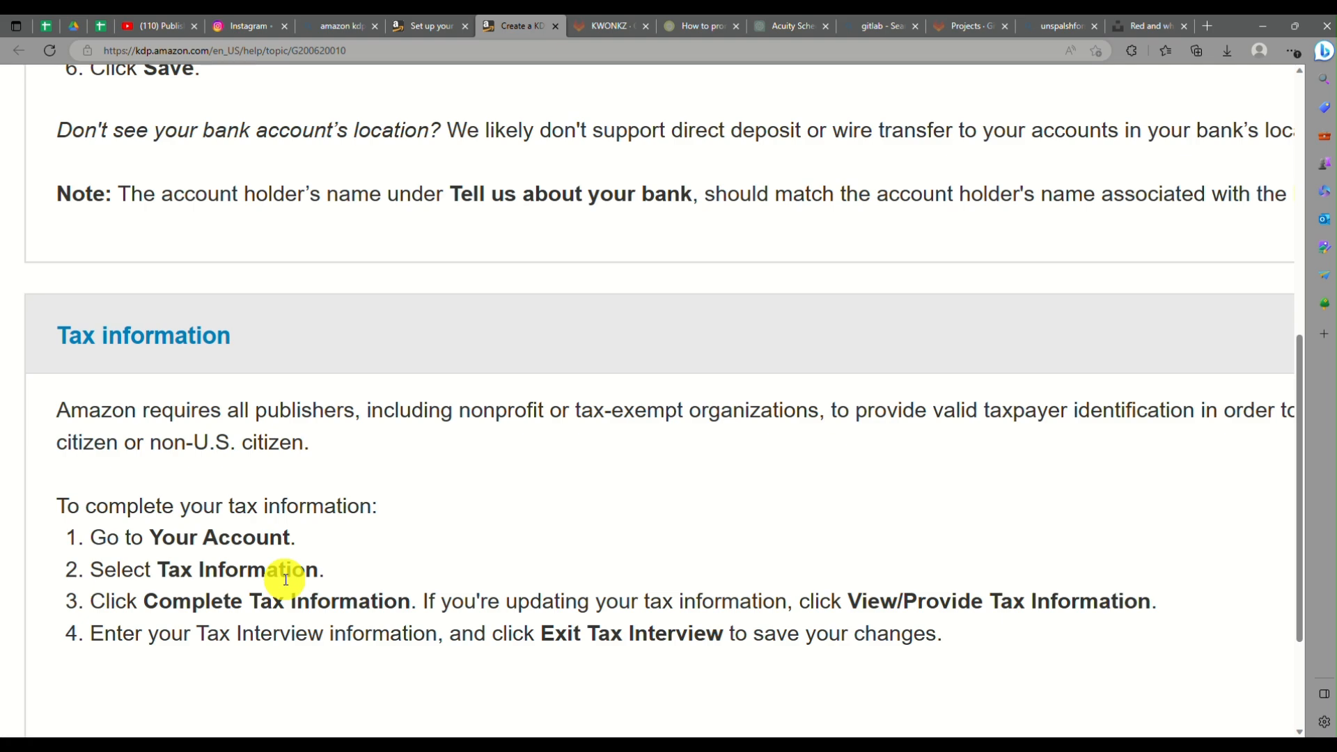
{"action": "scroll", "scroll_direction": "down", "scroll_amount": 3}
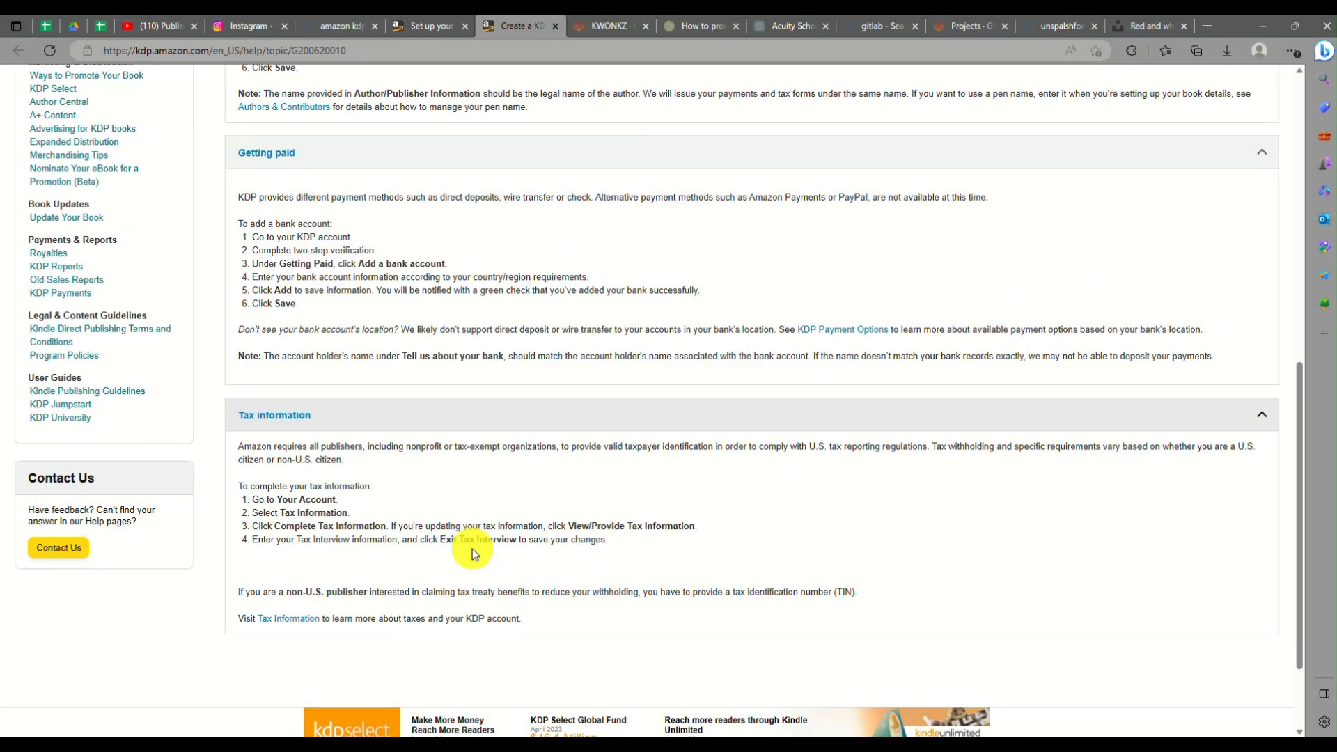
{"action": "scroll", "scroll_direction": "up", "scroll_amount": 3}
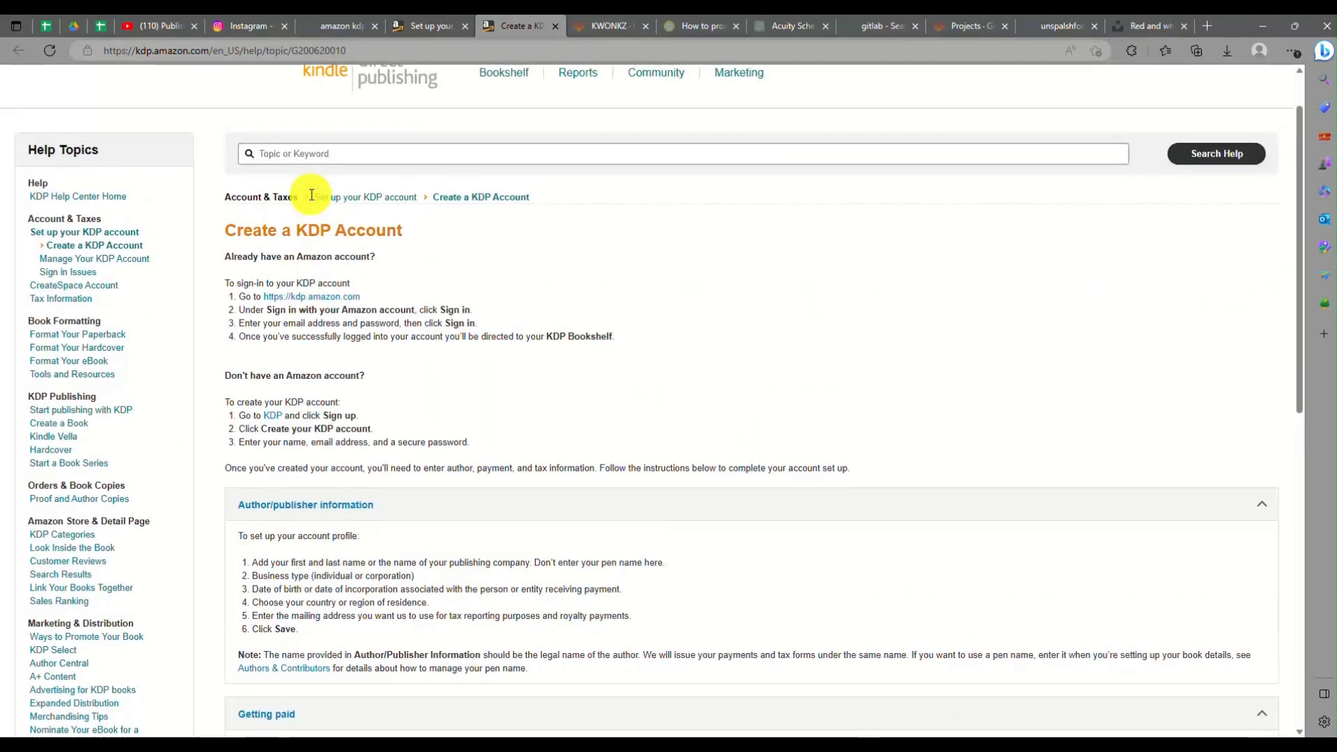
{"action": "scroll", "scroll_direction": "down", "scroll_amount": 3}
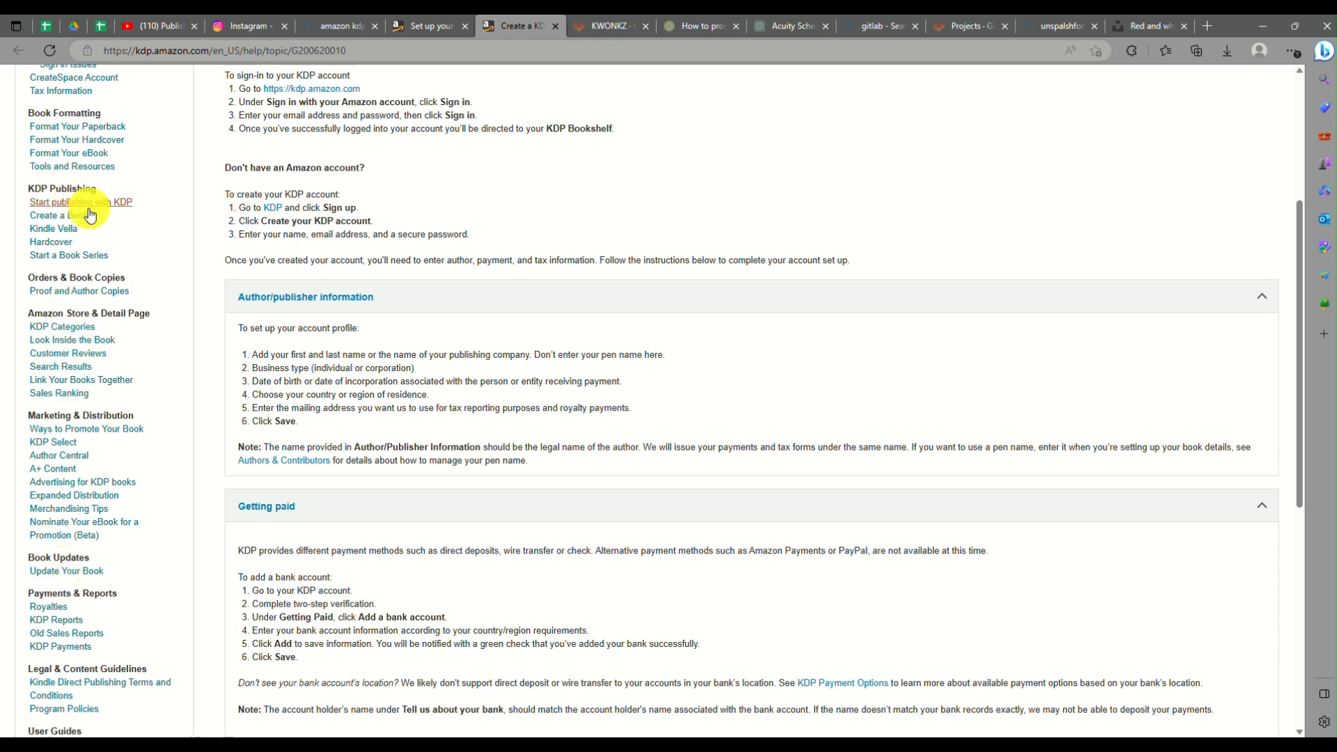
{"action": "mouse_move", "coordinate": [69, 255]}
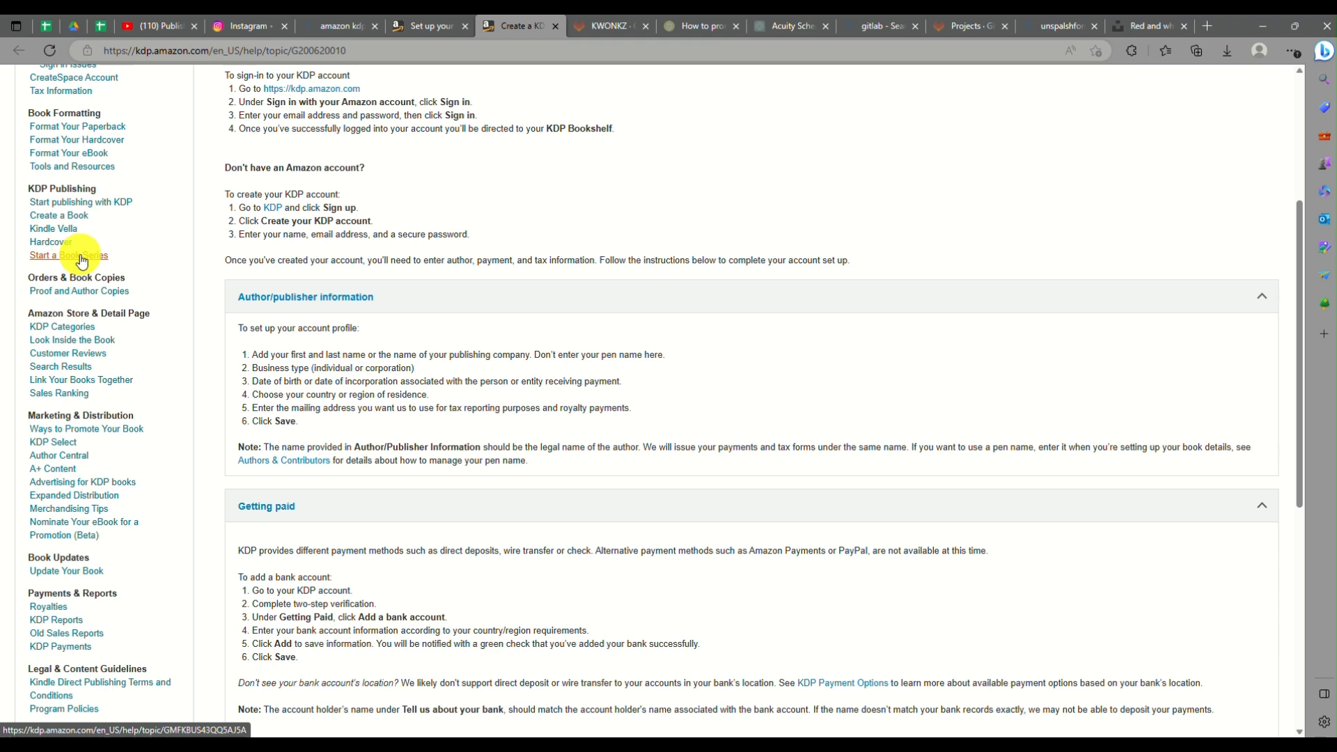
{"action": "mouse_move", "coordinate": [80, 202]}
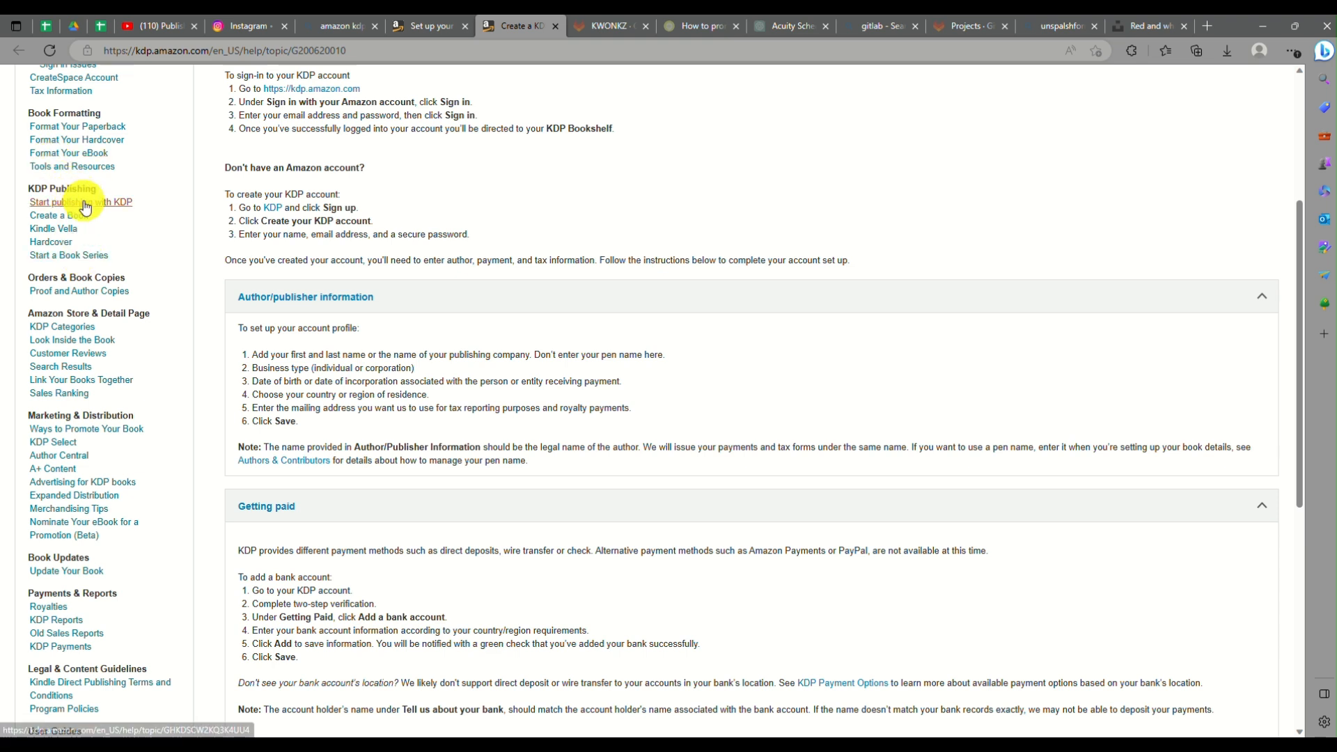
{"action": "mouse_move", "coordinate": [121, 248]}
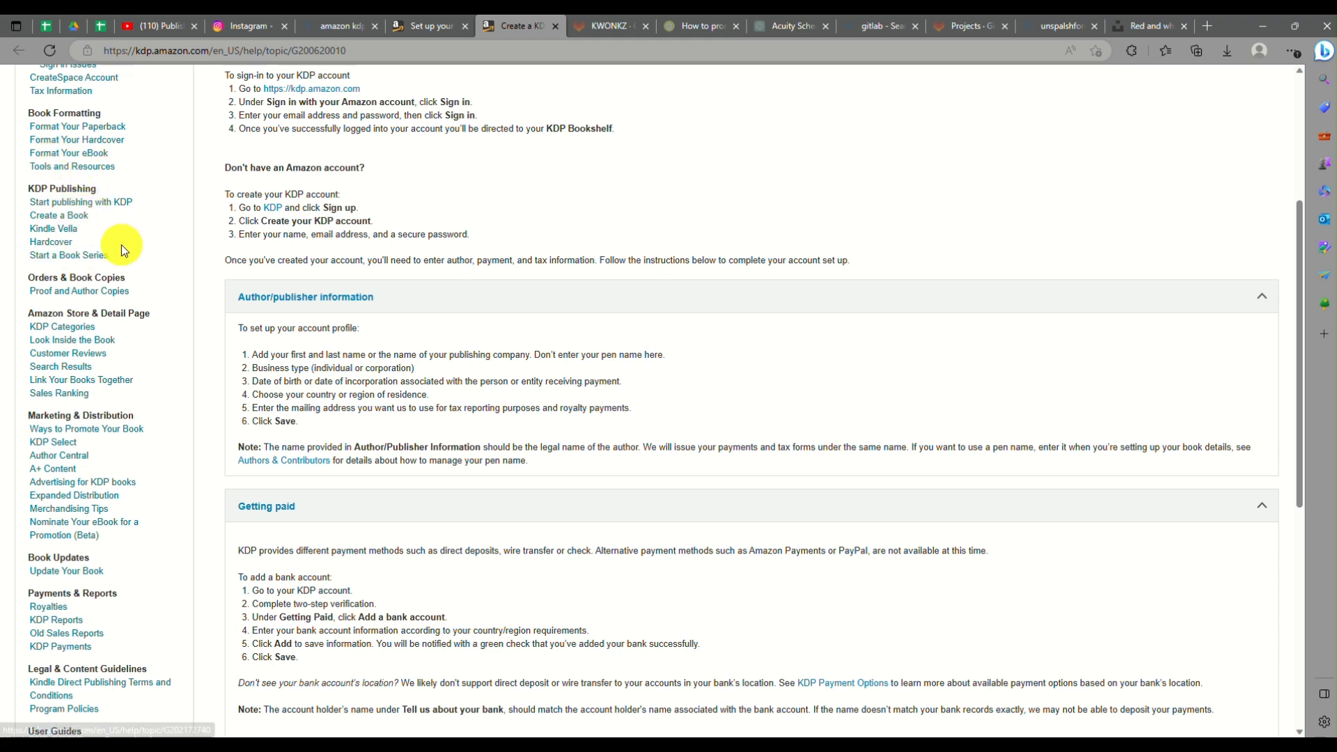
{"action": "mouse_move", "coordinate": [375, 374]}
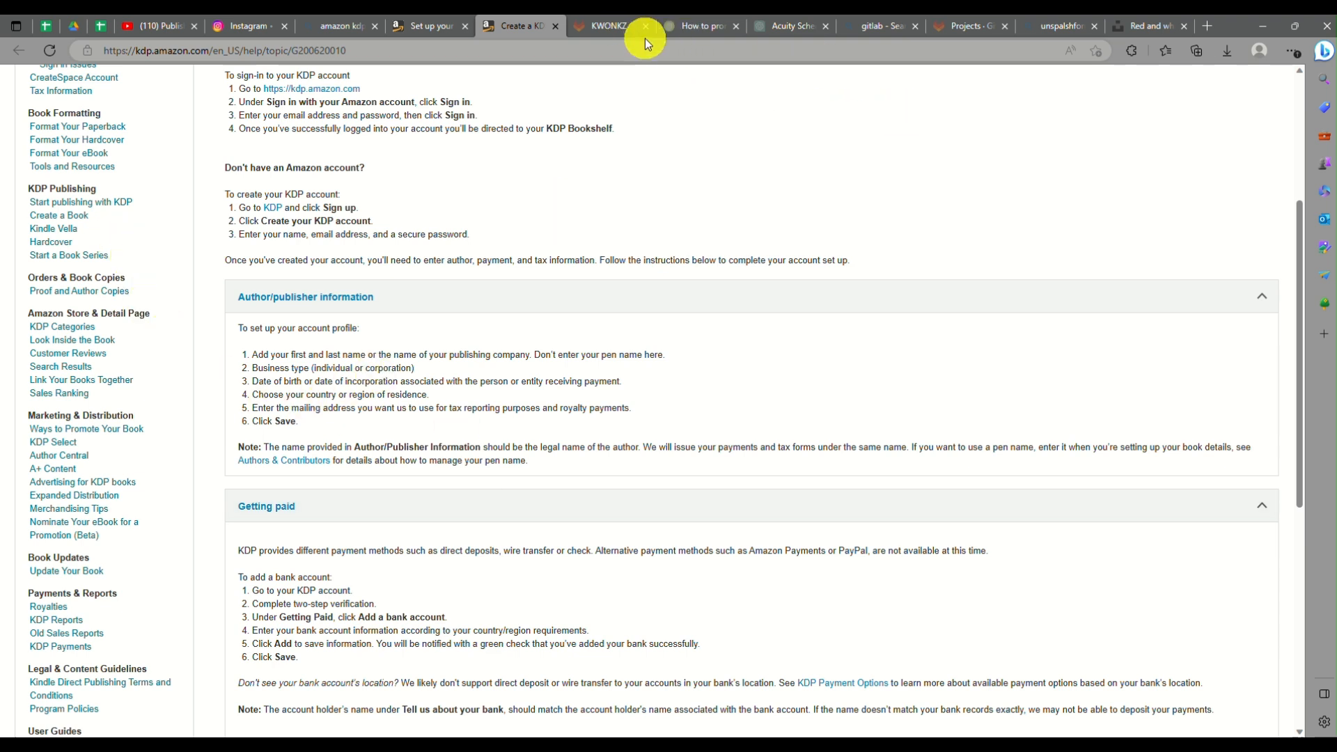
{"action": "mouse_move", "coordinate": [607, 26]}
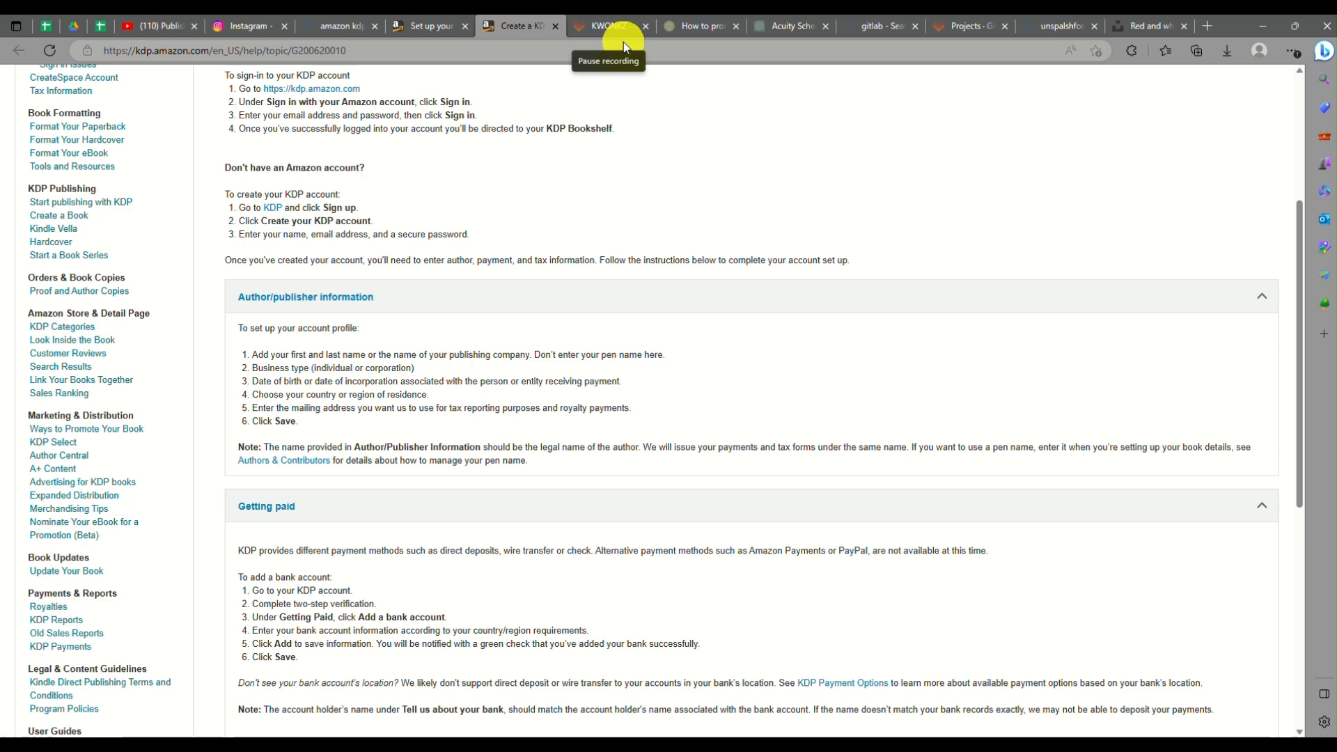